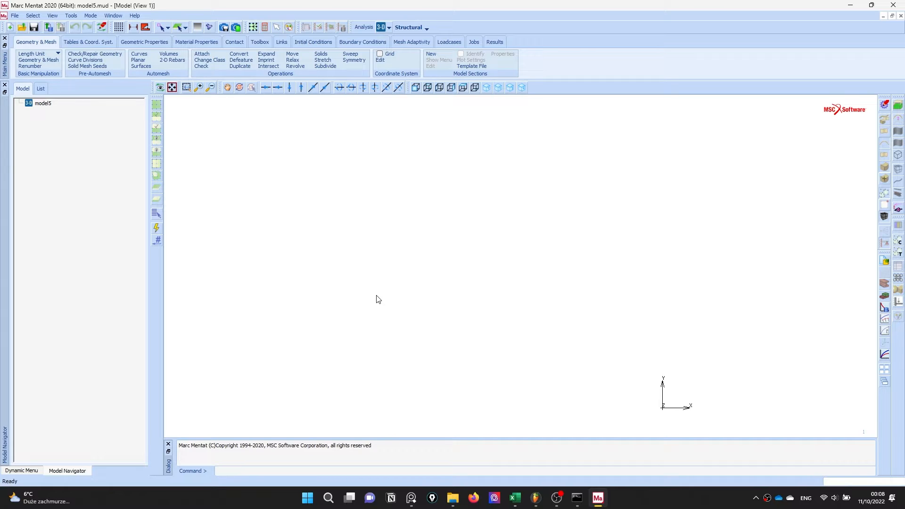
mouse_move(390, 362)
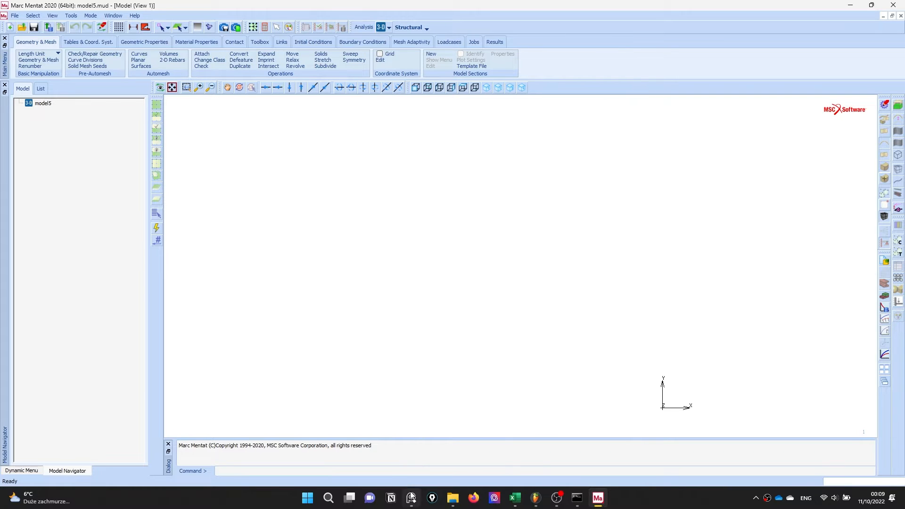
Scroll through the reference slides to the Table 1 material properties before returning to Marc Mentat.
click(411, 498)
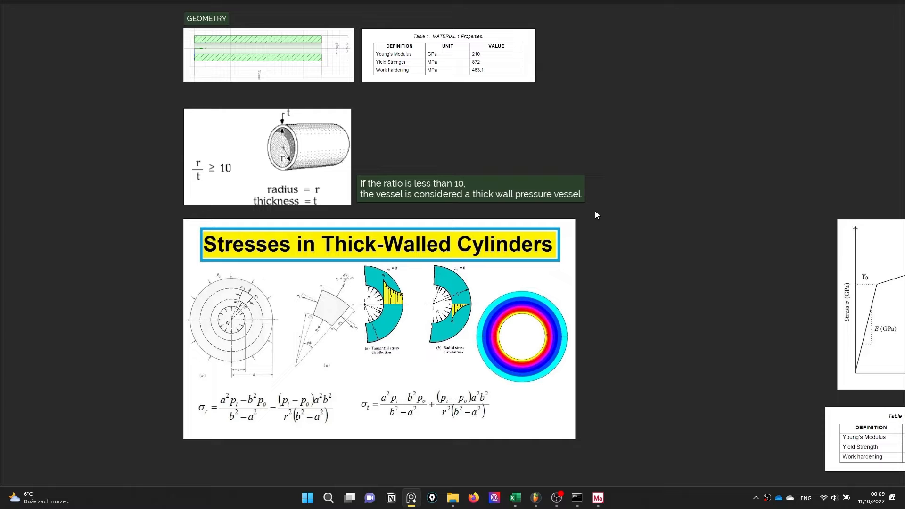
mouse_move(429, 309)
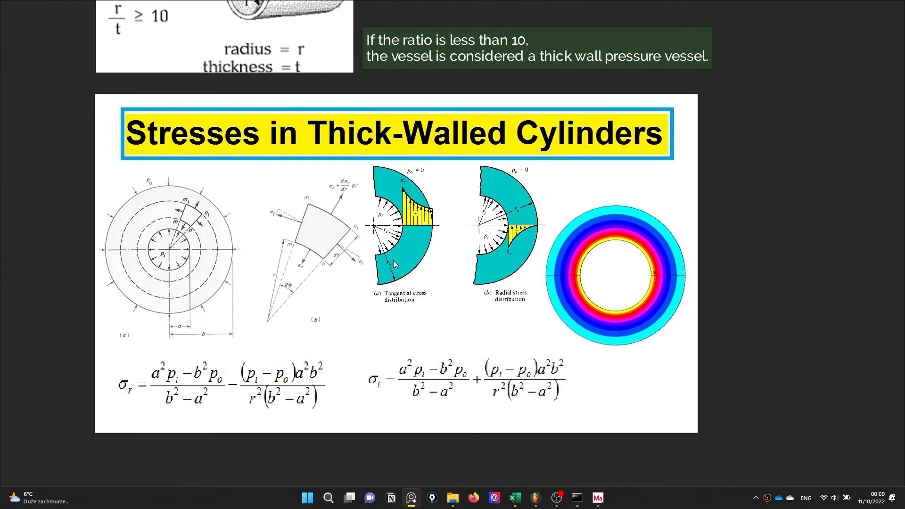
mouse_move(389, 282)
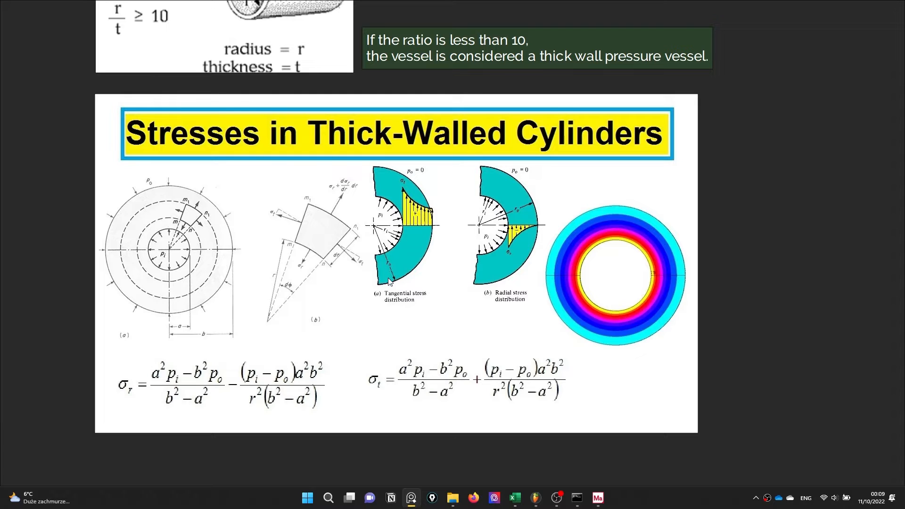
mouse_move(472, 407)
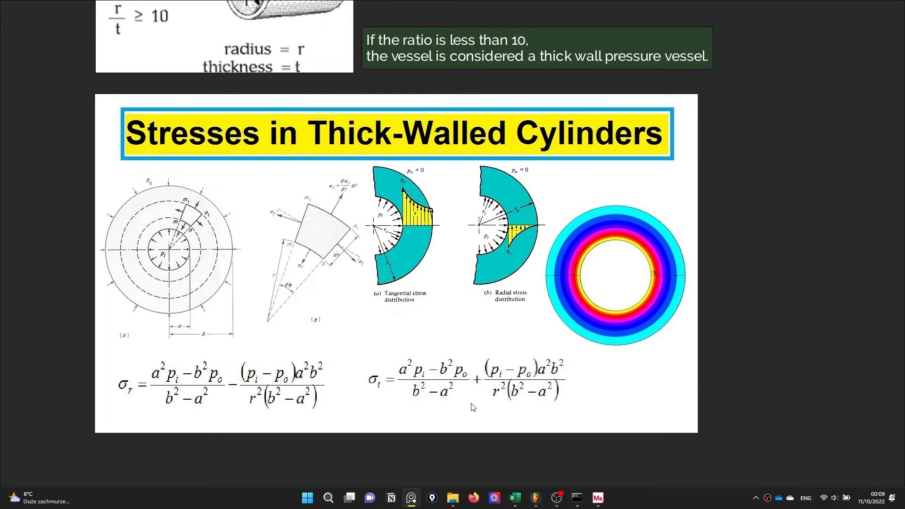
mouse_move(229, 394)
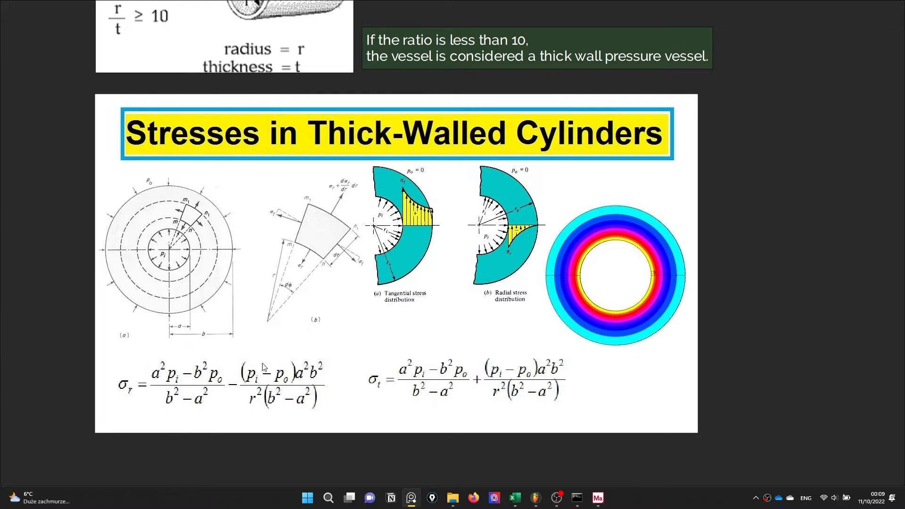
mouse_move(143, 378)
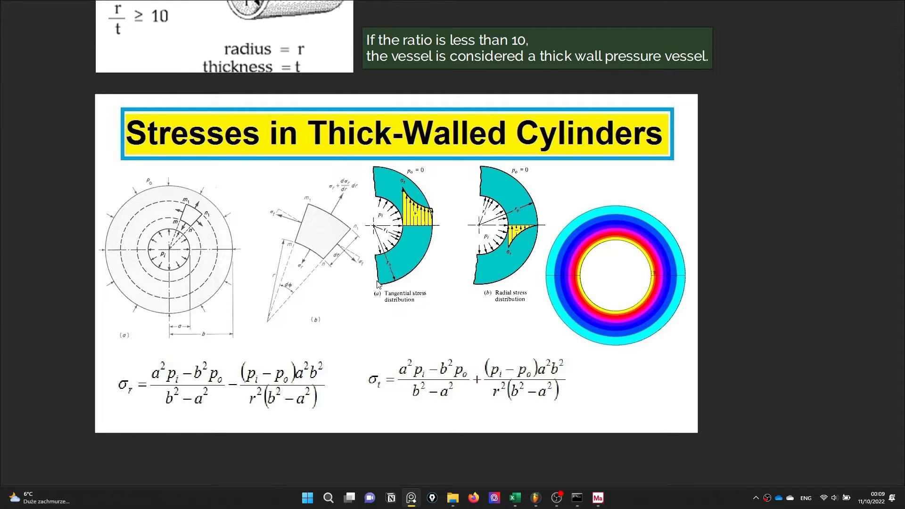
mouse_move(224, 292)
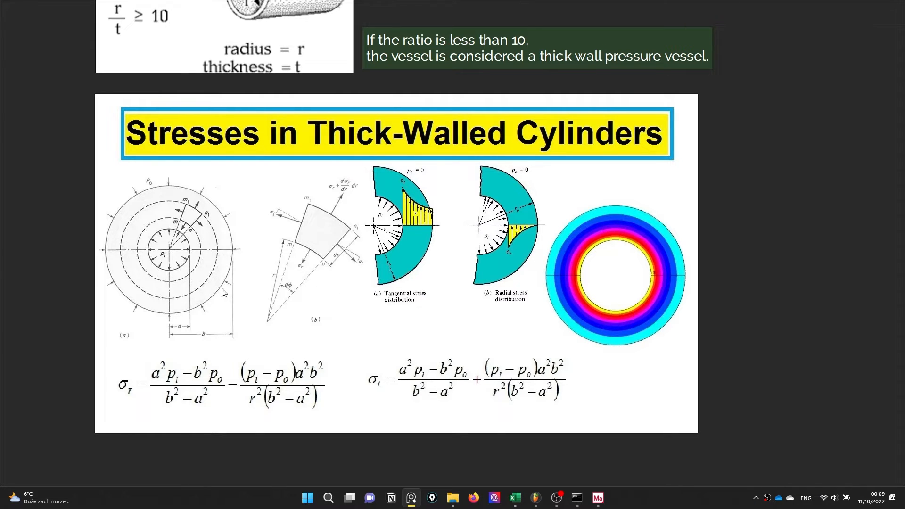
mouse_move(233, 389)
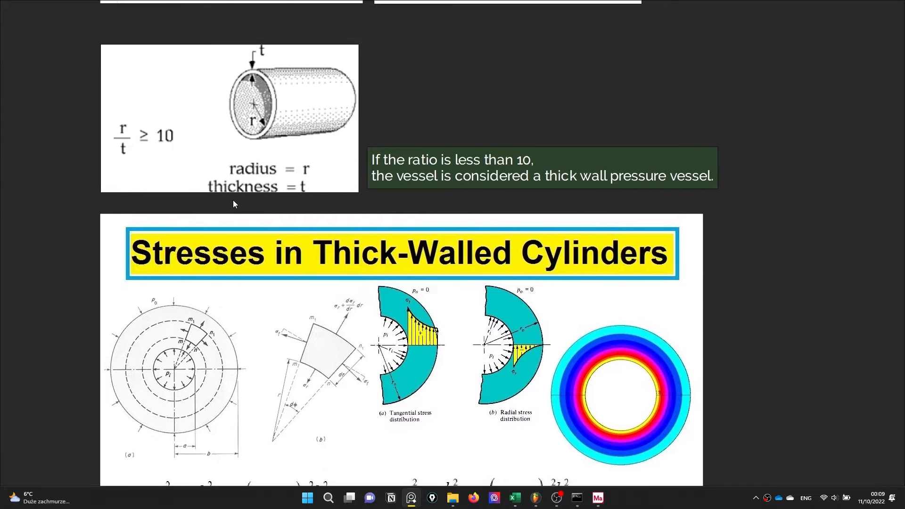
mouse_move(208, 266)
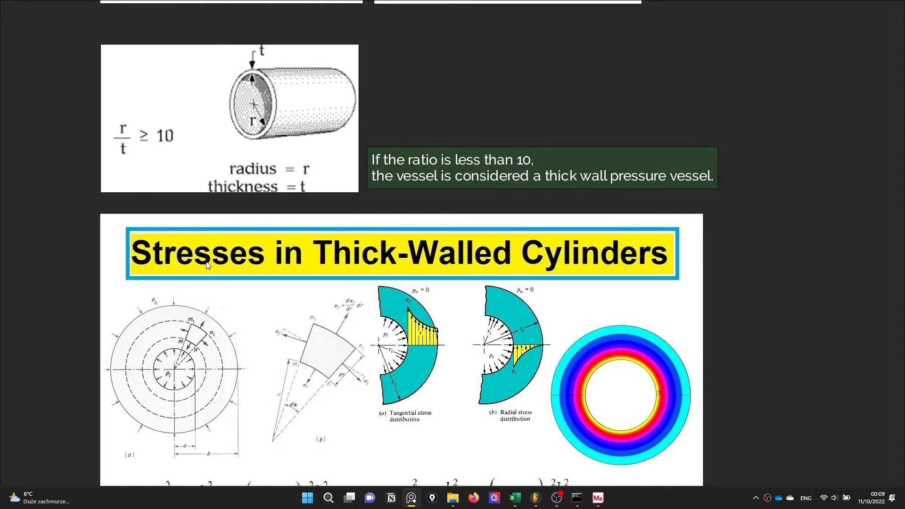
mouse_move(225, 198)
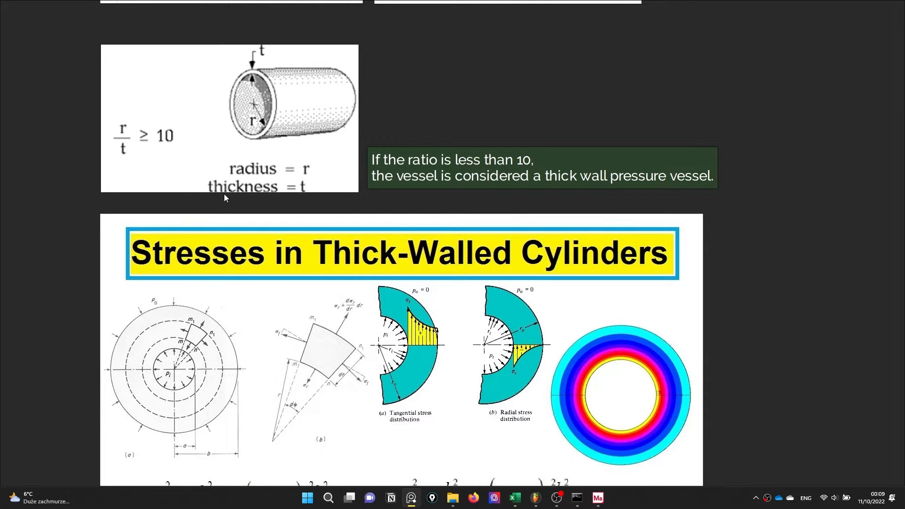
scroll(down, 3)
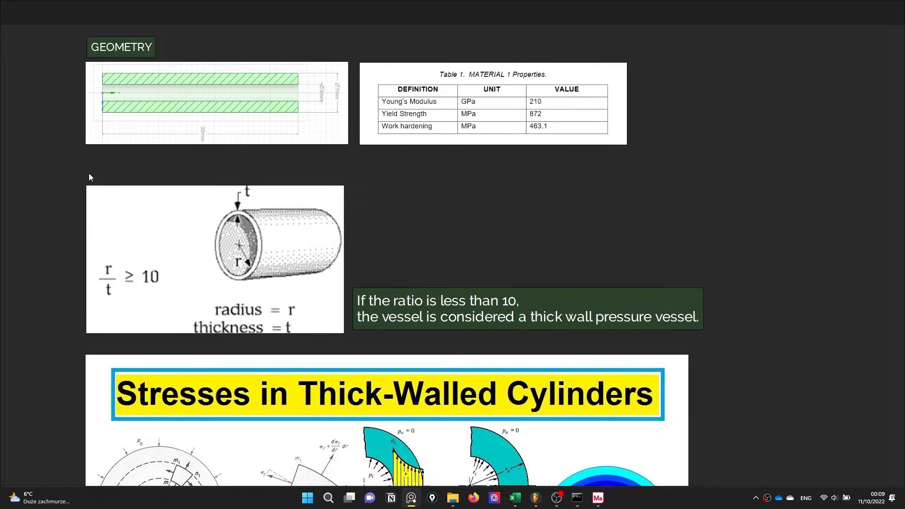
mouse_move(322, 334)
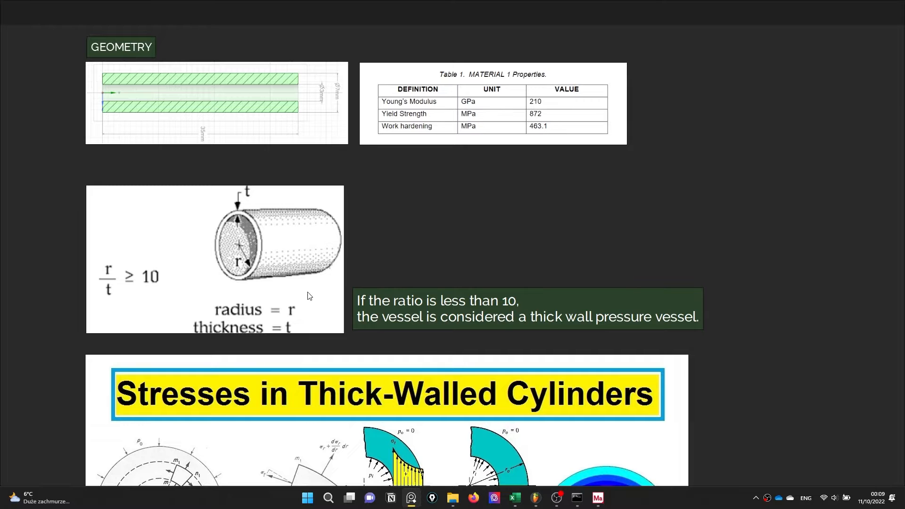
mouse_move(161, 312)
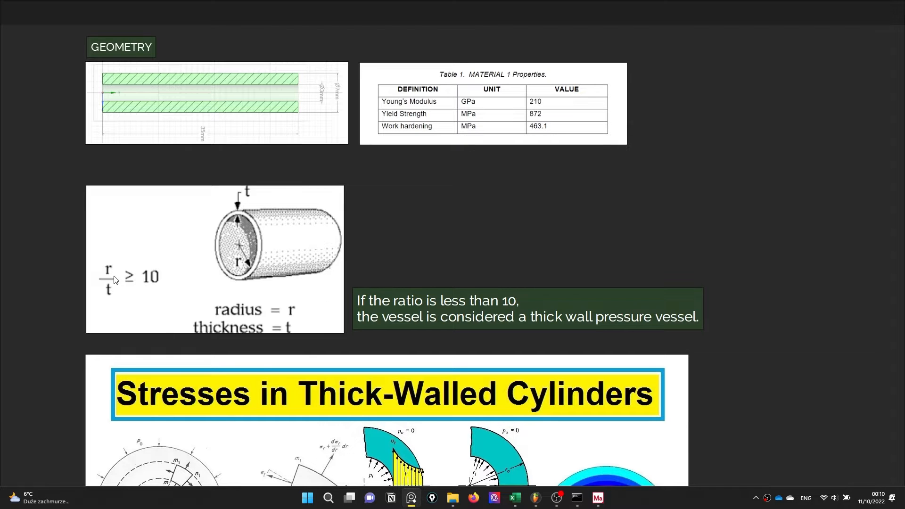
mouse_move(146, 284)
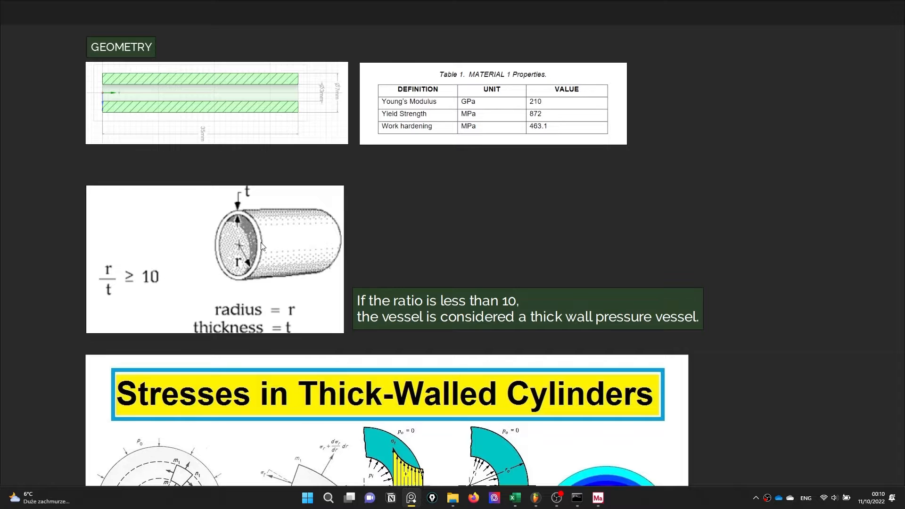
mouse_move(473, 299)
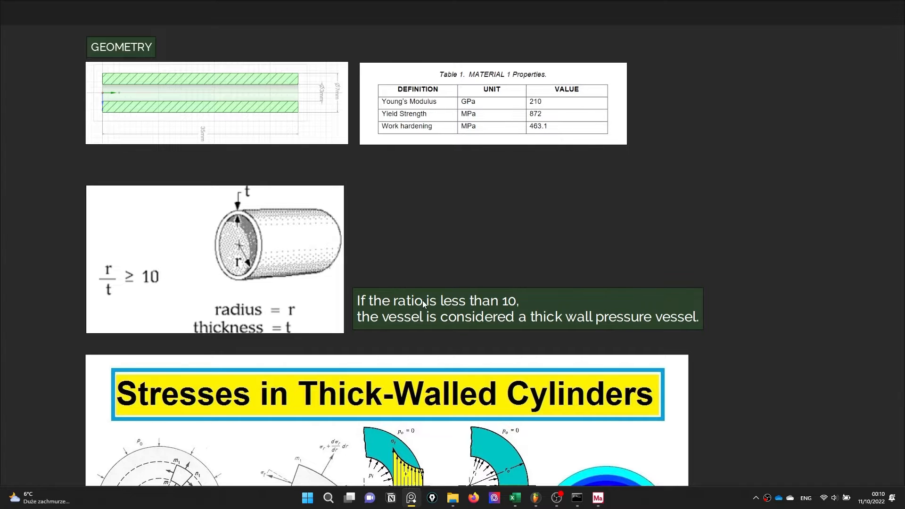
mouse_move(384, 283)
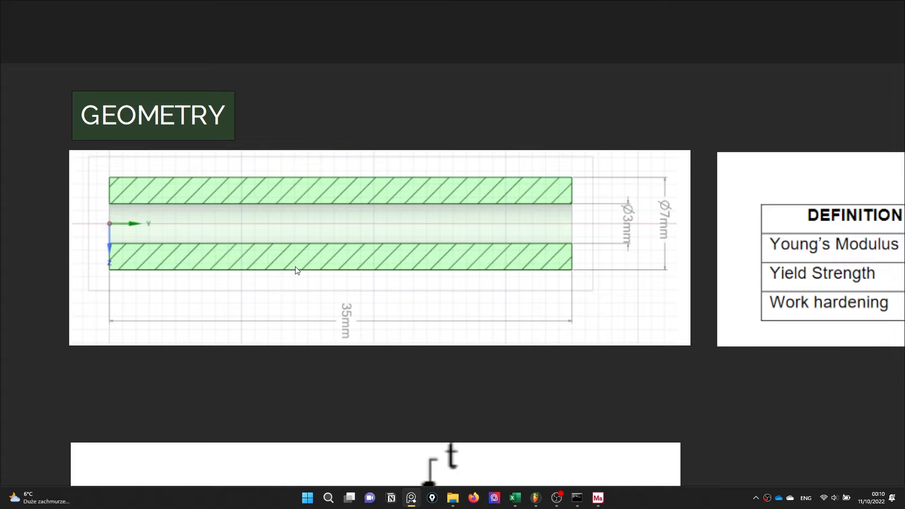
mouse_move(631, 231)
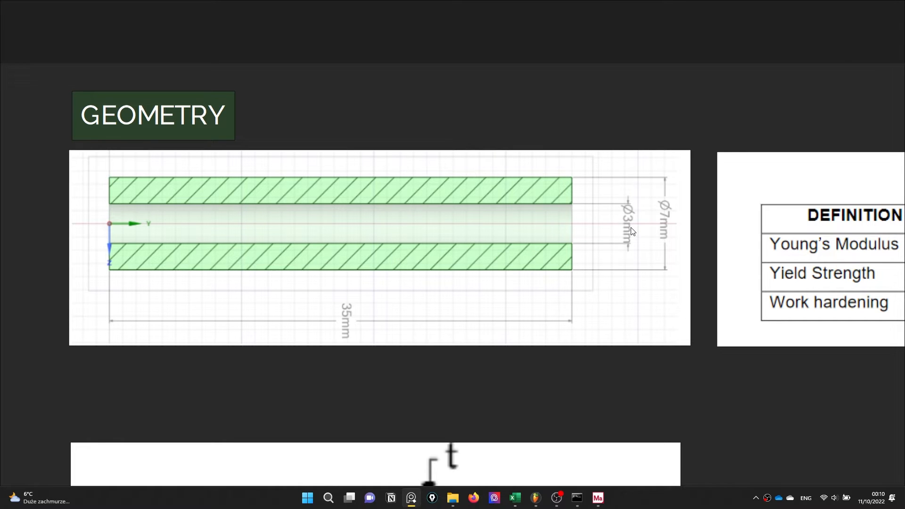
mouse_move(648, 234)
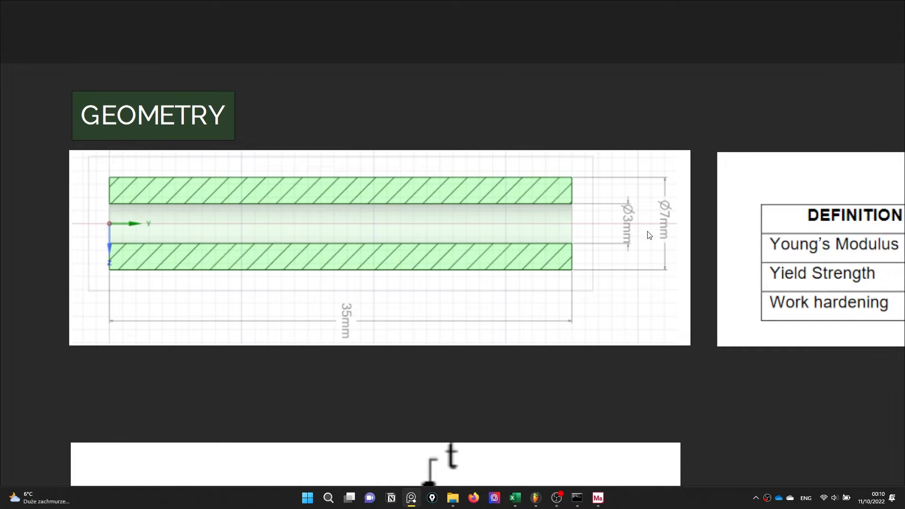
mouse_move(492, 277)
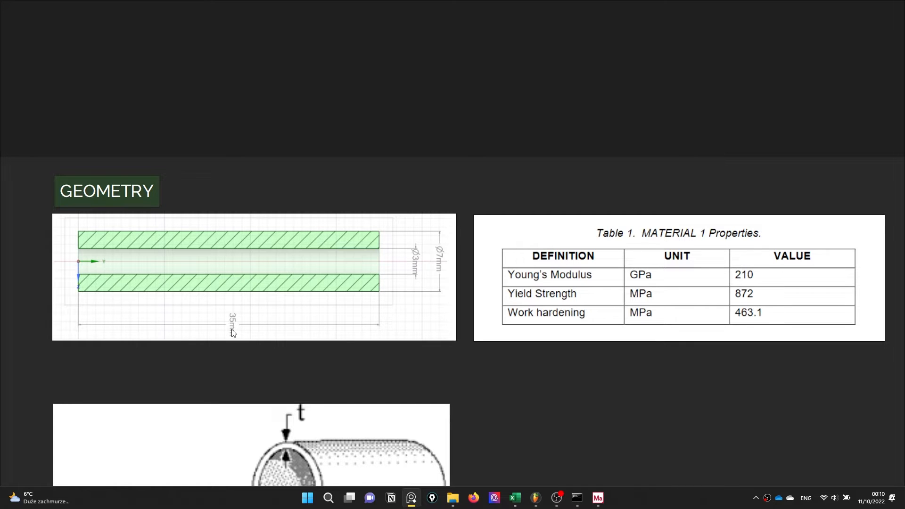
mouse_move(218, 339)
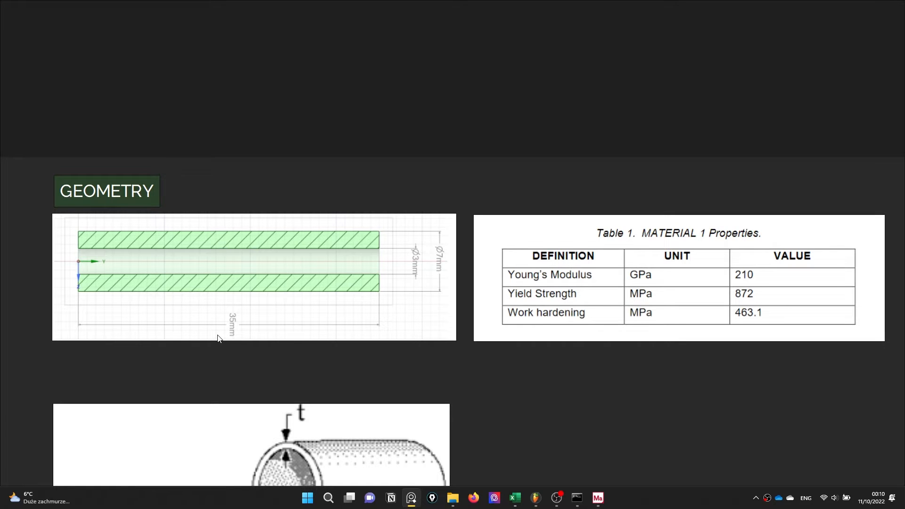
mouse_move(232, 325)
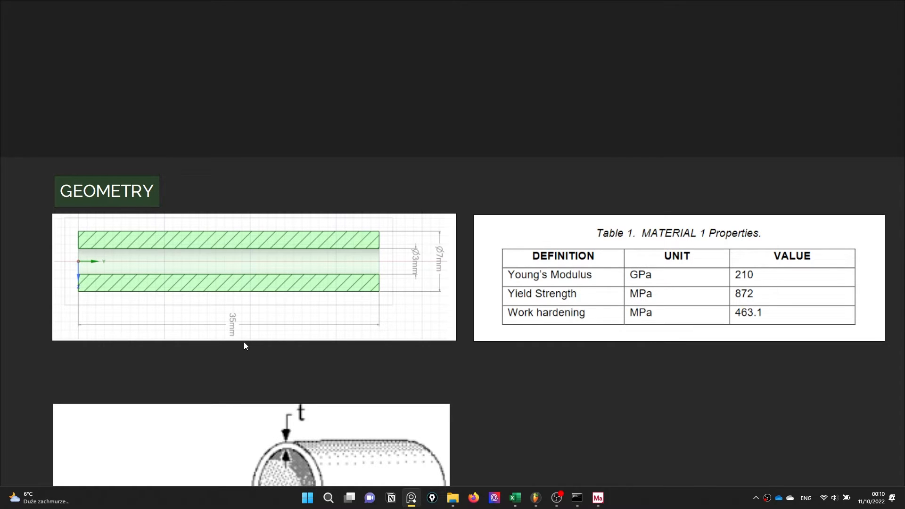
mouse_move(264, 358)
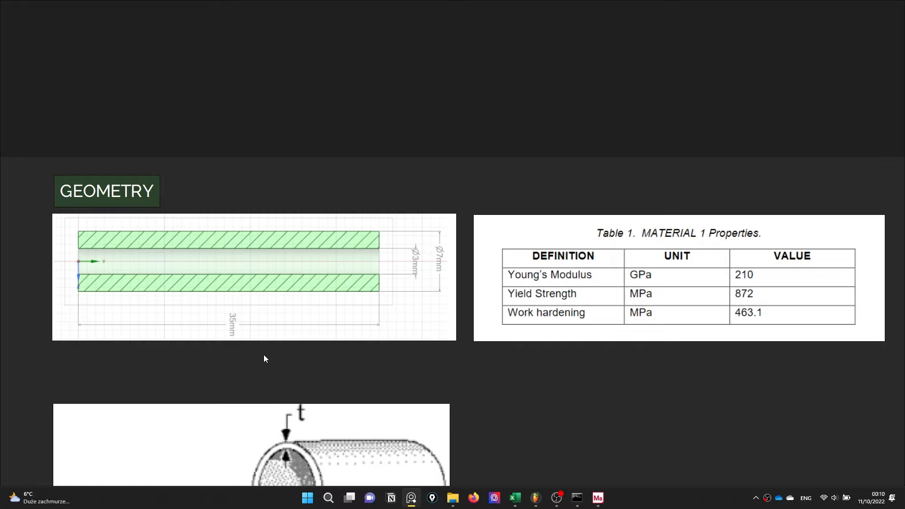
mouse_move(234, 355)
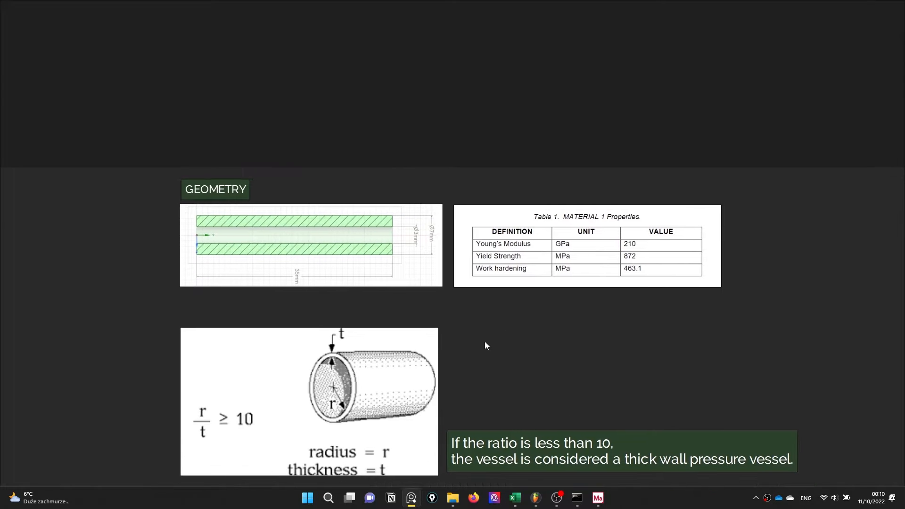
scroll(down, 3)
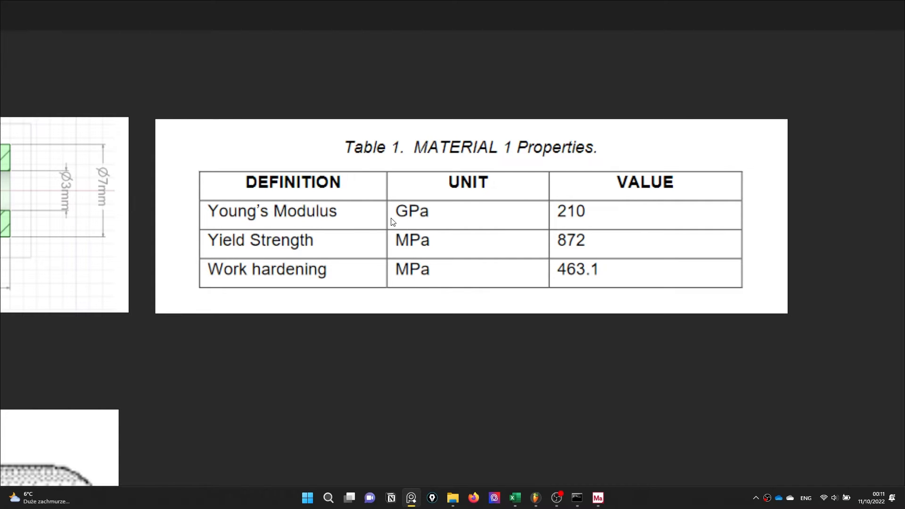
mouse_move(575, 221)
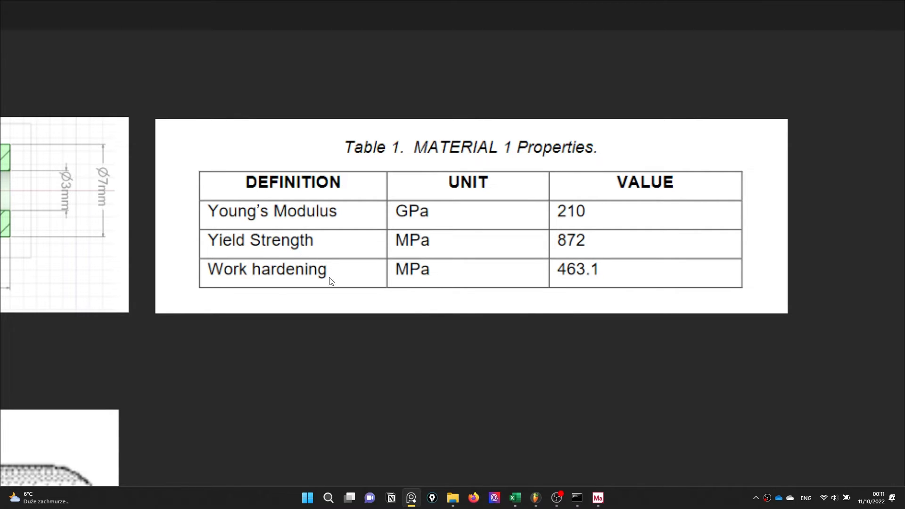
mouse_move(445, 256)
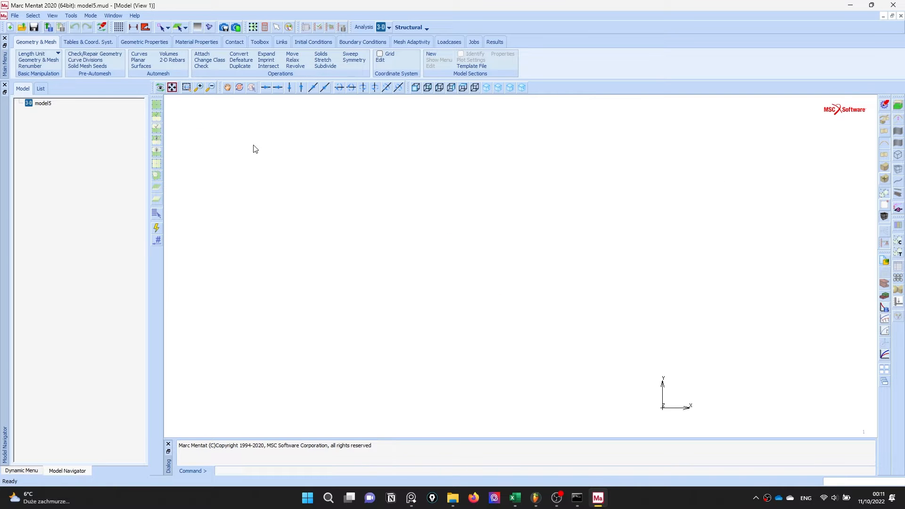
Set the grid U and V domains to -5 and 5 with spacing 1 and show the grid.
click(378, 54)
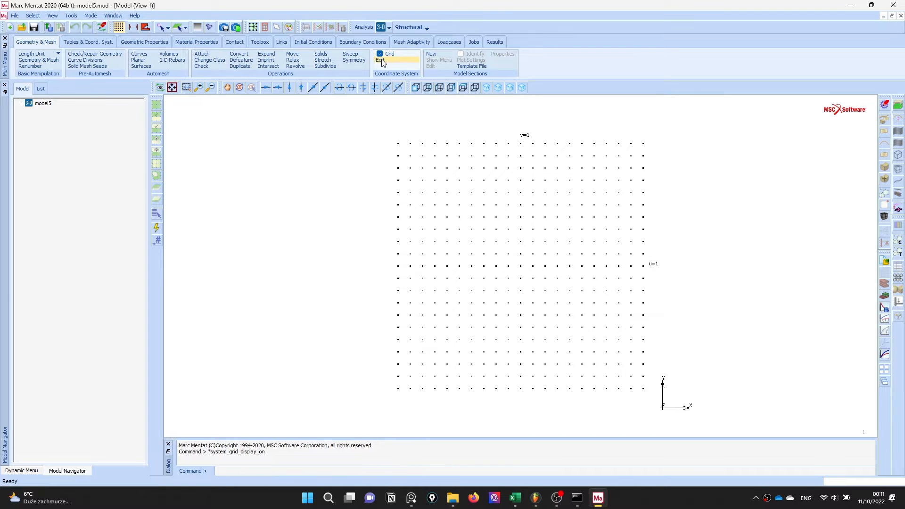
click(379, 60)
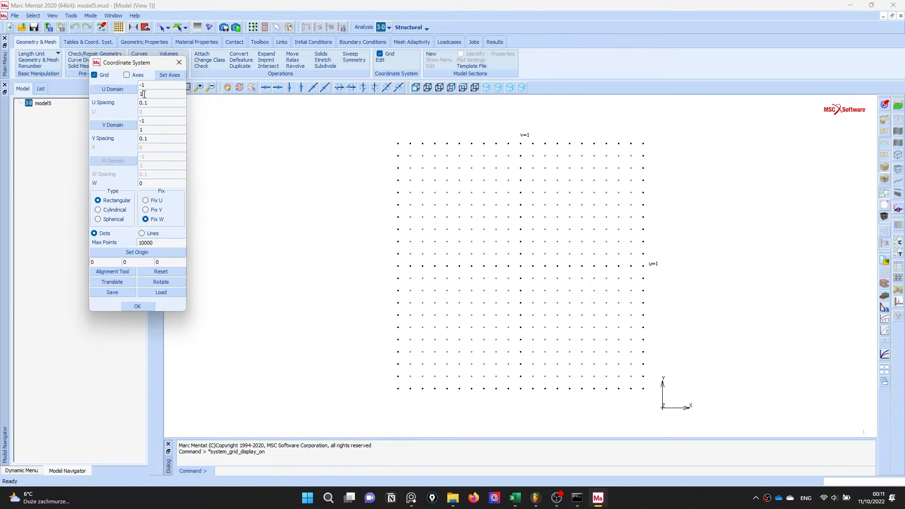
click(137, 305)
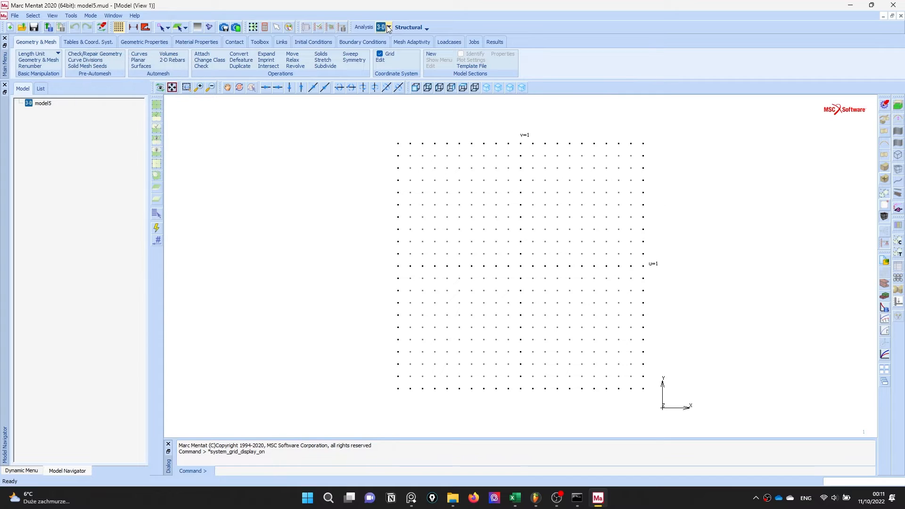
click(380, 27)
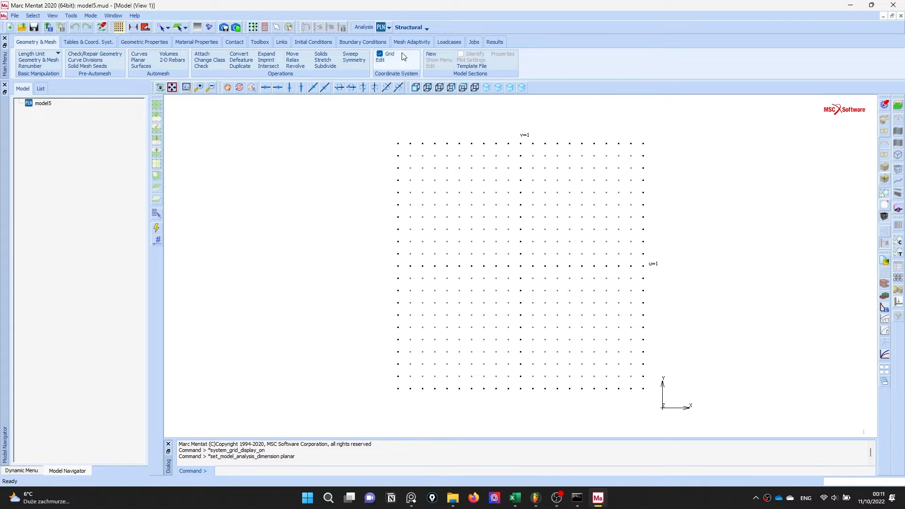
click(379, 59)
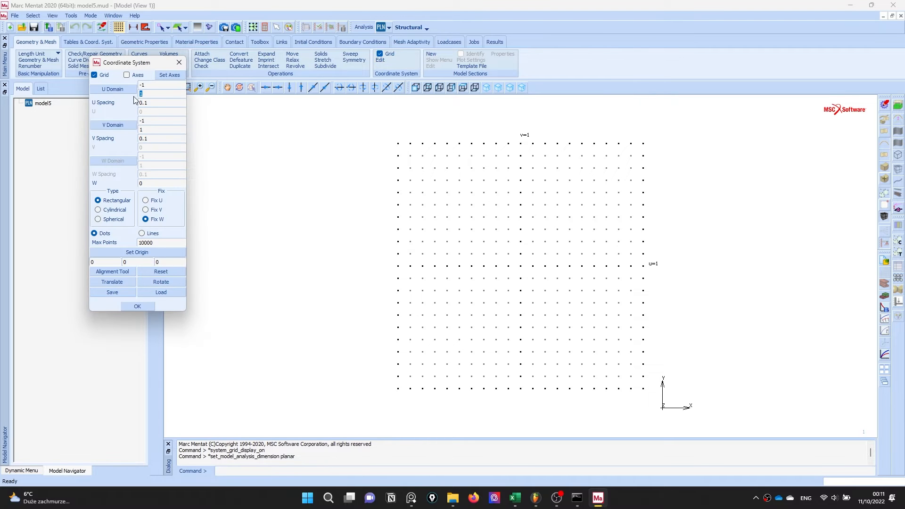
text(5)
click(162, 101)
text(1)
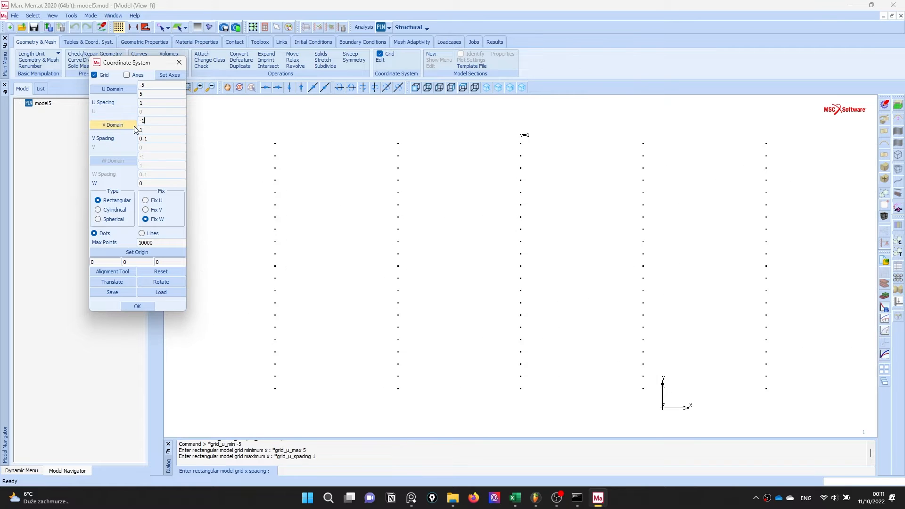
text(-5)
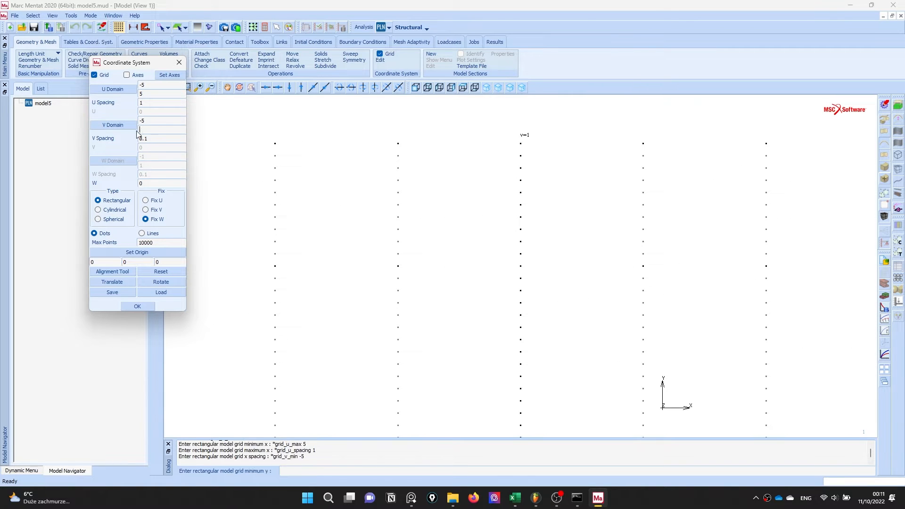
text(5)
click(162, 138)
text(1)
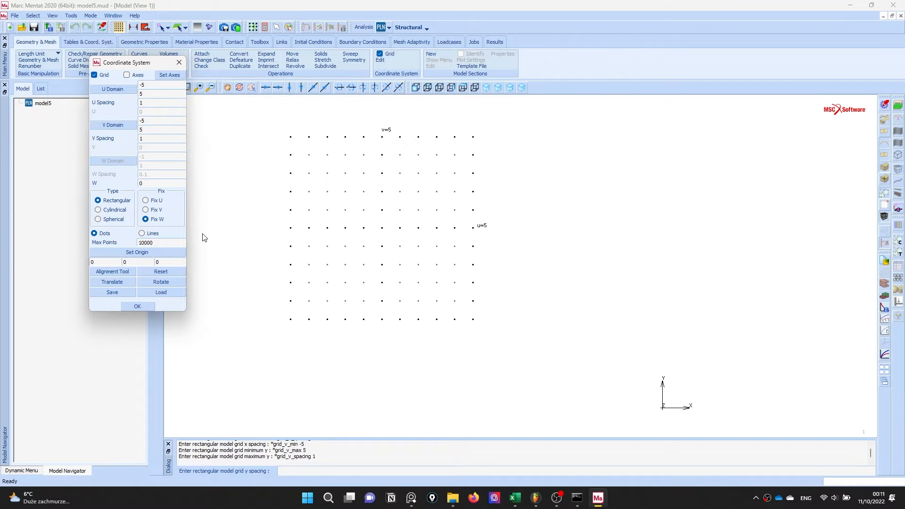
click(137, 305)
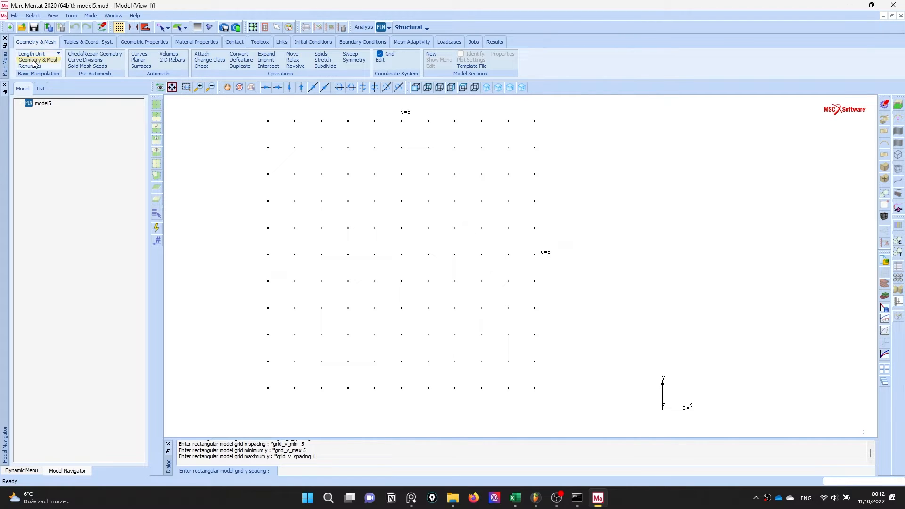
Add Circle Cen/Rad curves at center 0,0,0 with radii 1.5 and 3.5.
click(38, 60)
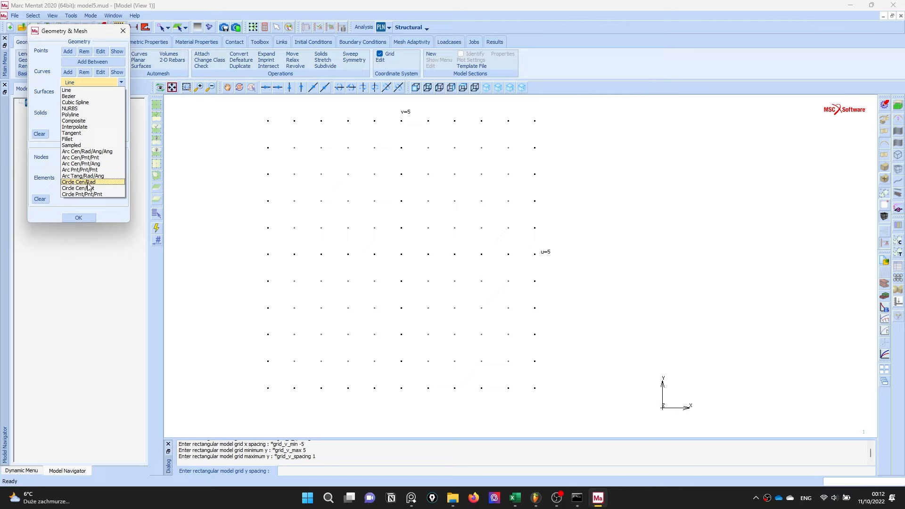
click(78, 182)
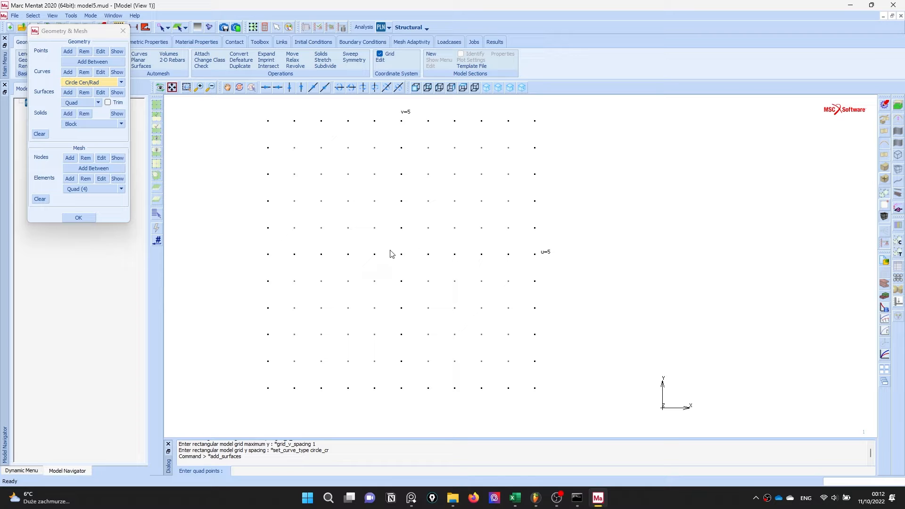
text(0,0)
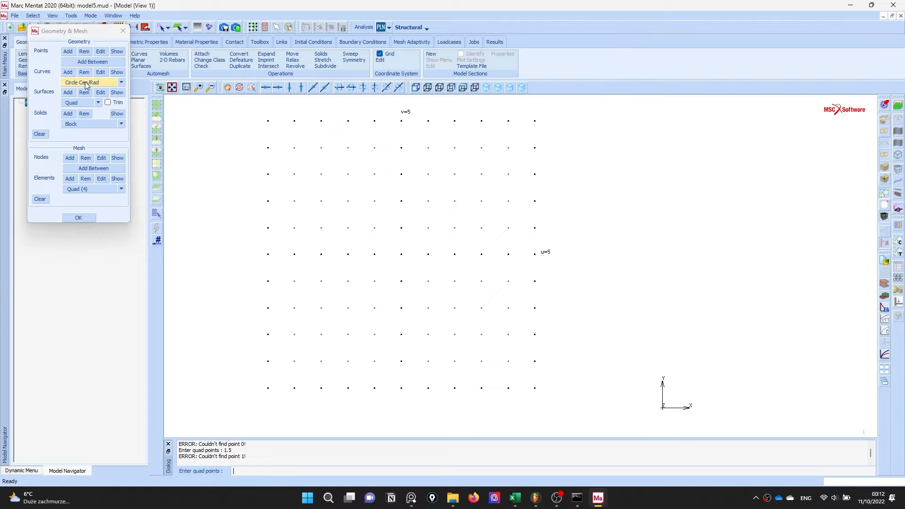
click(93, 82)
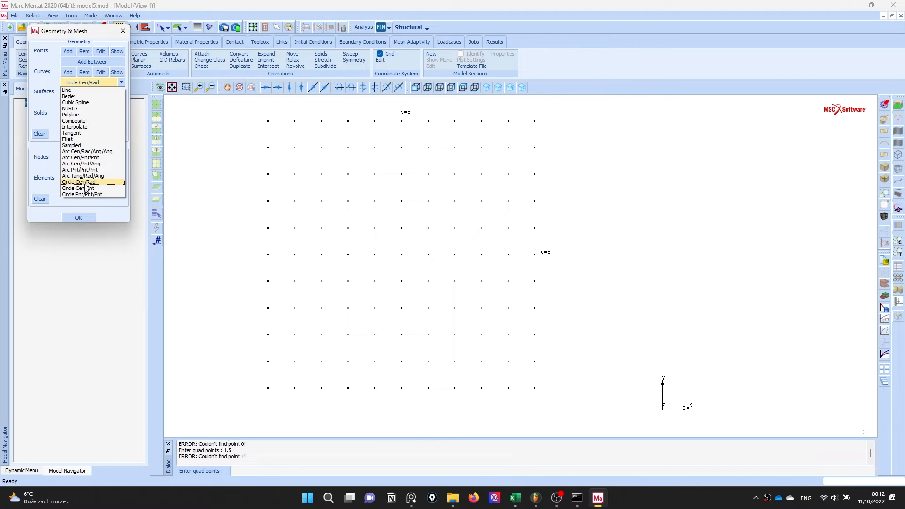
click(78, 182)
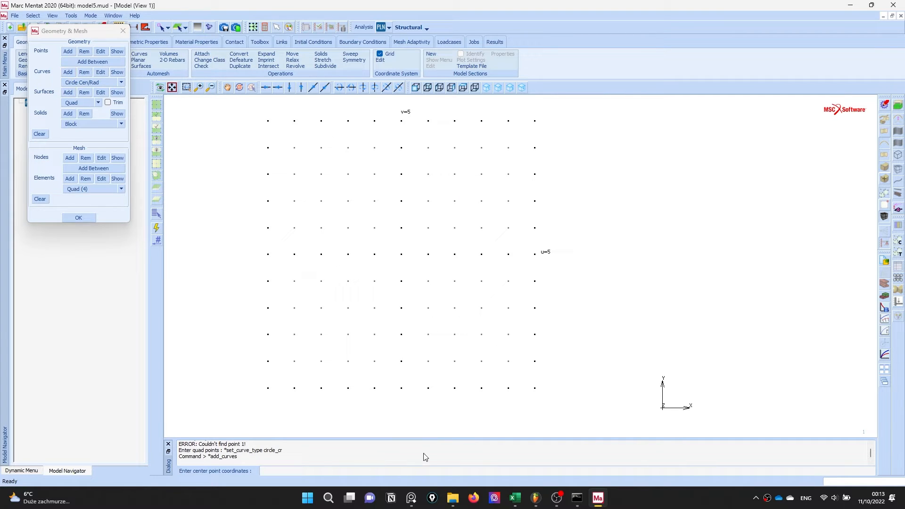
text(0,0,0)
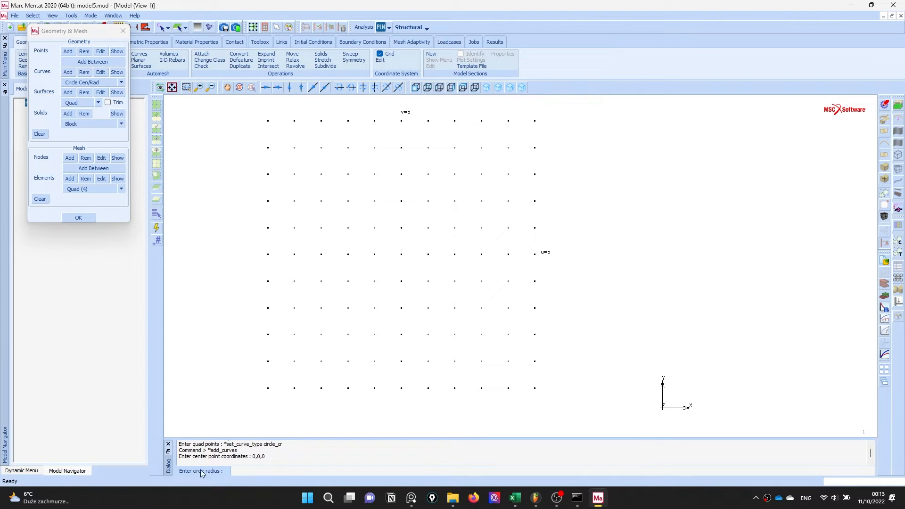
text(1.5)
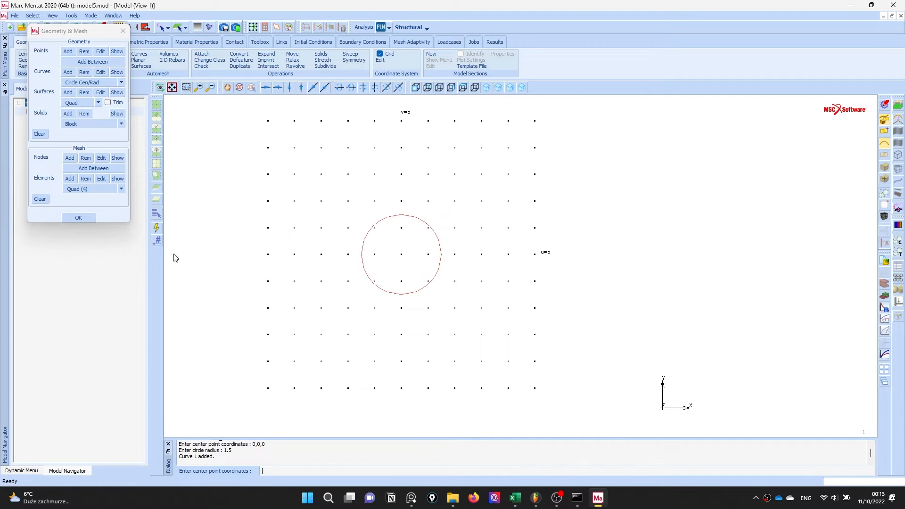
mouse_move(320, 351)
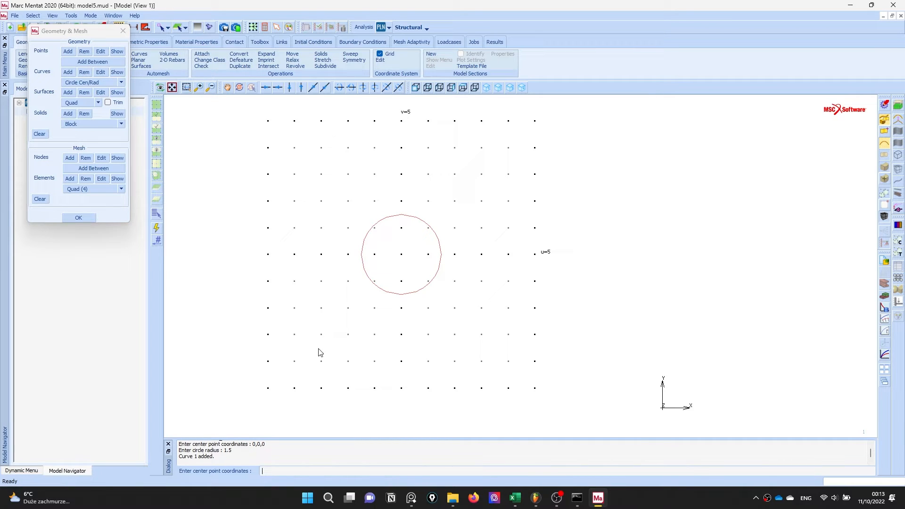
text(0,0,0)
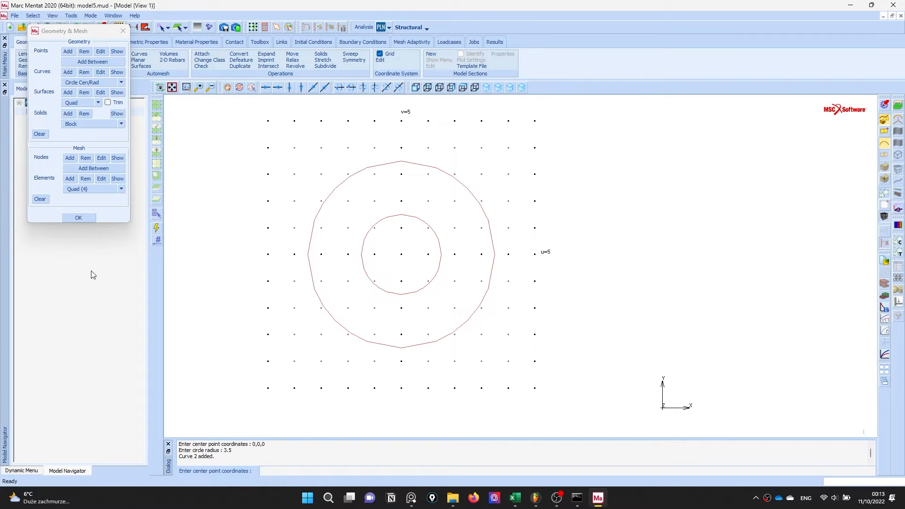
click(79, 218)
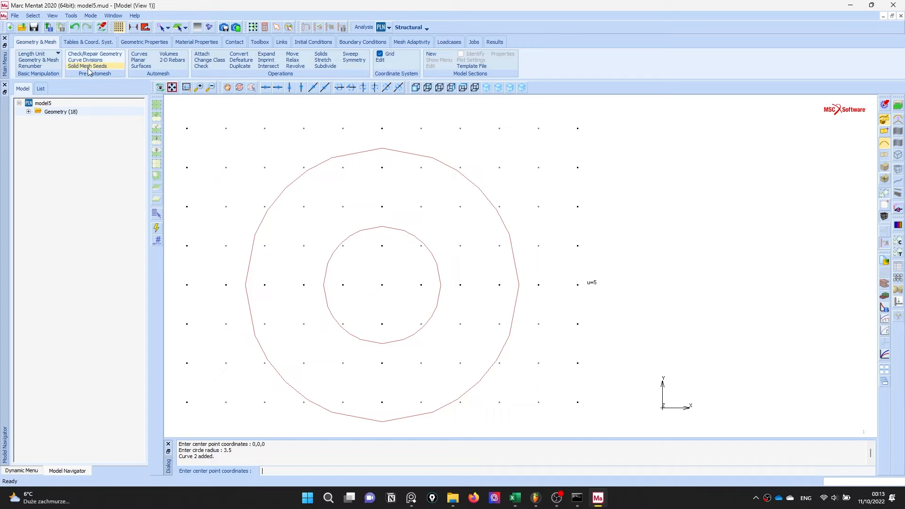
mouse_move(86, 61)
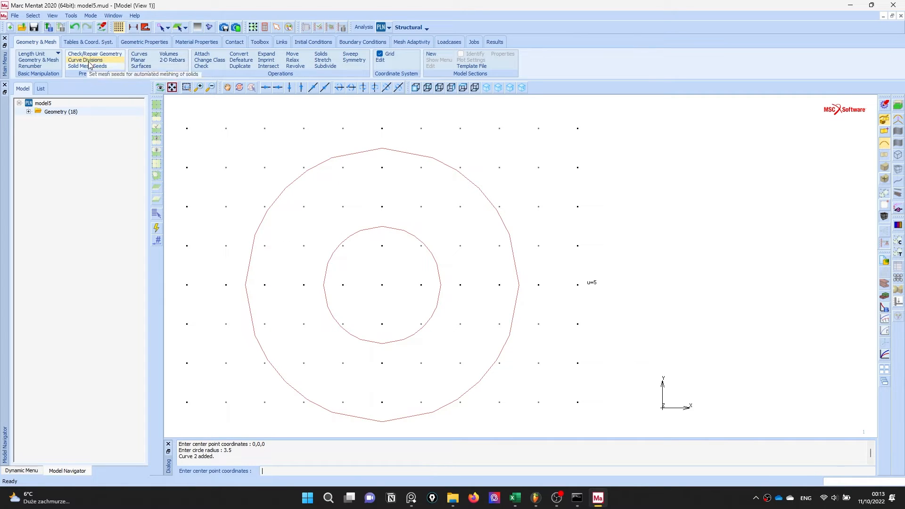
Apply 50 curve divisions to the outer circle and 80 to the inner circle.
click(86, 61)
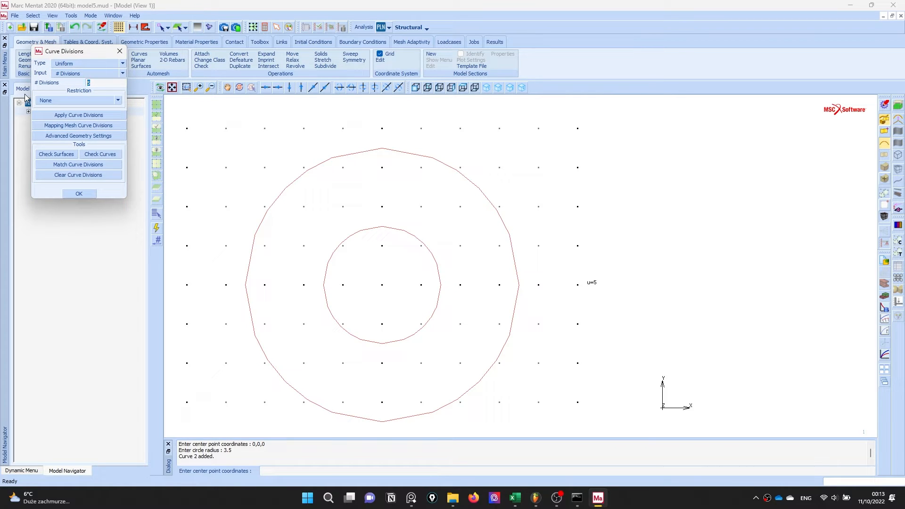
text(50)
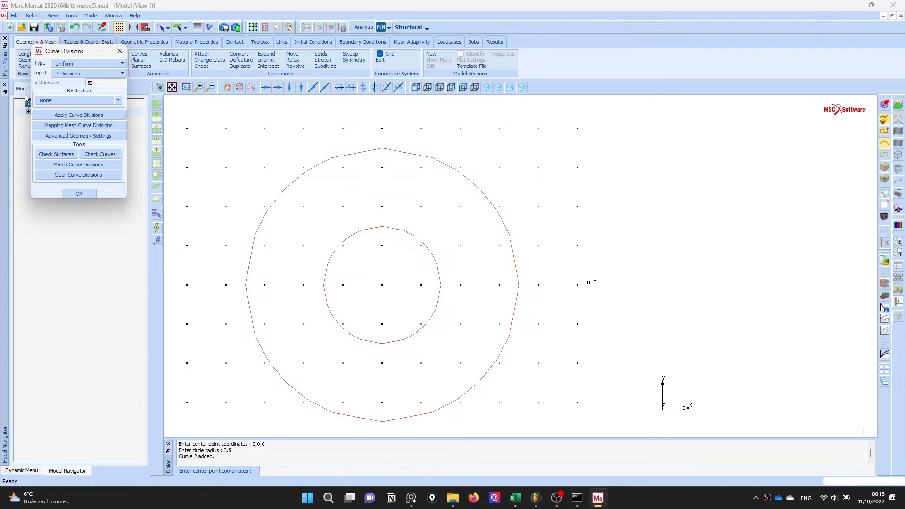
click(78, 114)
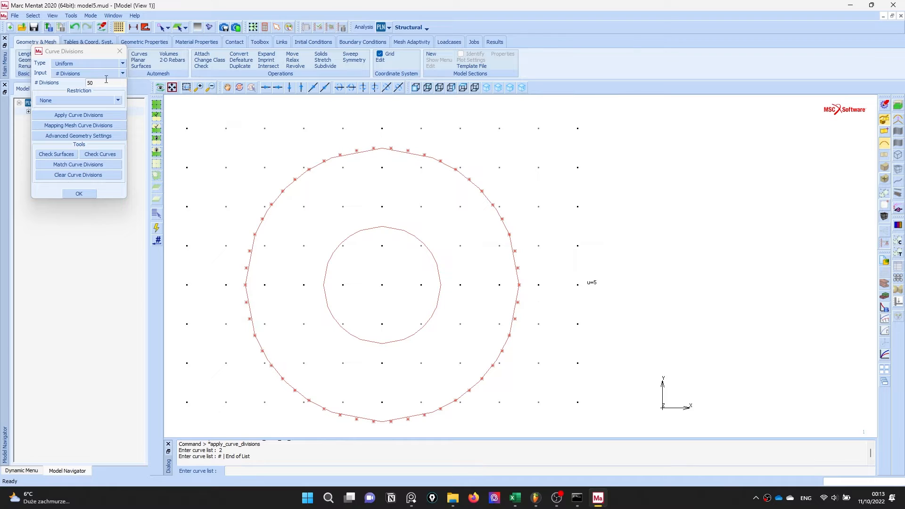
text(80)
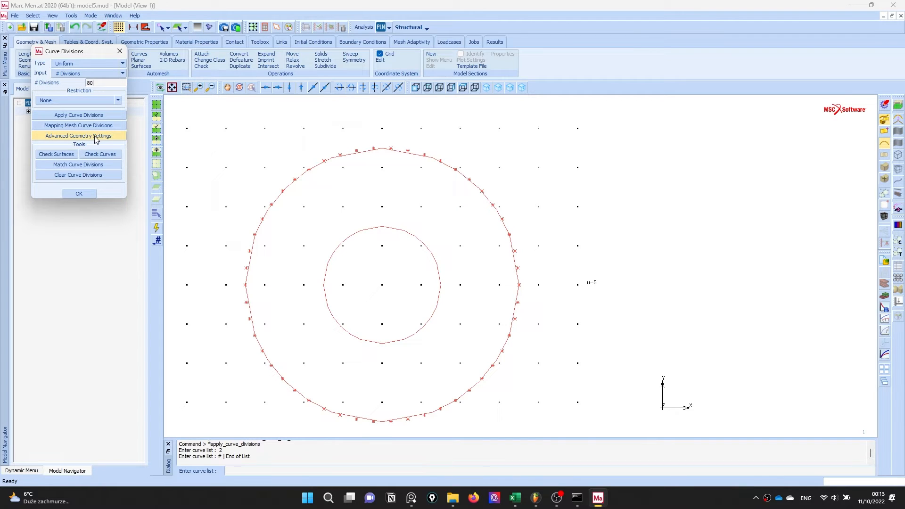
click(78, 115)
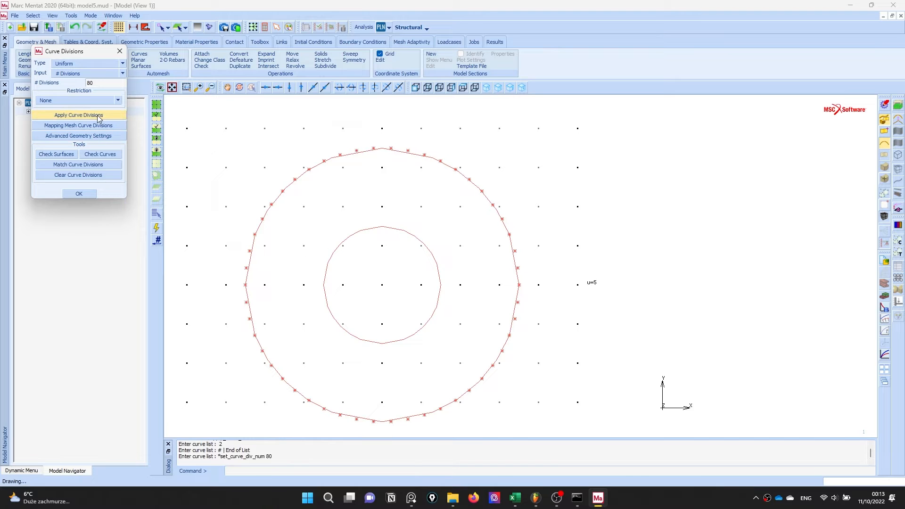
click(78, 115)
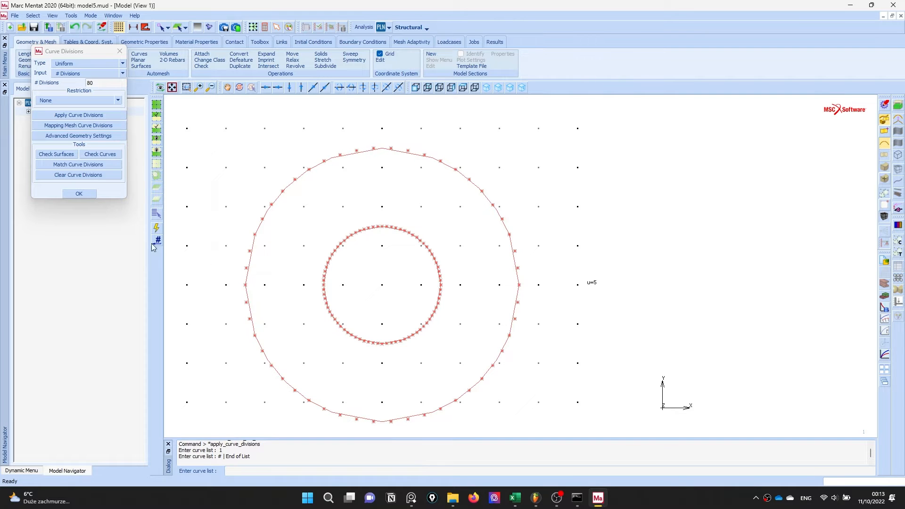
click(78, 194)
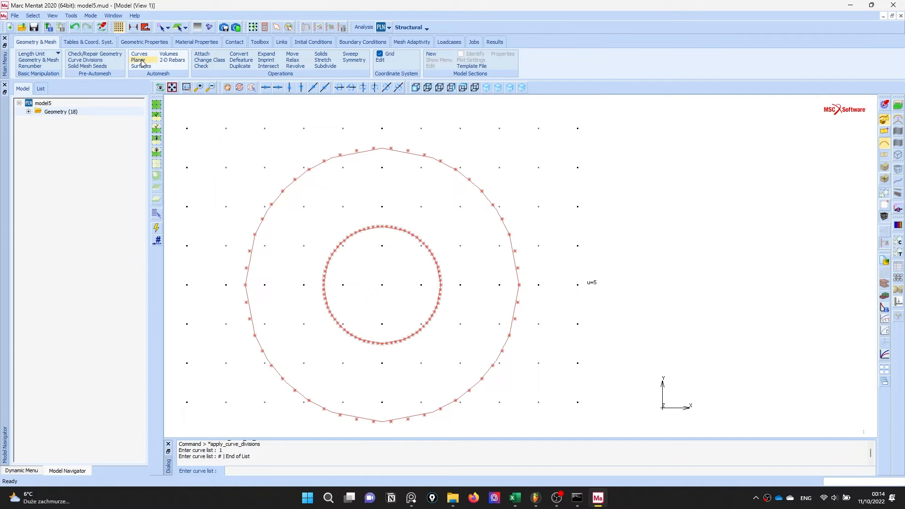
Quad-mesh the ring with an 80 by 80 overlay mesh using all existing curves.
click(139, 60)
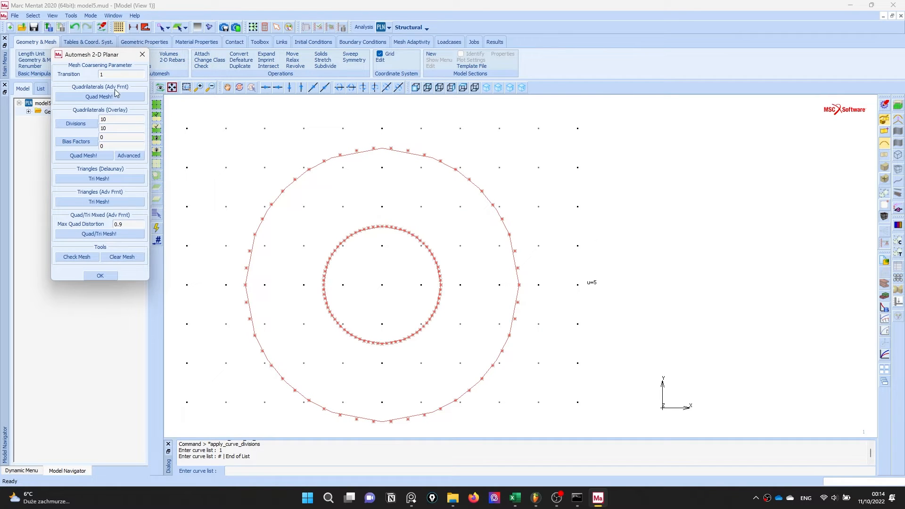
text(8)
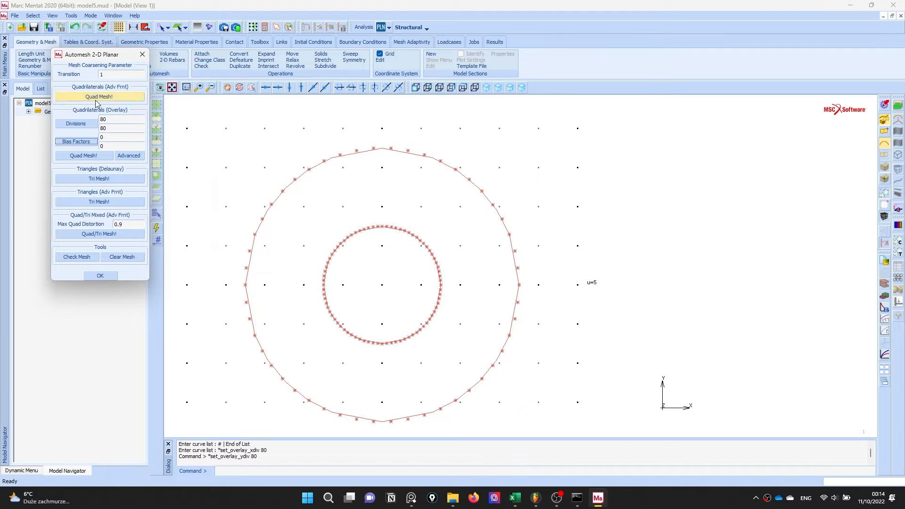
click(82, 156)
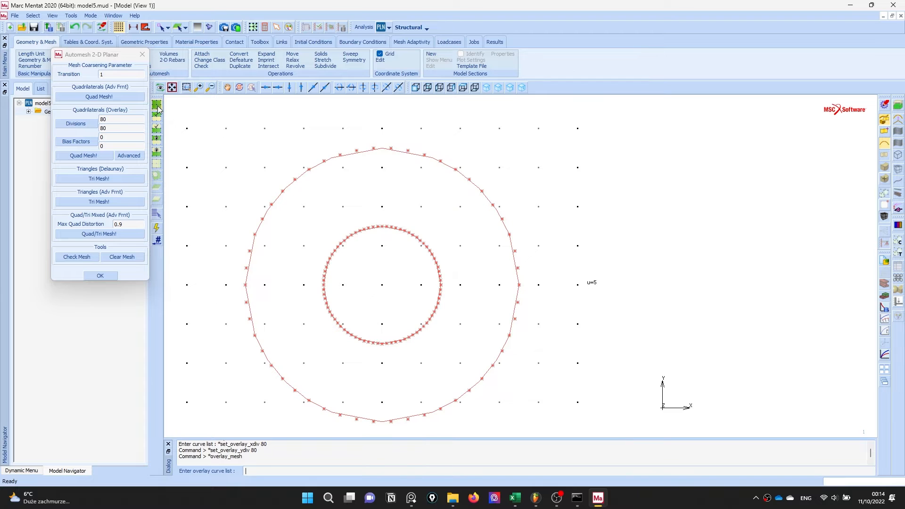
click(83, 155)
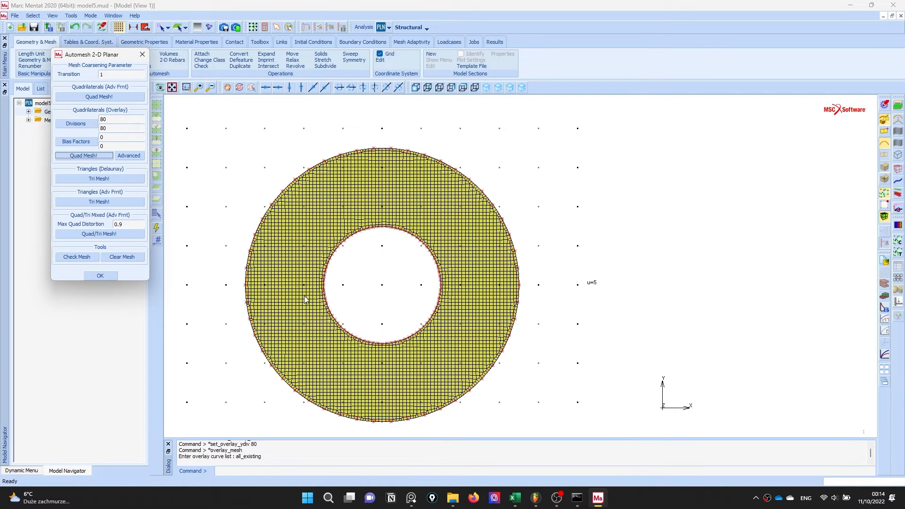
mouse_move(325, 326)
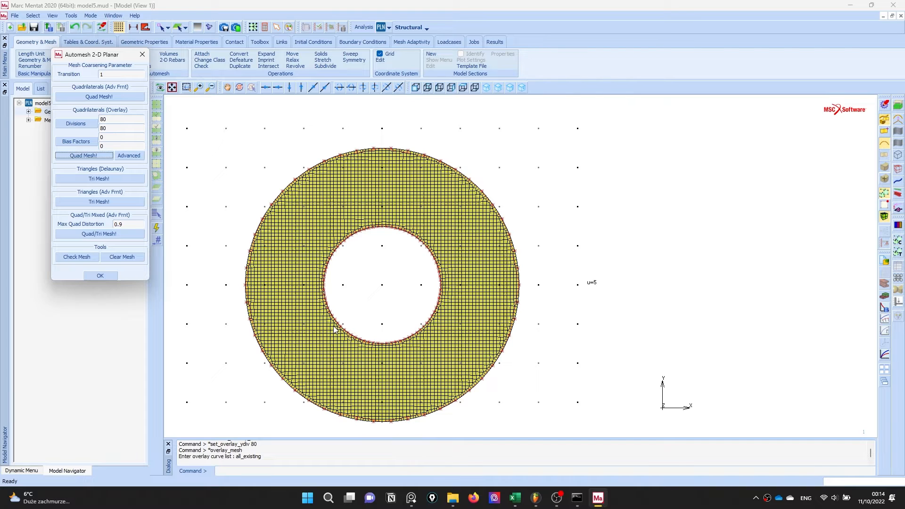
click(99, 275)
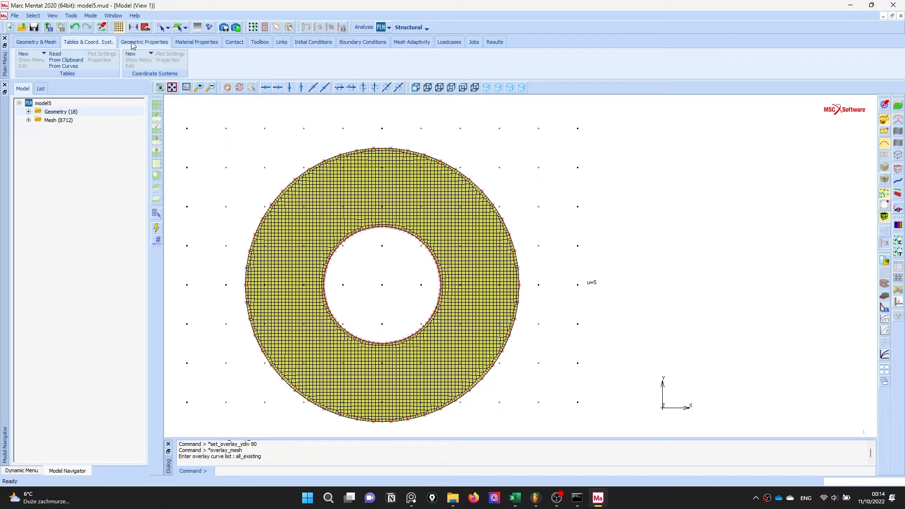
Create table1 of type time with points (0,0) and (1,1).
click(22, 54)
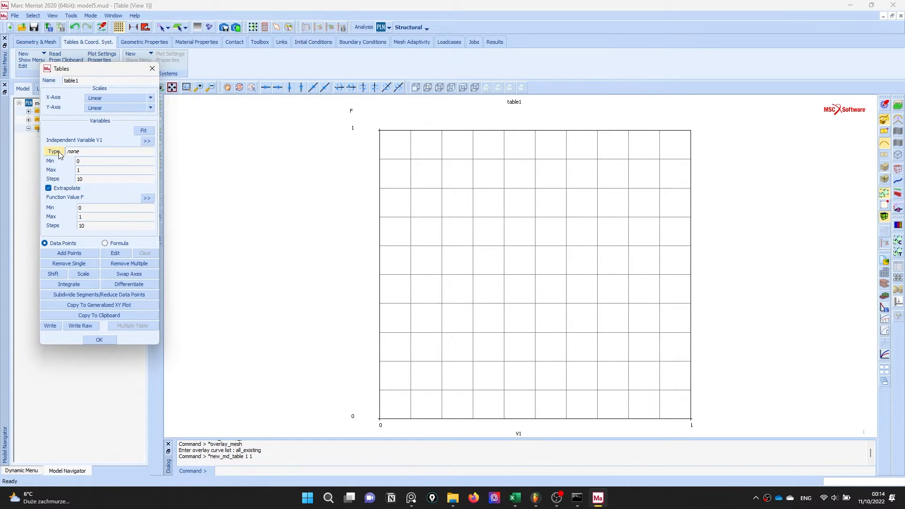
click(54, 151)
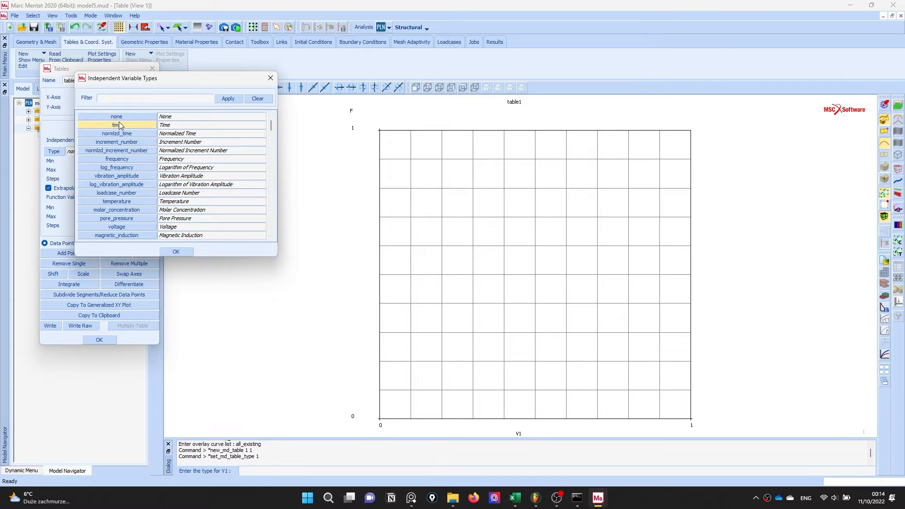
click(116, 124)
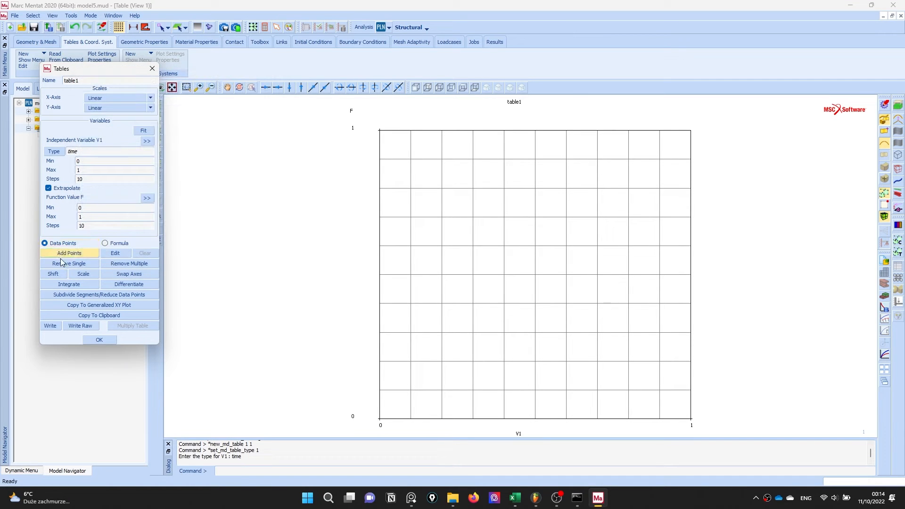
click(69, 253)
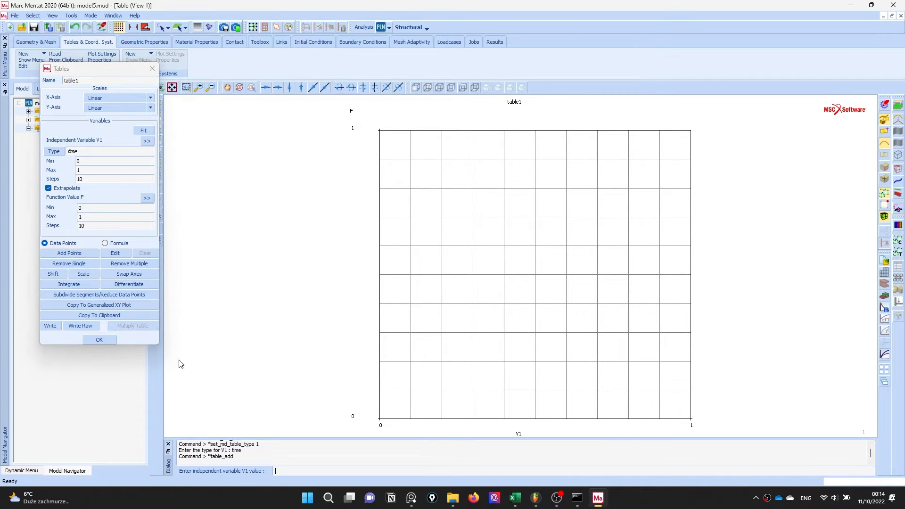
text(0 0)
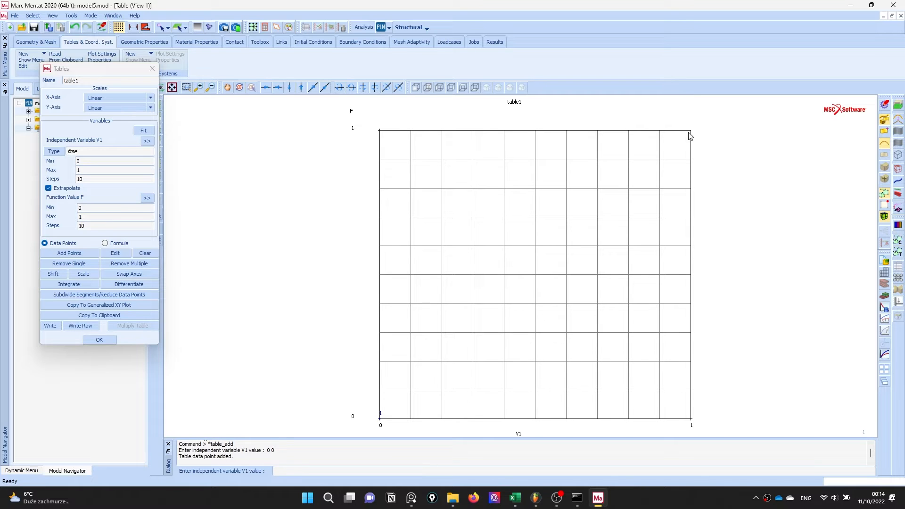
click(99, 339)
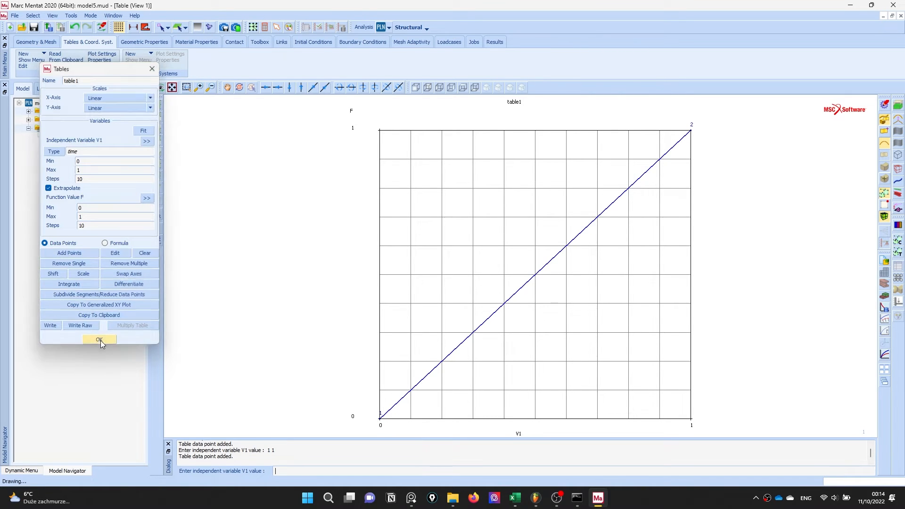
click(99, 340)
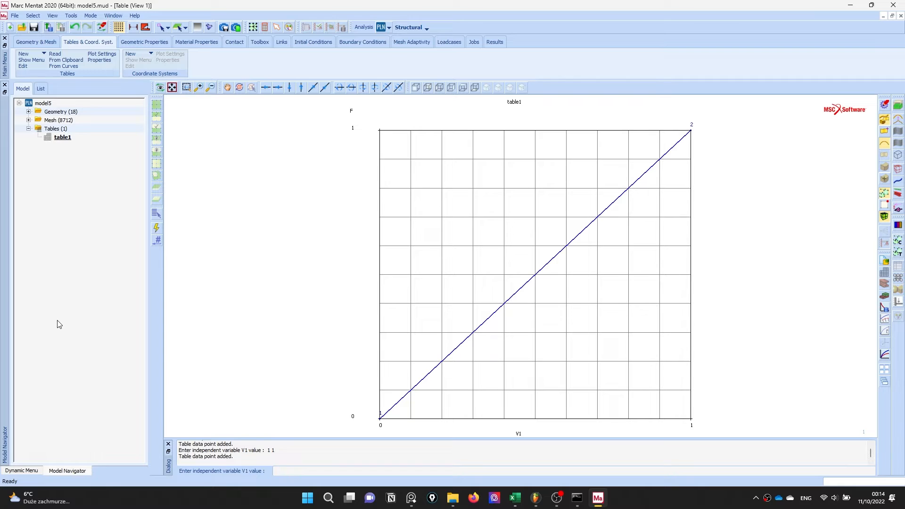
mouse_move(82, 179)
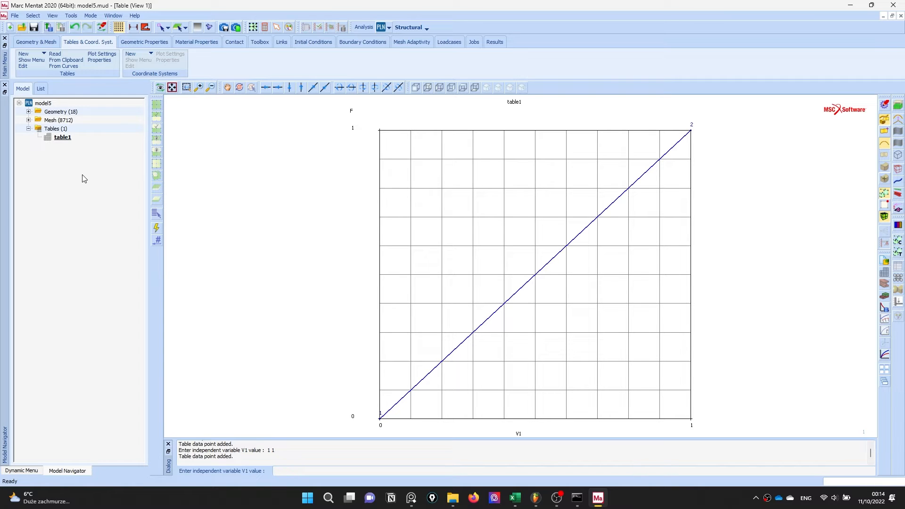
mouse_move(72, 204)
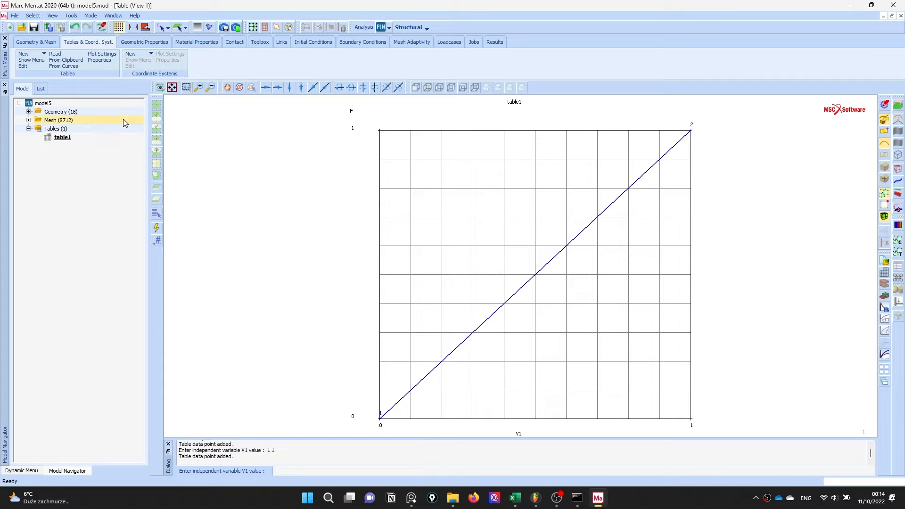
click(144, 41)
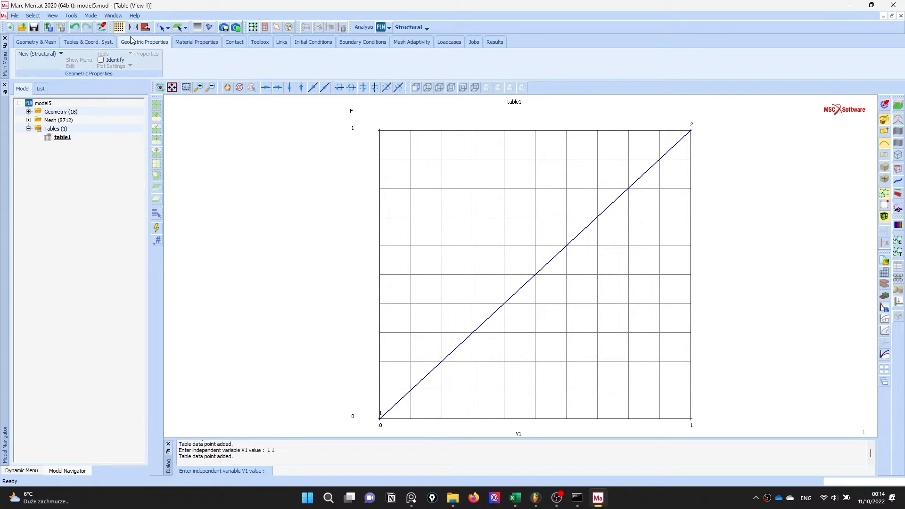
Create material1 with Young's modulus 210000 and Poisson's ratio 0.3, assigned to all existing elements.
click(196, 41)
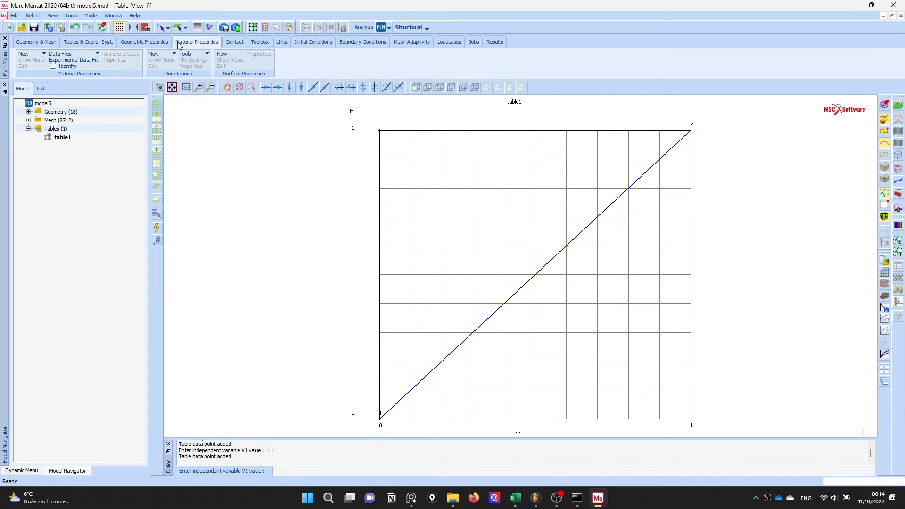
click(22, 54)
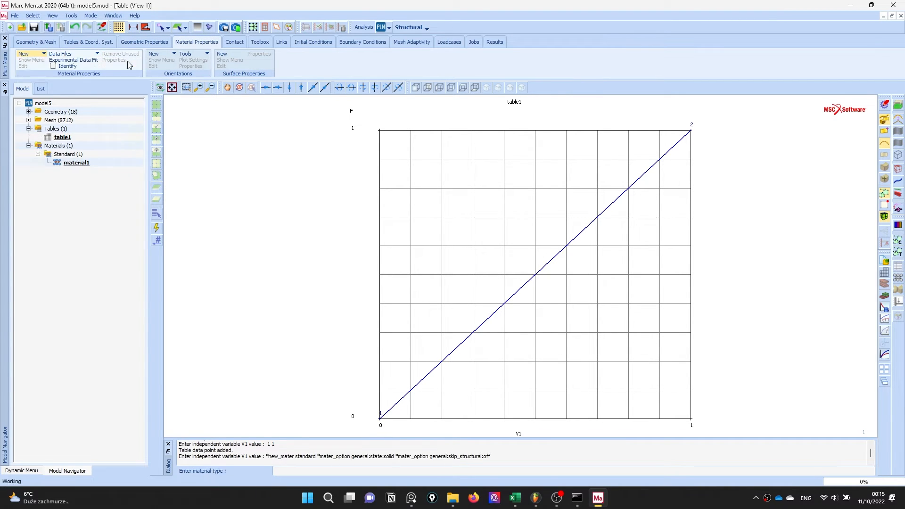
double_click(76, 163)
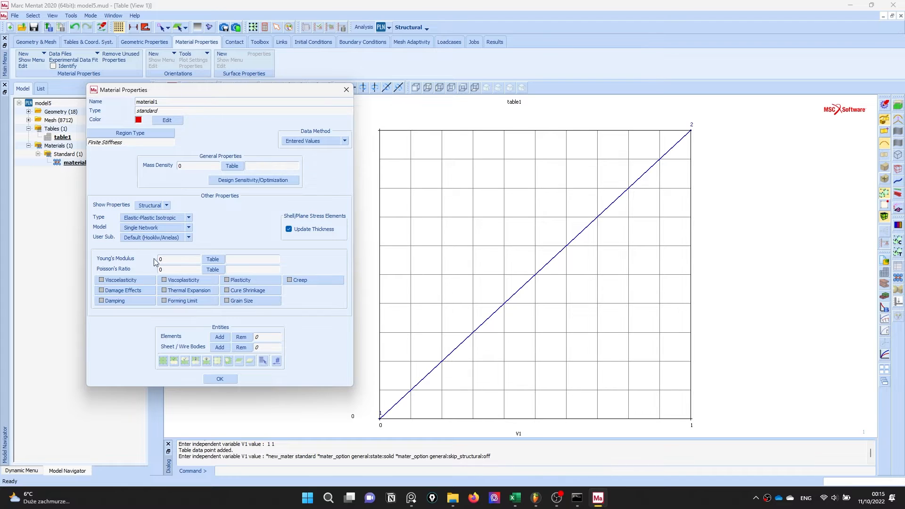
text(210000)
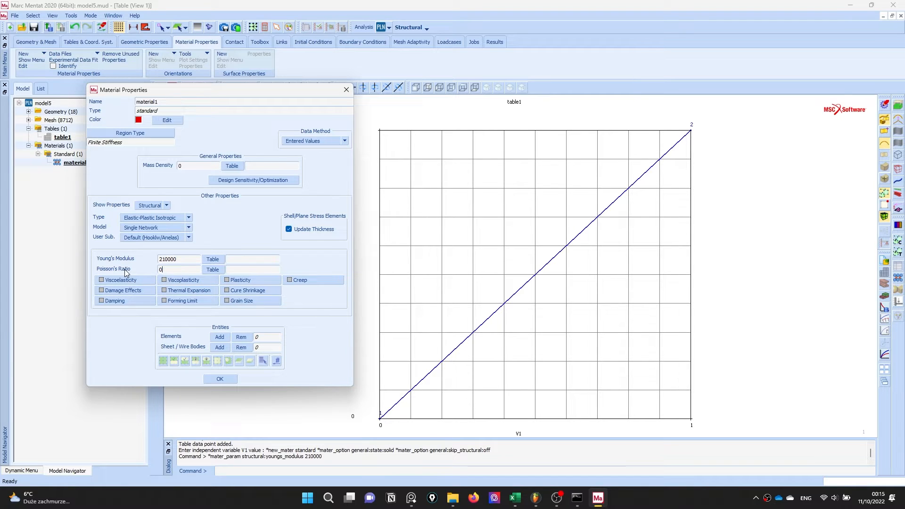
text(.3)
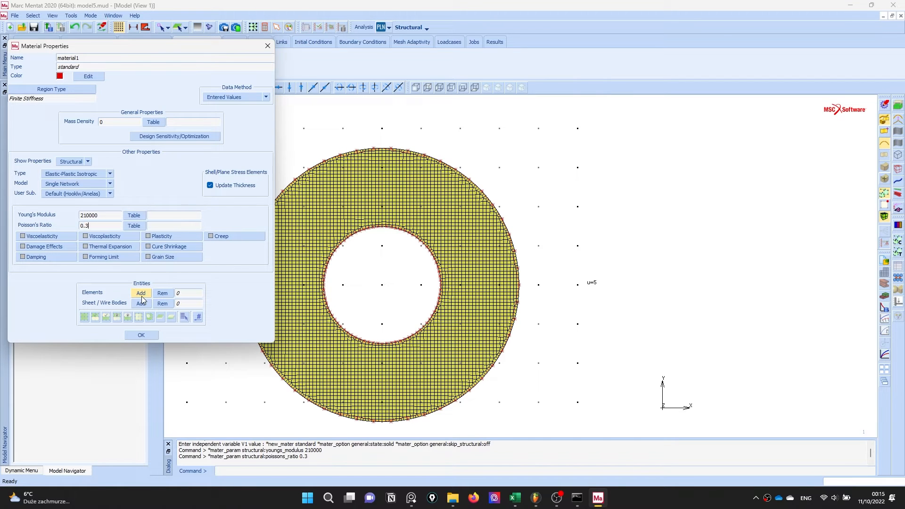
click(141, 292)
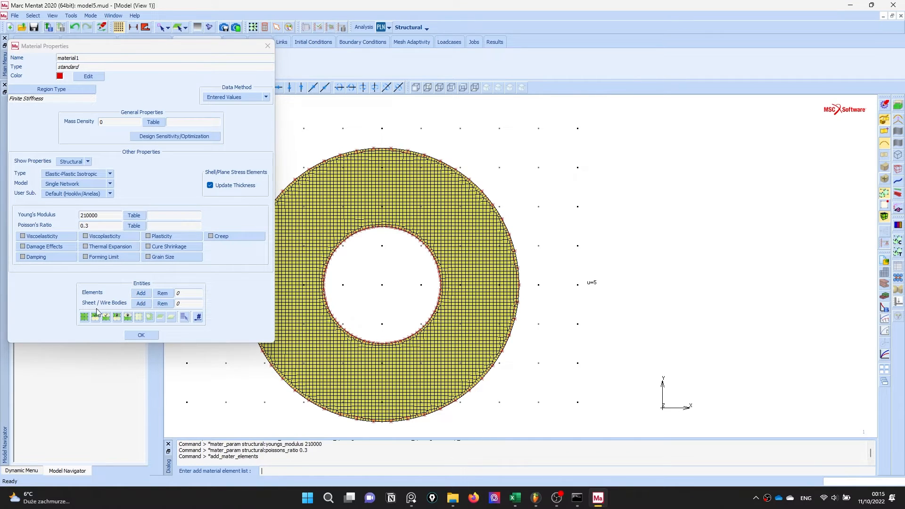
click(140, 335)
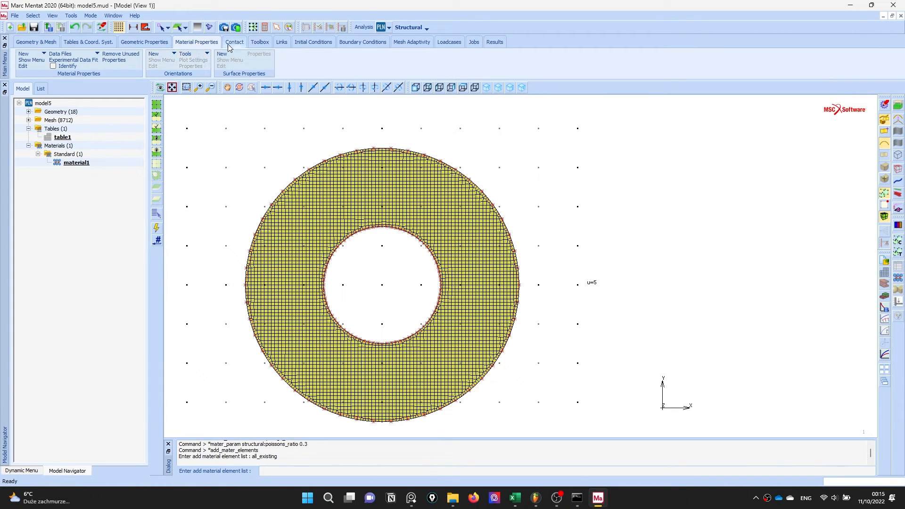
Create meshed deformable contact body cbody1 containing all the ring's elements.
click(233, 41)
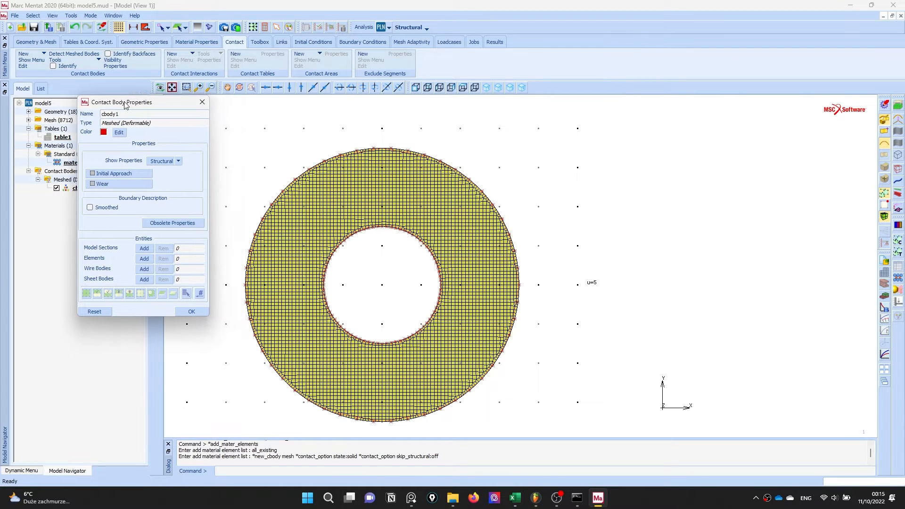
click(143, 259)
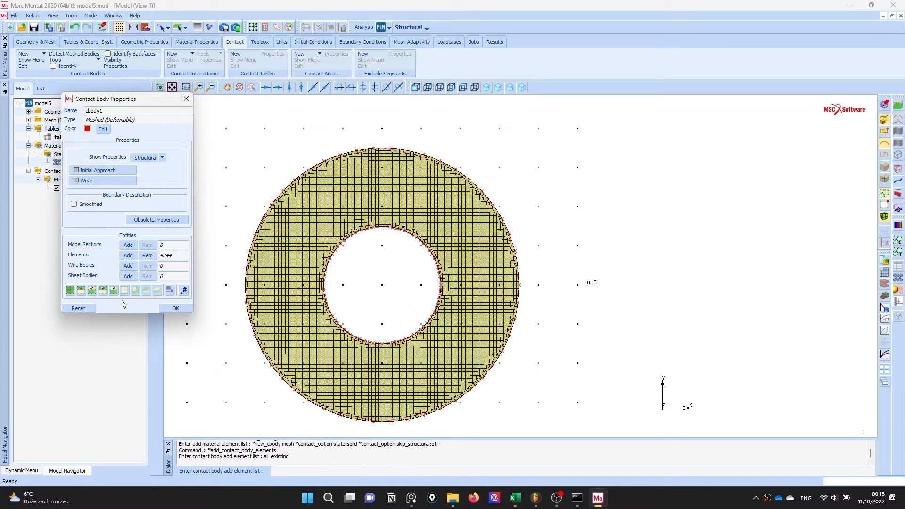
click(175, 308)
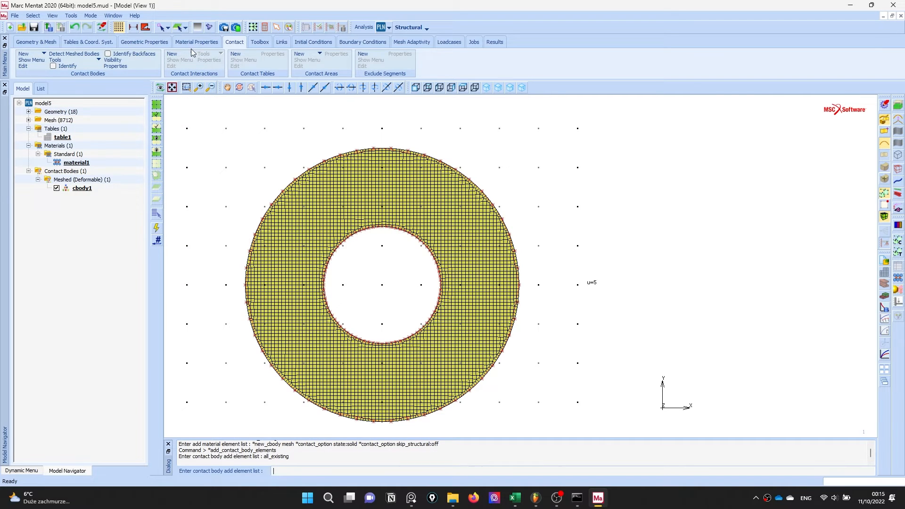
click(259, 41)
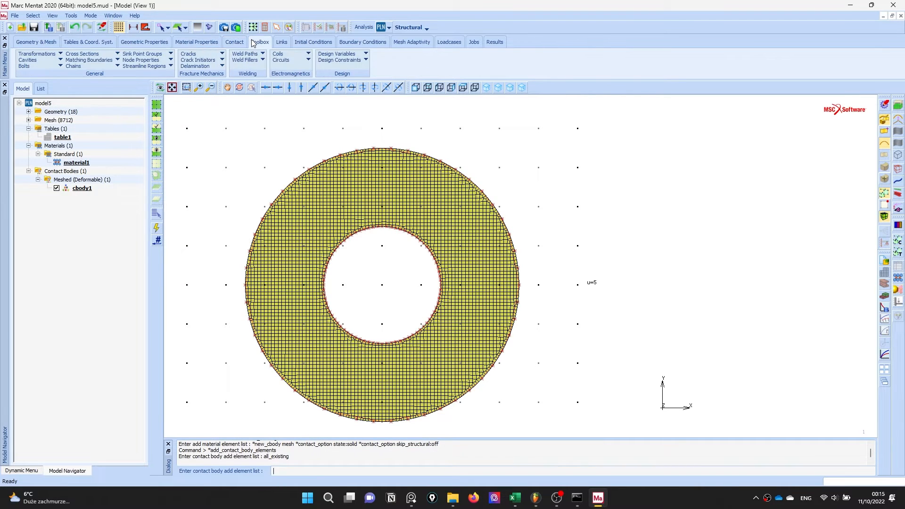
Start a structural Fixed Displacement boundary condition apply1 for the left outer edge nodes.
click(313, 41)
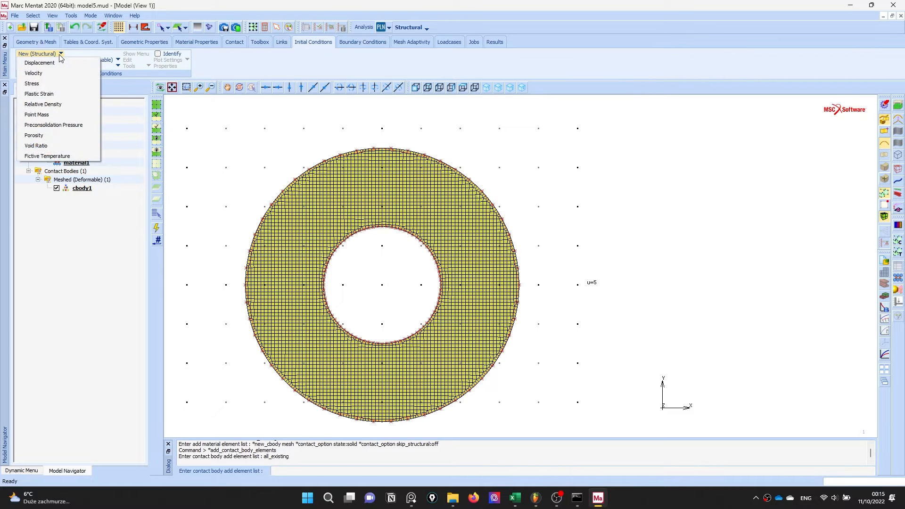
click(362, 42)
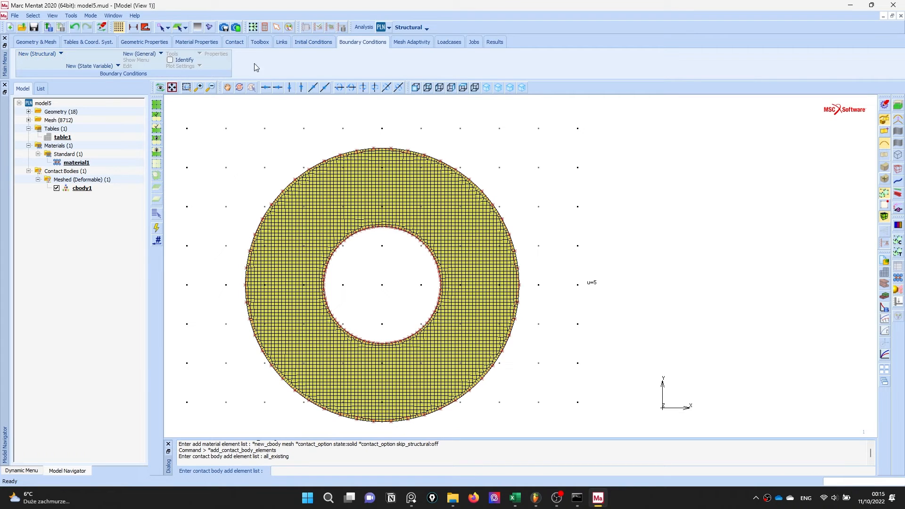
click(37, 54)
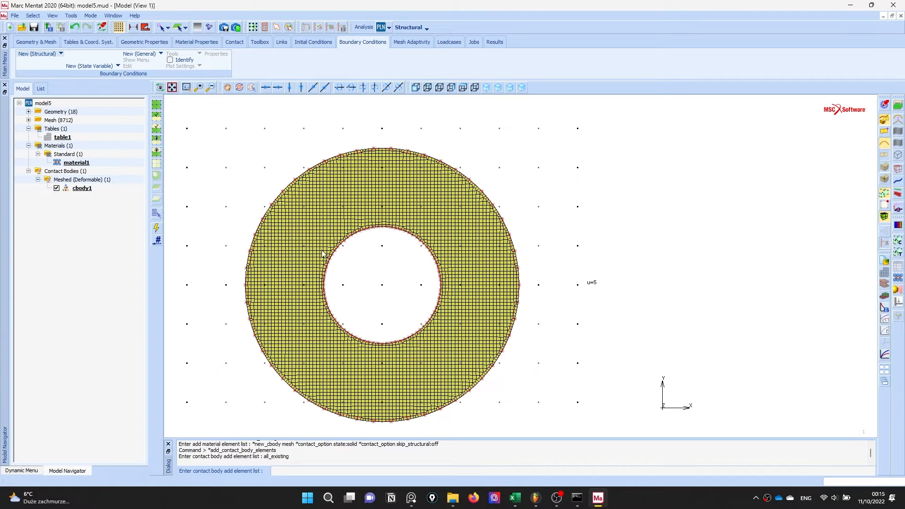
mouse_move(343, 335)
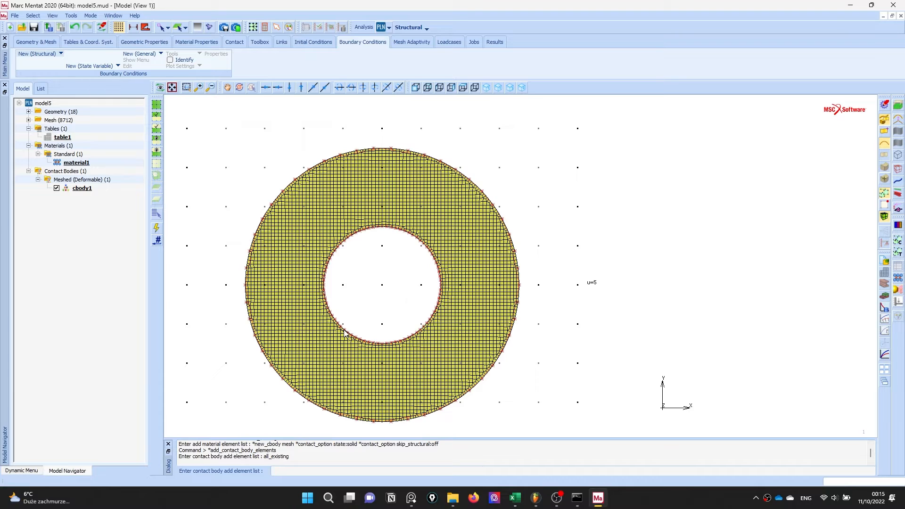
mouse_move(321, 288)
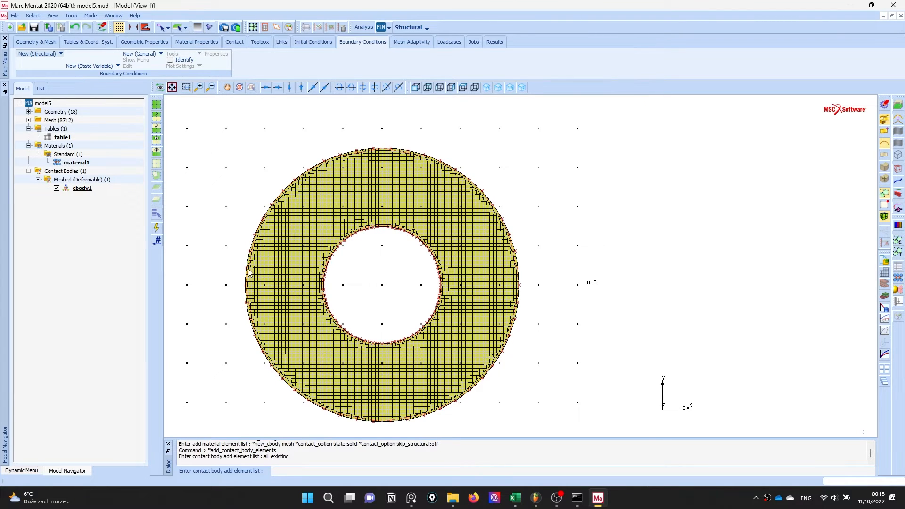
mouse_move(230, 282)
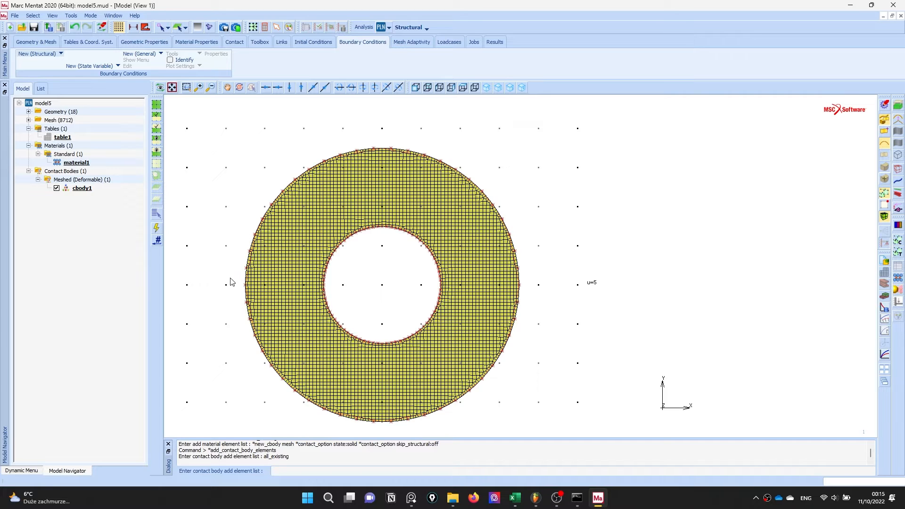
click(37, 54)
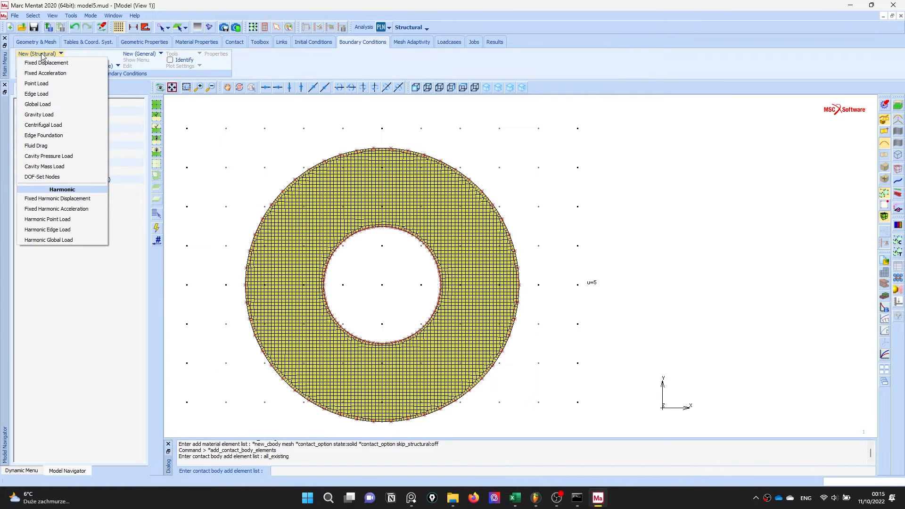
click(47, 62)
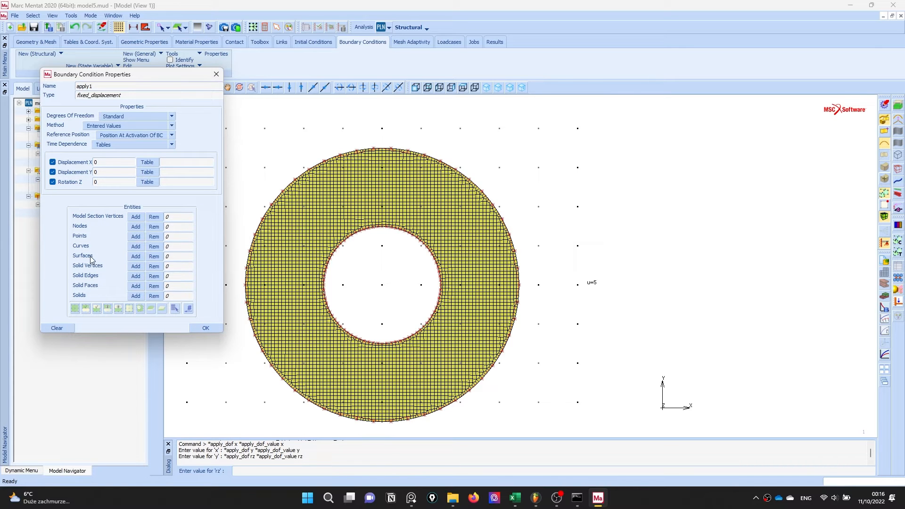
mouse_move(116, 250)
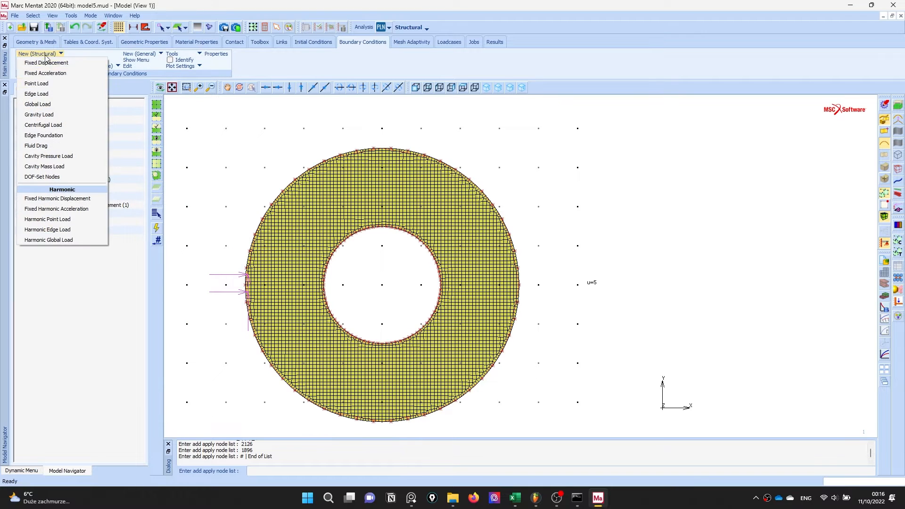
Create edge load apply2 with pressure 500 scaled by table1 on the inner circle curve.
click(36, 93)
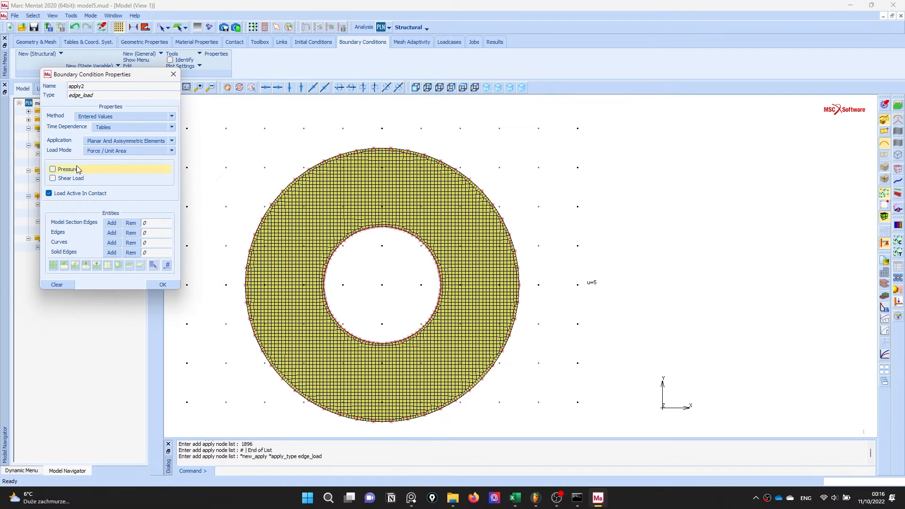
click(53, 169)
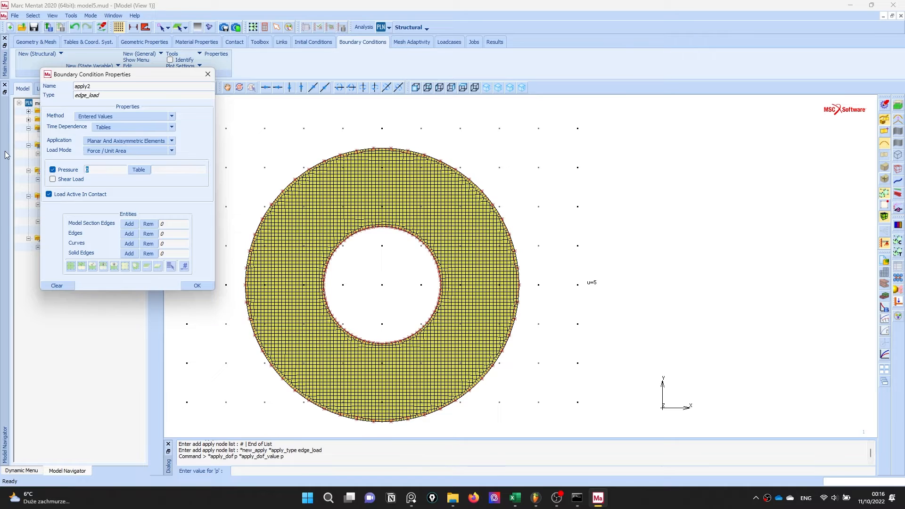
text(500)
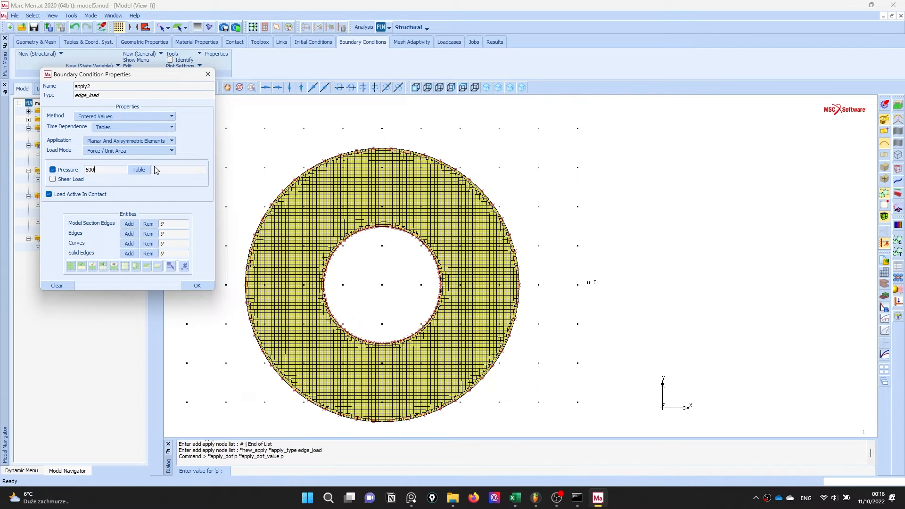
click(138, 169)
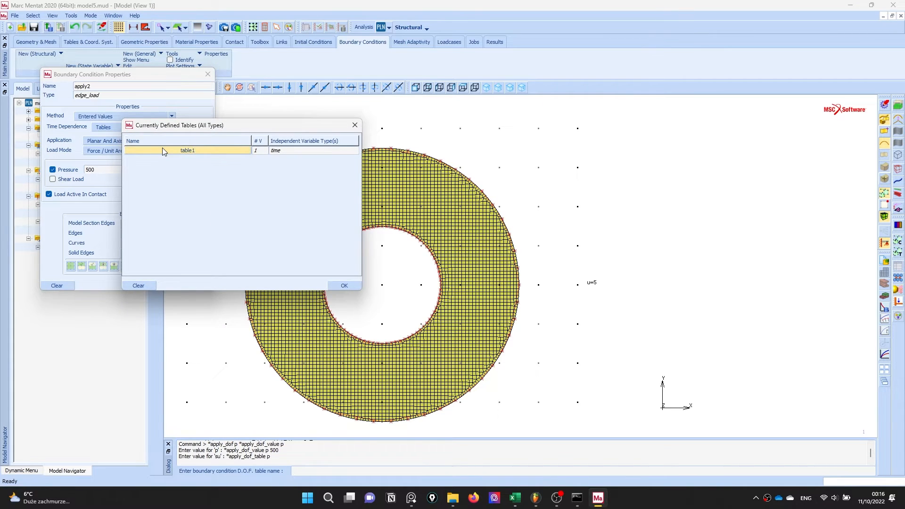
click(186, 151)
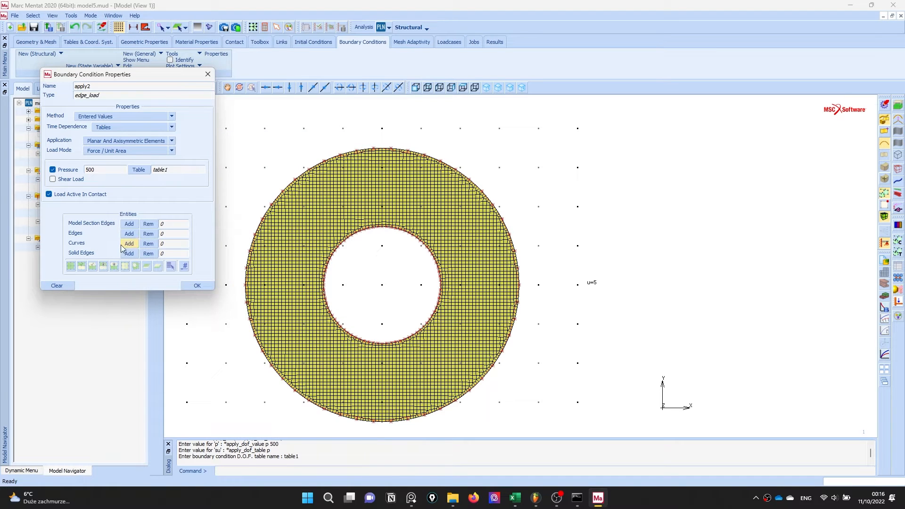
click(129, 243)
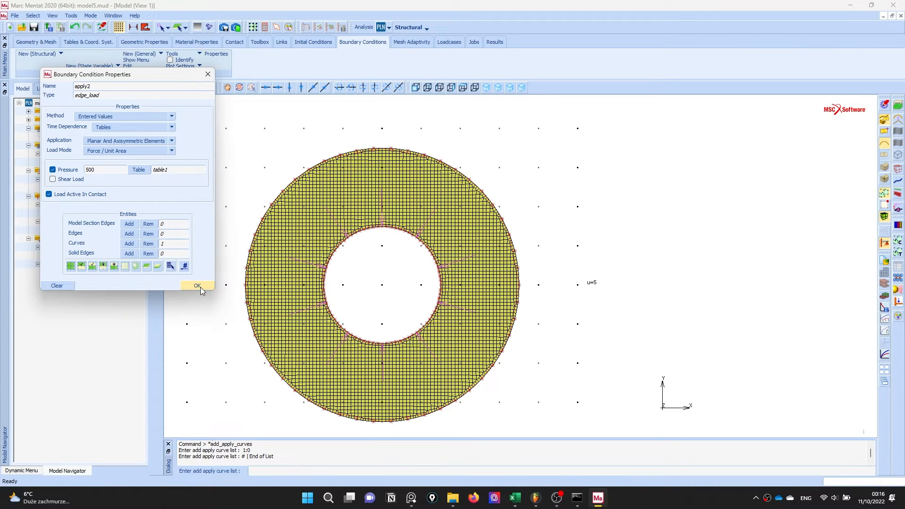
click(196, 287)
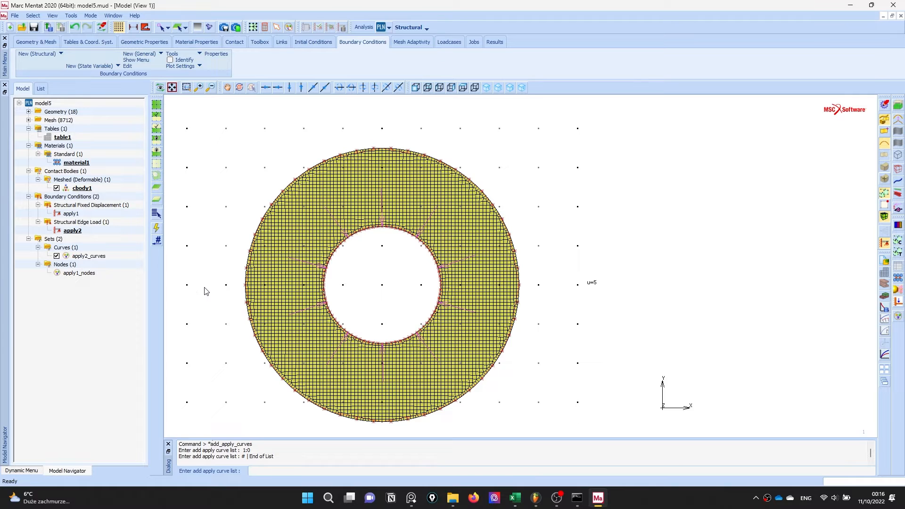
mouse_move(436, 126)
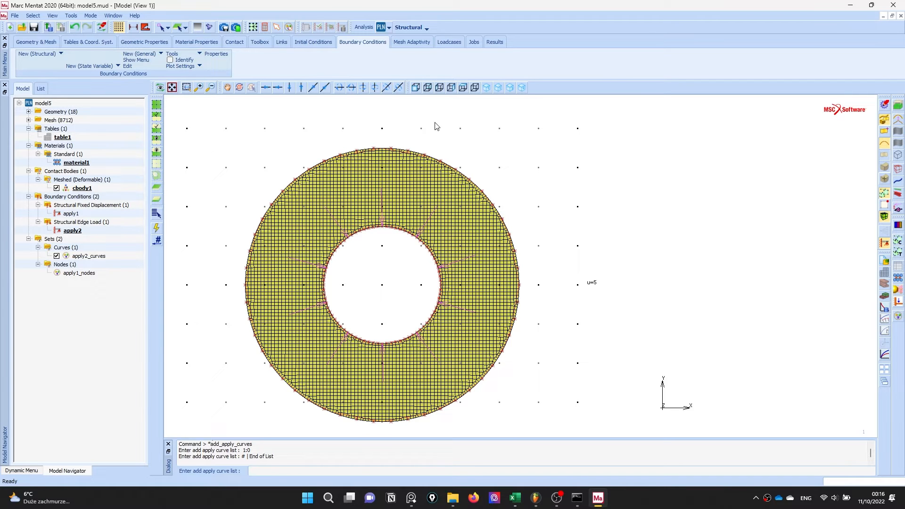
Create static structural loadcase lcase1 with its contact table assigned and accept it.
click(449, 42)
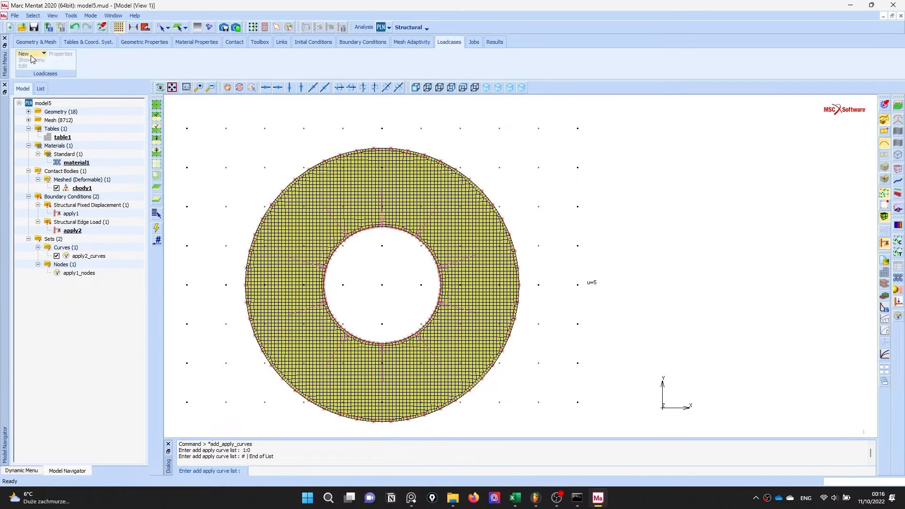
click(23, 54)
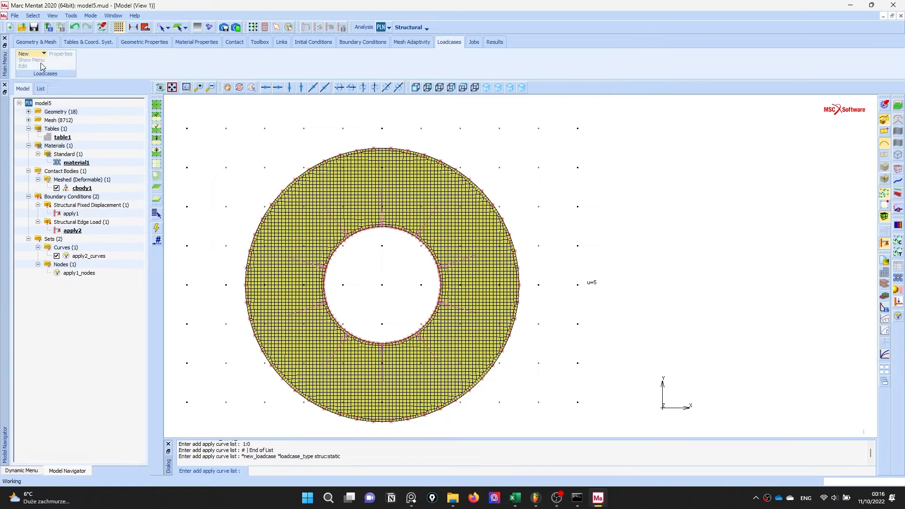
click(60, 54)
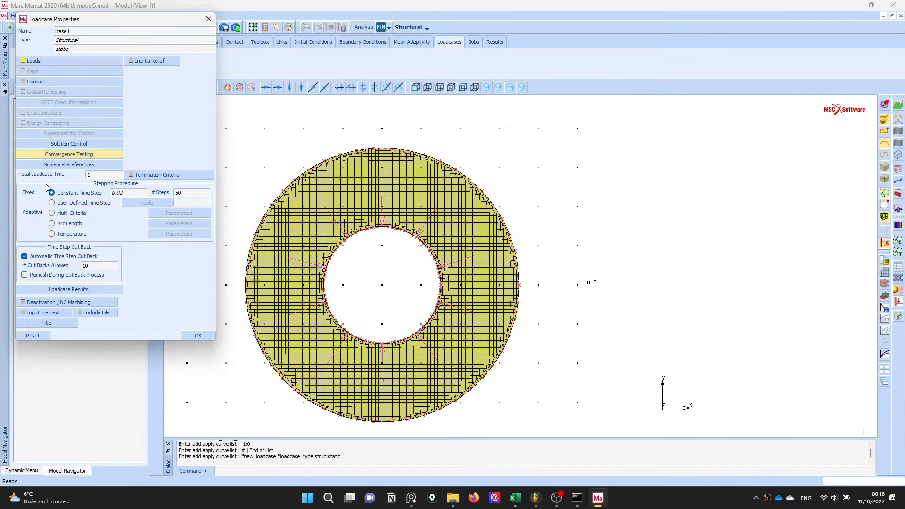
click(36, 81)
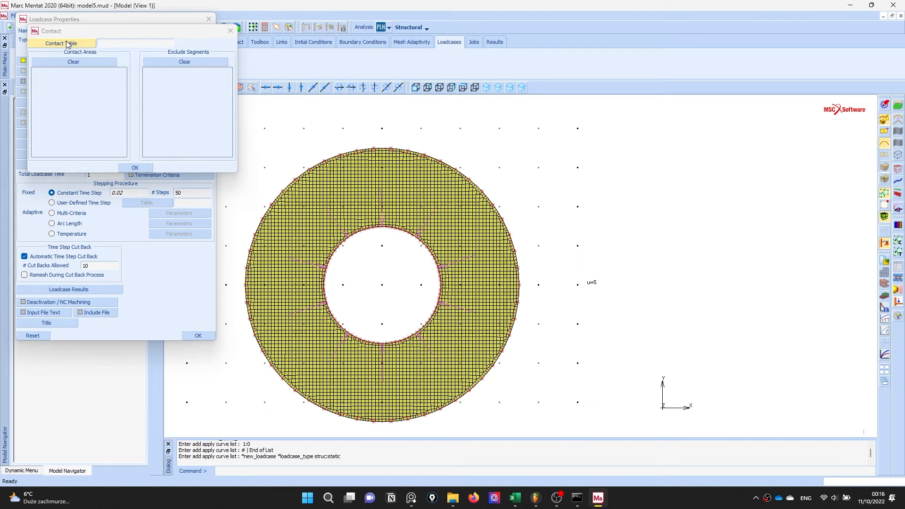
click(135, 168)
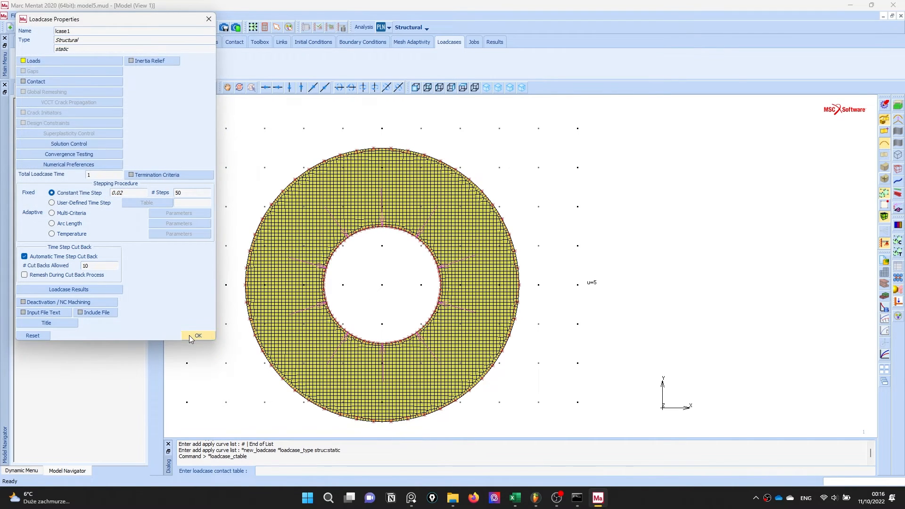
click(196, 335)
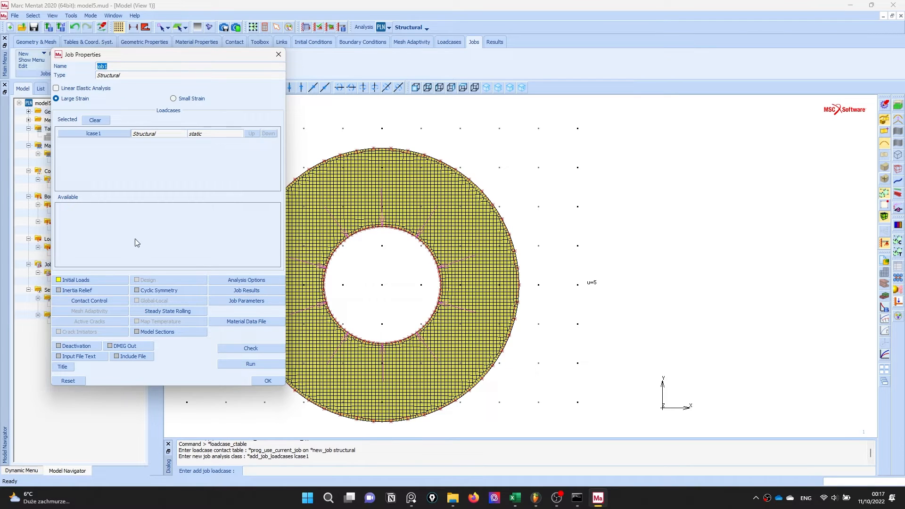
Accept job1, then assign the planar solid element formulation to all 4244 ring elements.
click(266, 380)
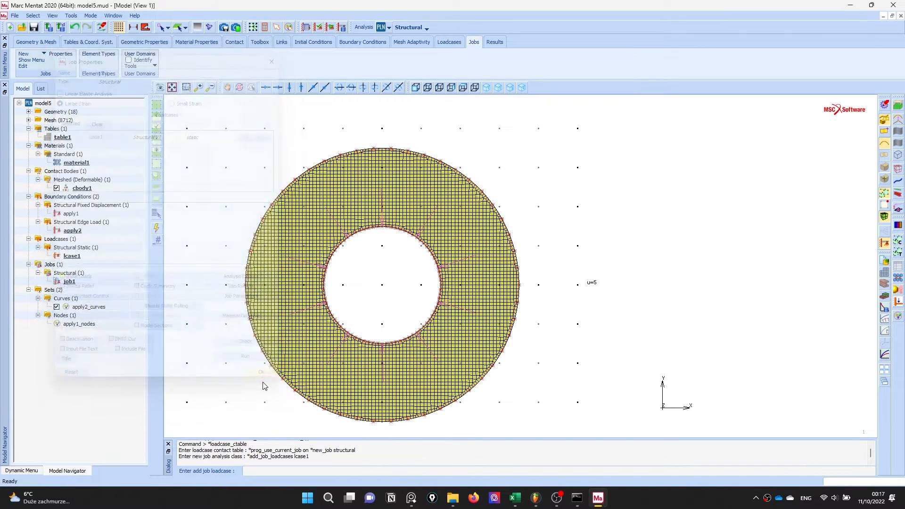
click(98, 54)
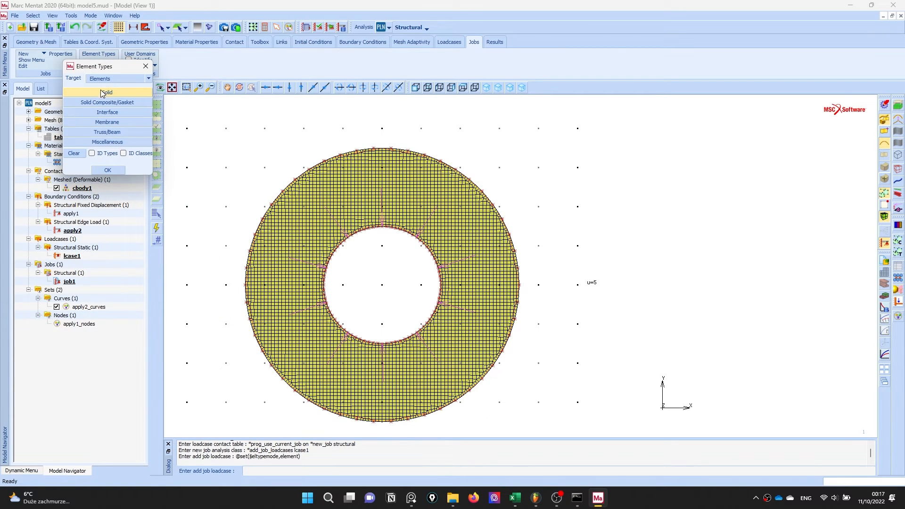
click(105, 92)
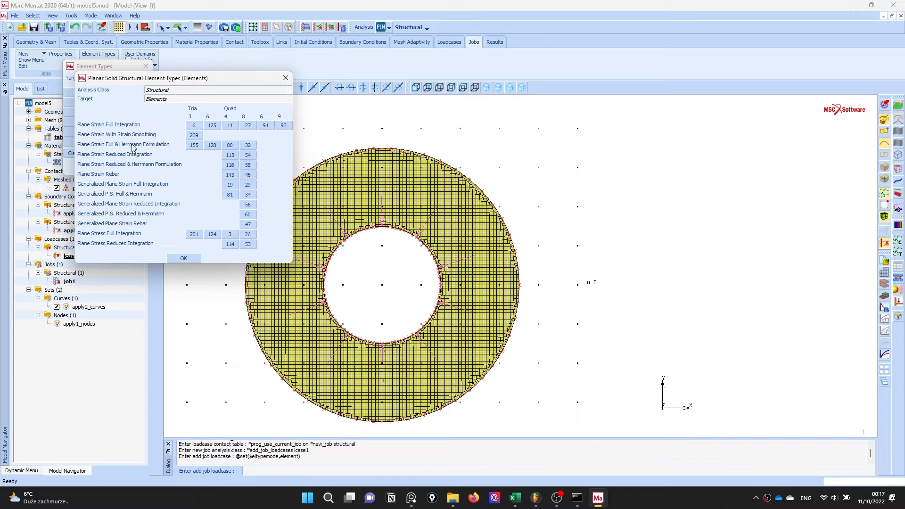
click(230, 145)
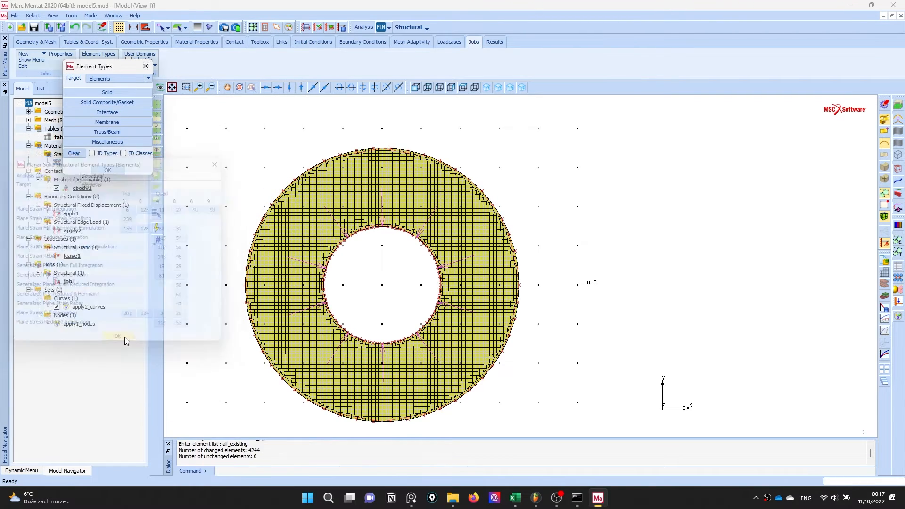
click(117, 335)
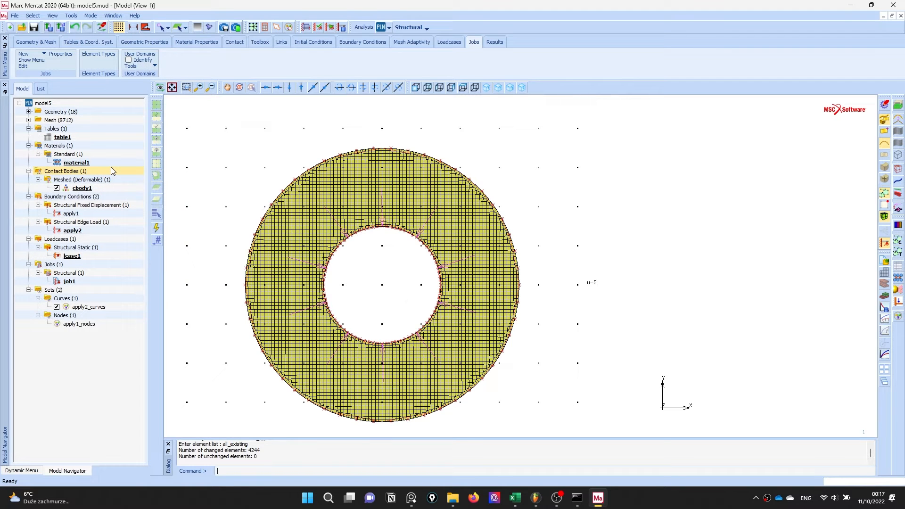
Check job1 (0 errors), submit it and monitor until it completes with exit 3004.
click(73, 230)
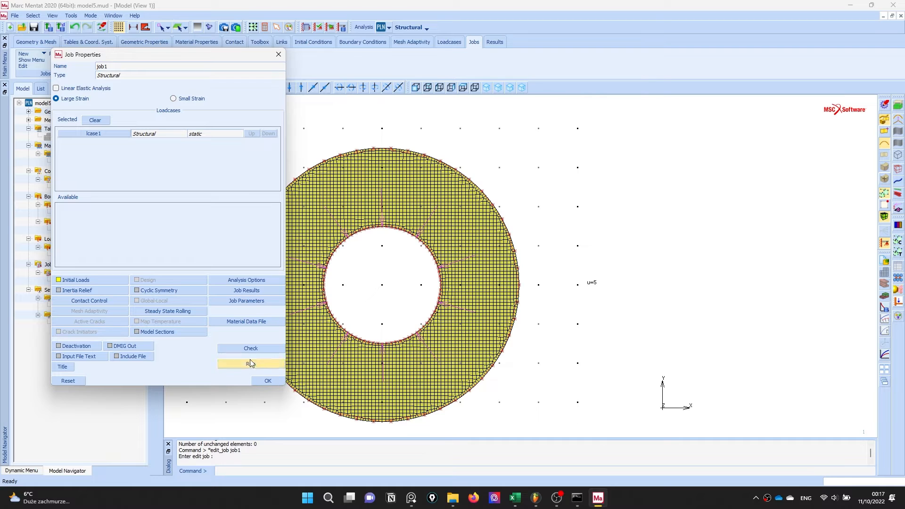
click(250, 364)
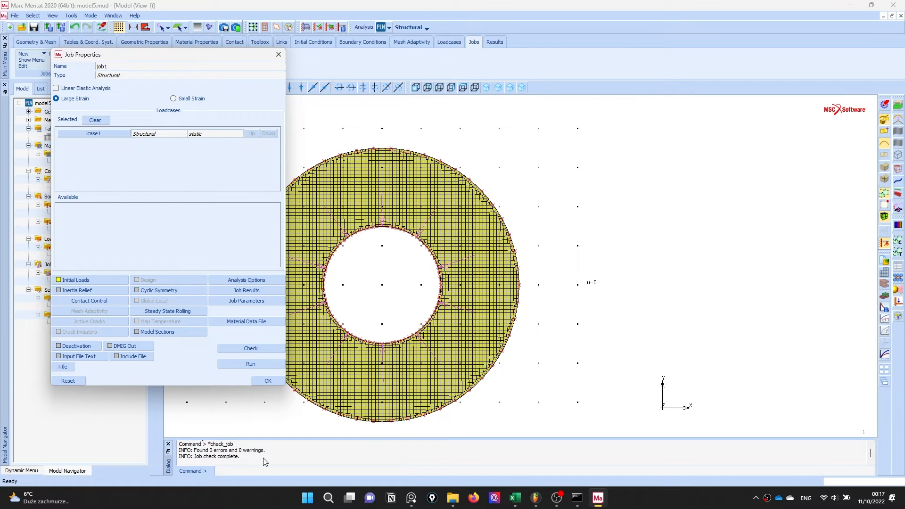
click(250, 364)
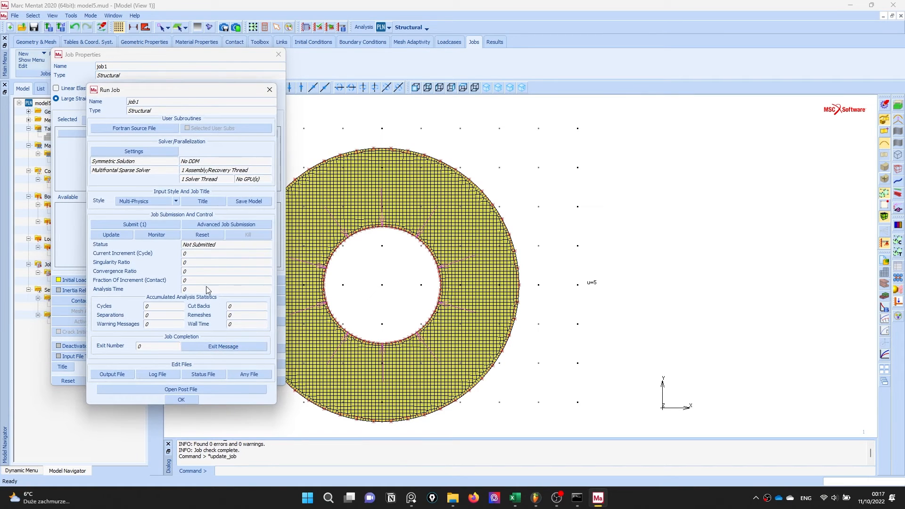
click(134, 224)
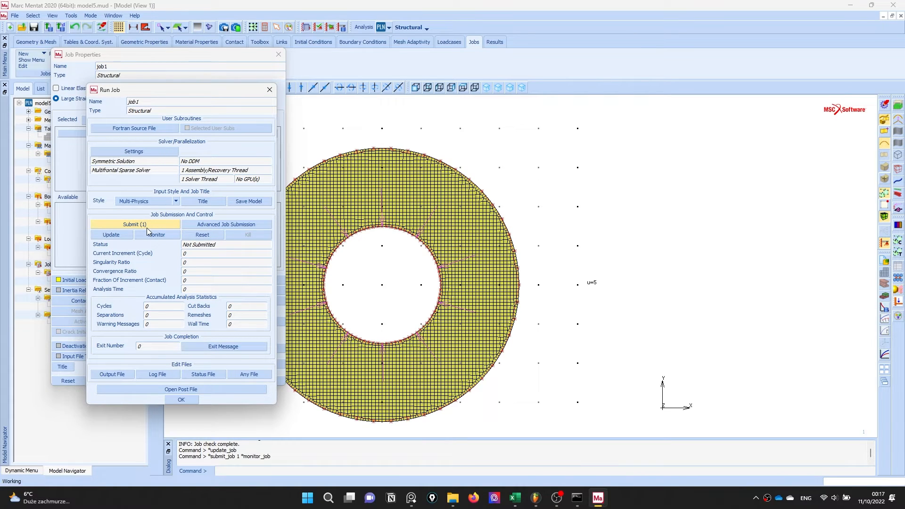
click(133, 225)
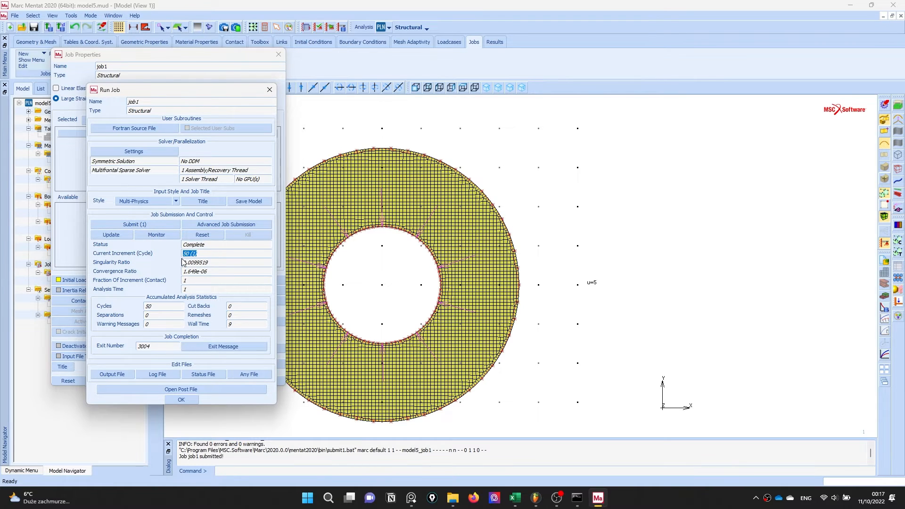
mouse_move(181, 389)
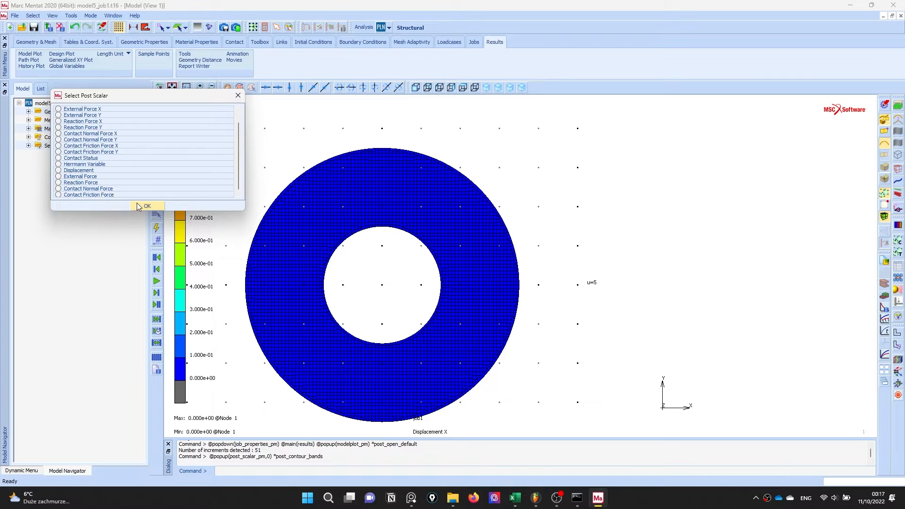
Close the post file and request Equivalent Von Mises Stress and Stress tensor in job1's results.
click(146, 207)
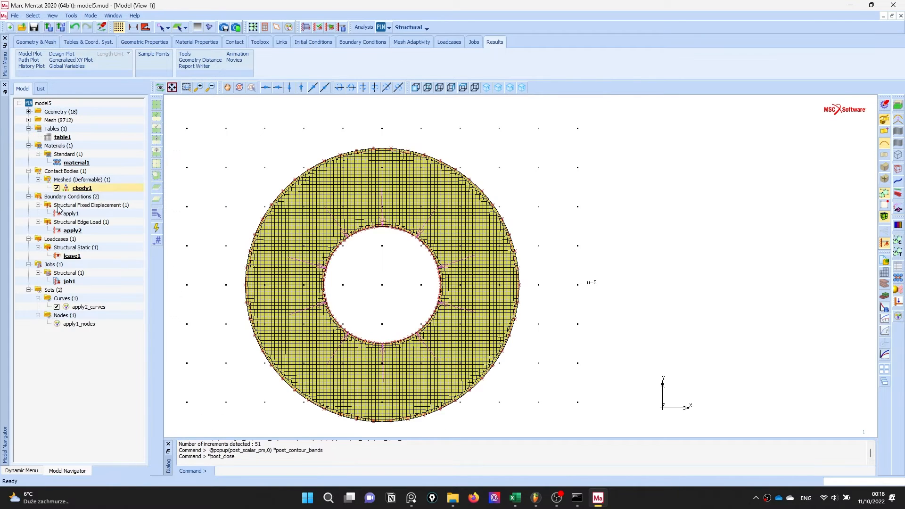
double_click(69, 281)
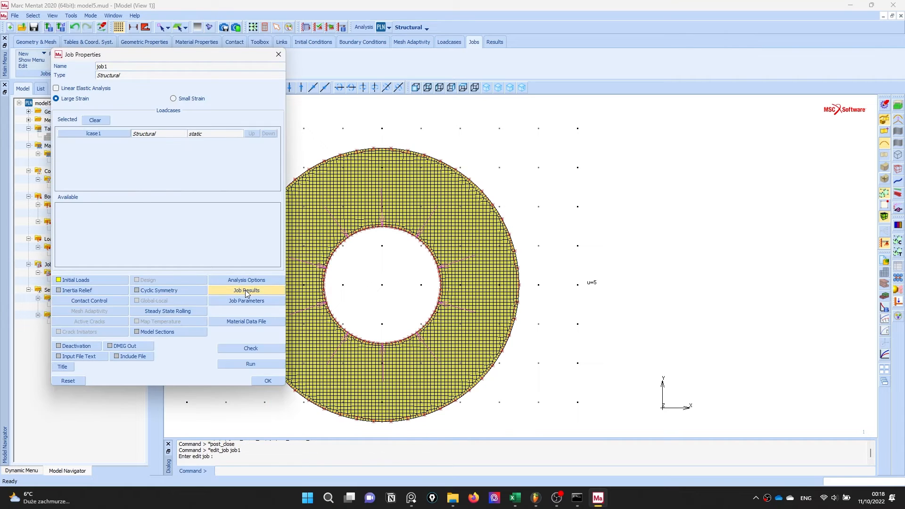
click(246, 289)
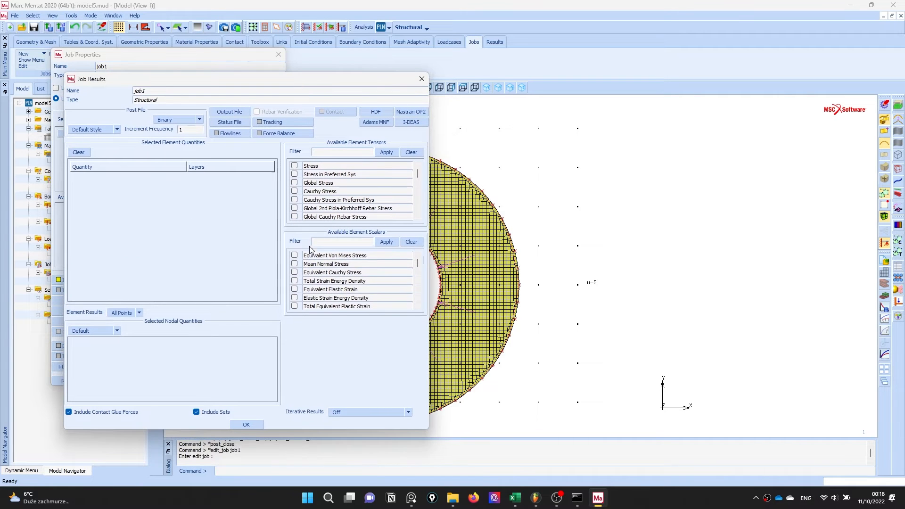
click(294, 255)
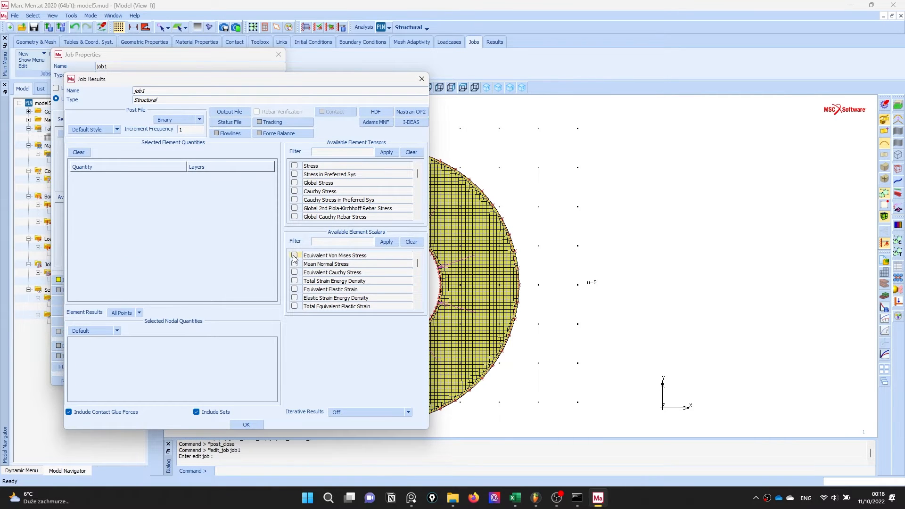
click(294, 256)
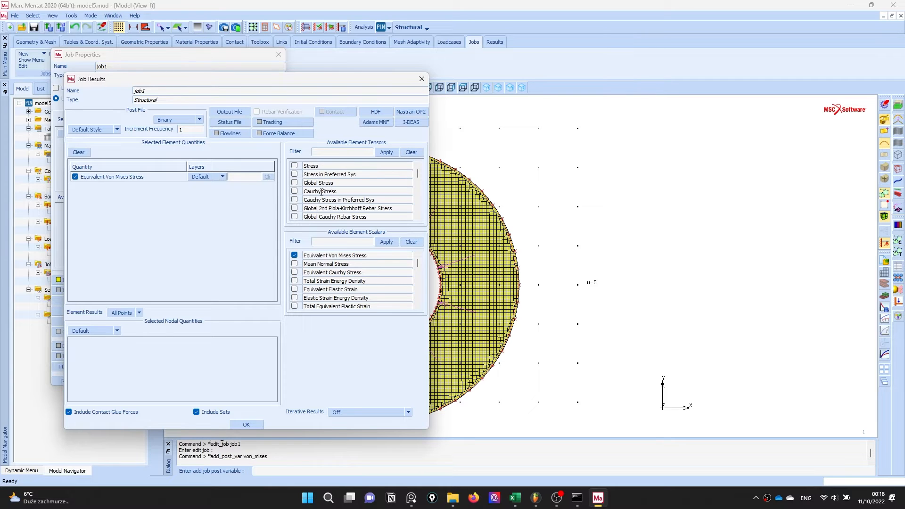
click(295, 166)
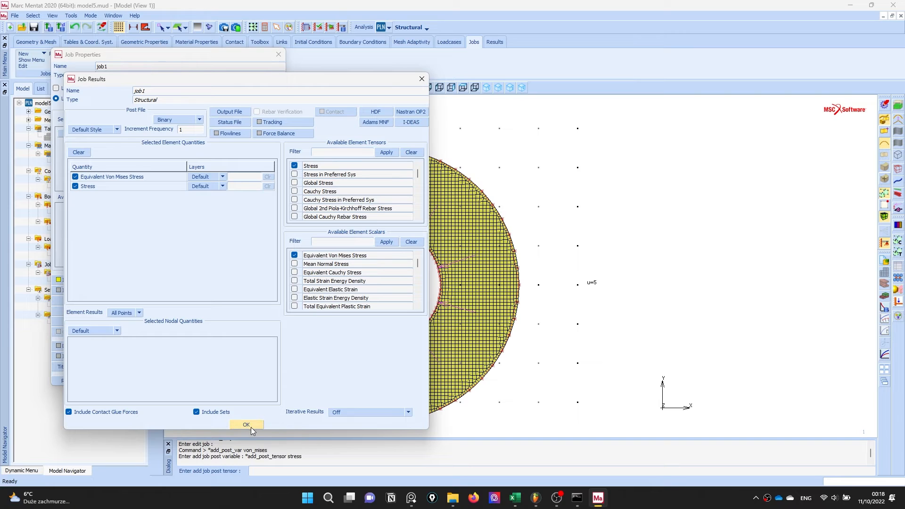
click(246, 425)
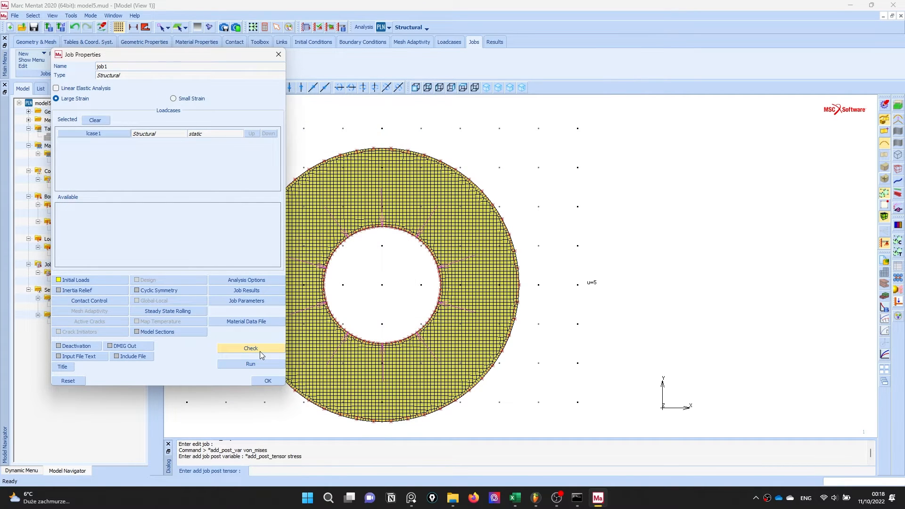
Resubmit job1, monitor to completion and open its new post file.
click(250, 363)
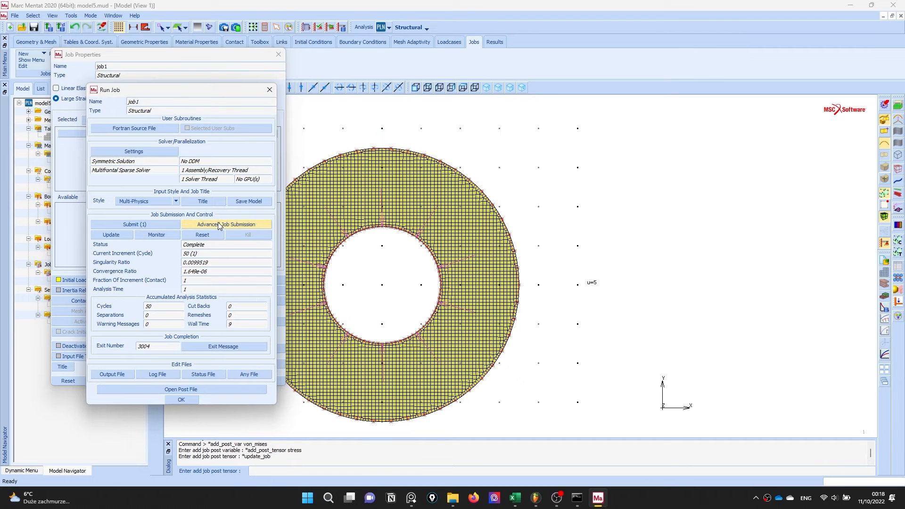
click(202, 235)
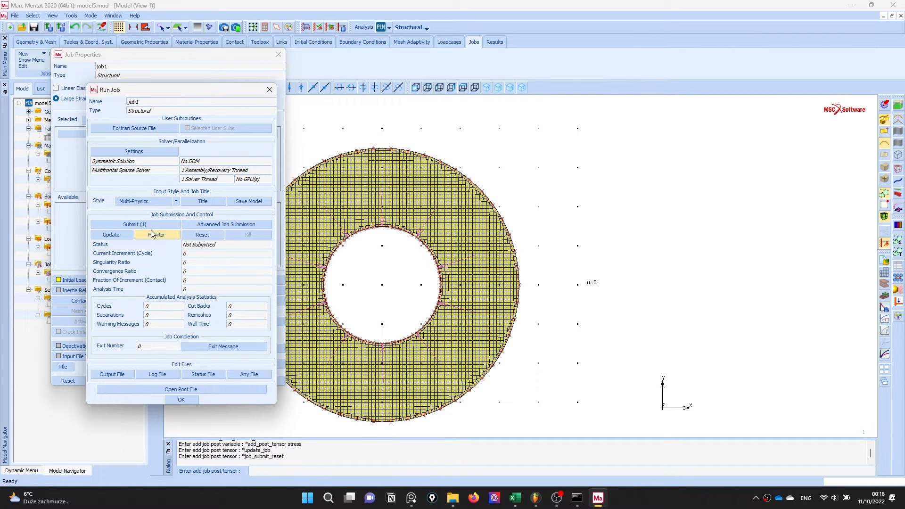
click(157, 235)
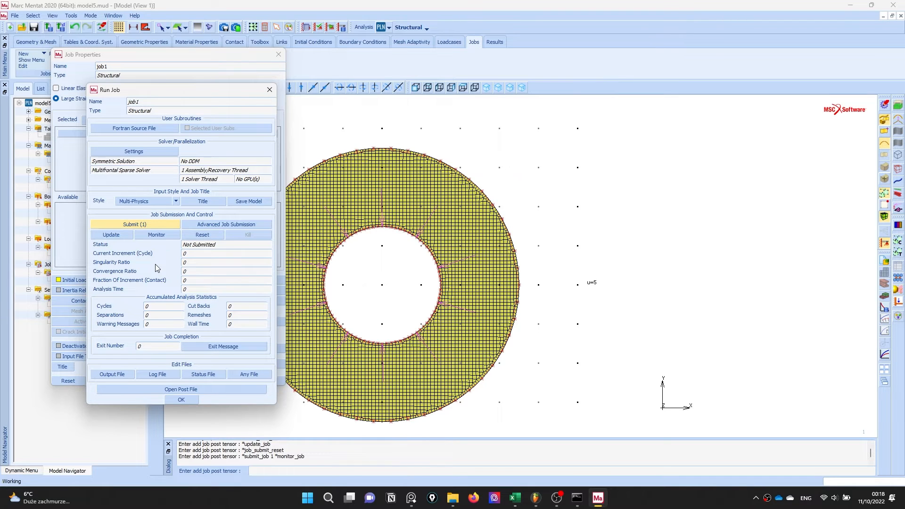
click(133, 224)
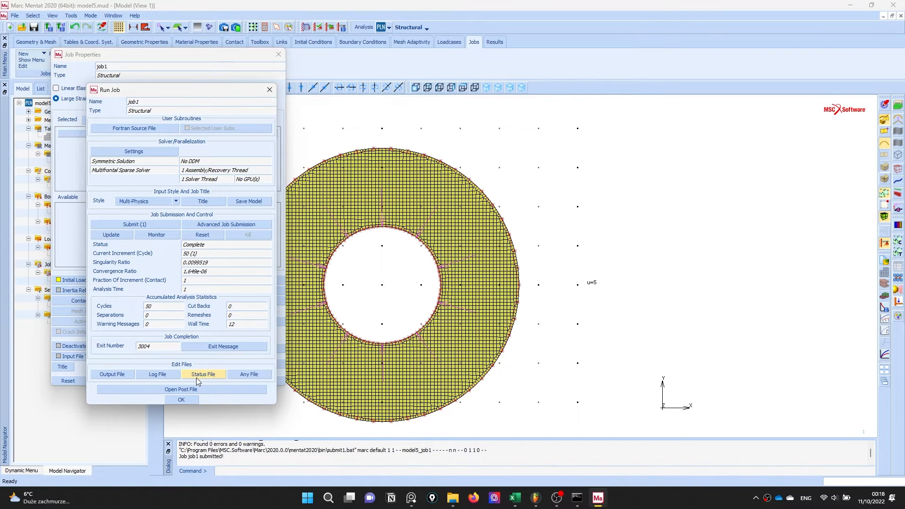
click(181, 390)
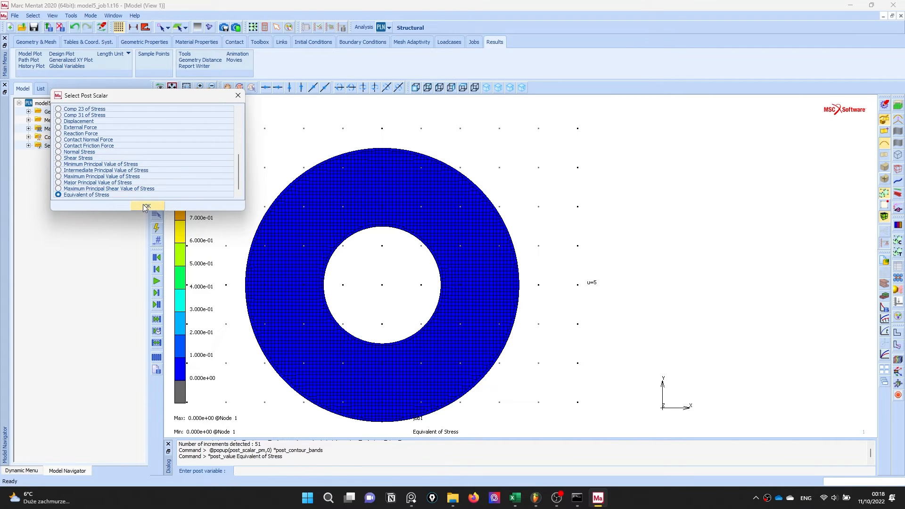
Show the equivalent stress contour played through to increment 50, peaking near 1049 at the bore.
click(146, 206)
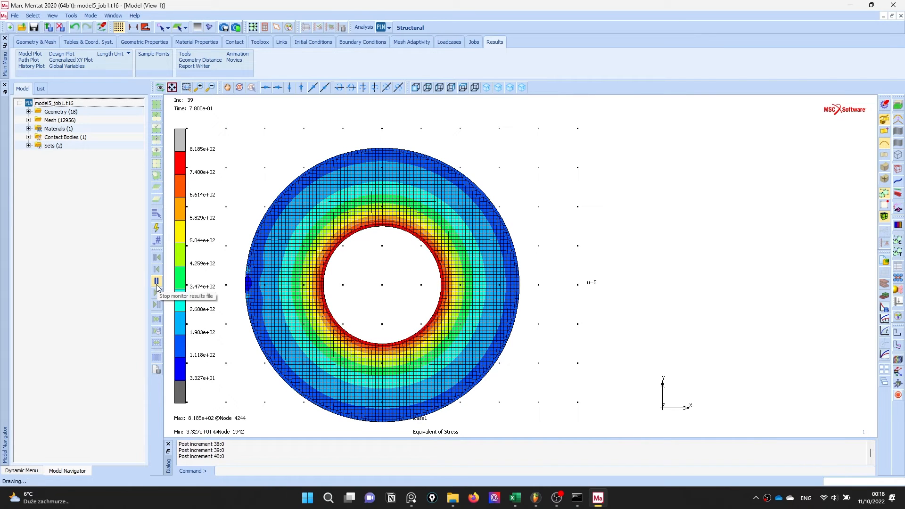
click(156, 283)
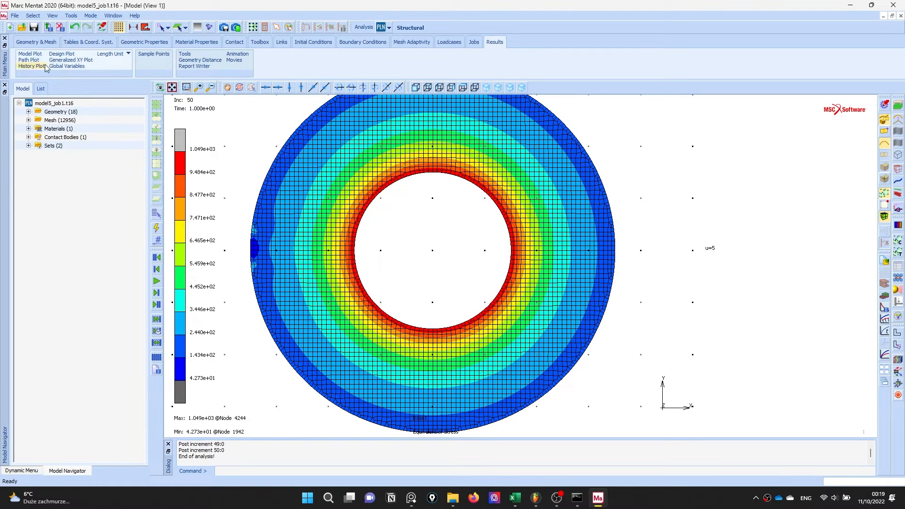
click(66, 66)
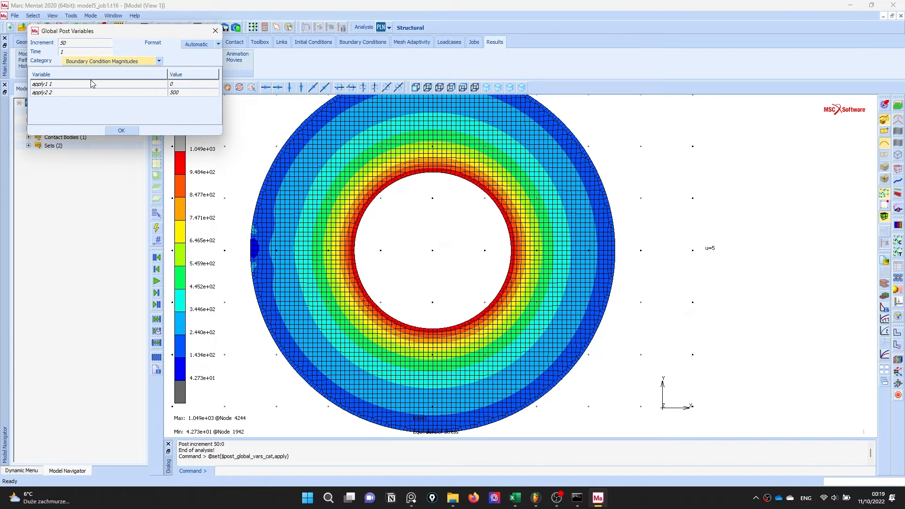
mouse_move(182, 97)
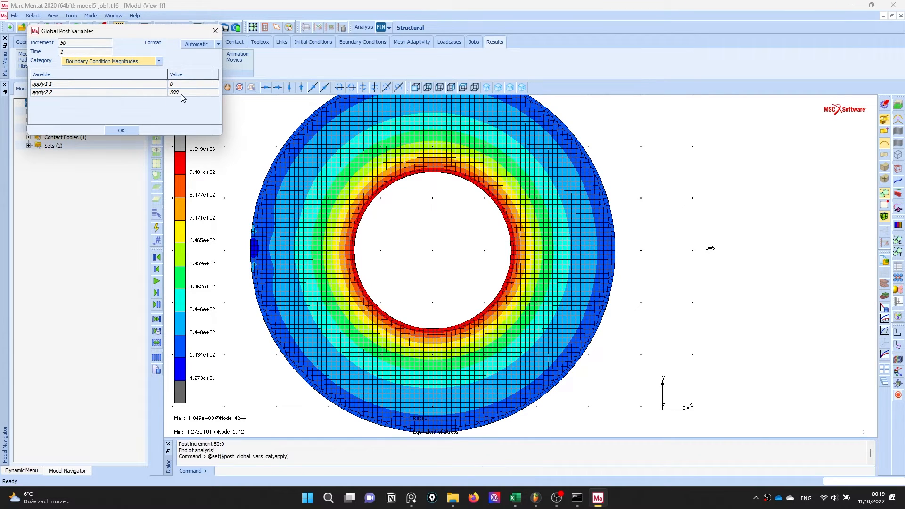
click(155, 304)
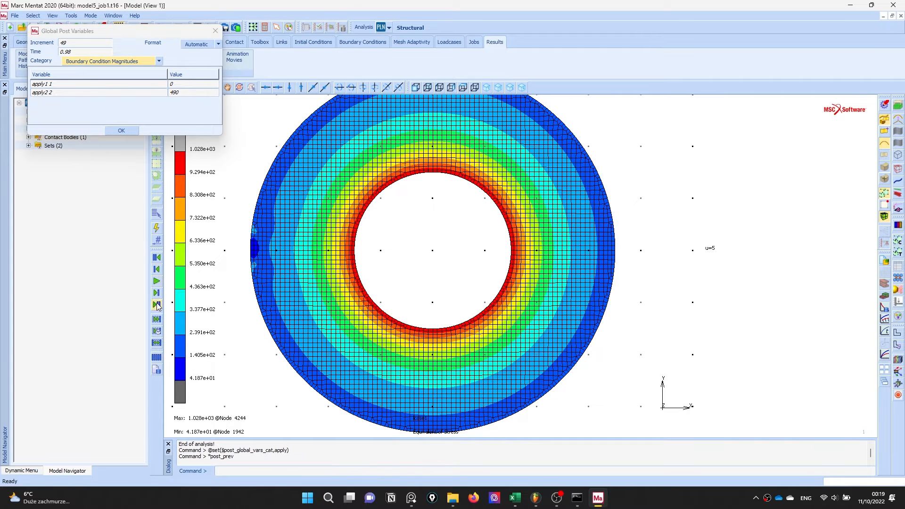
click(157, 305)
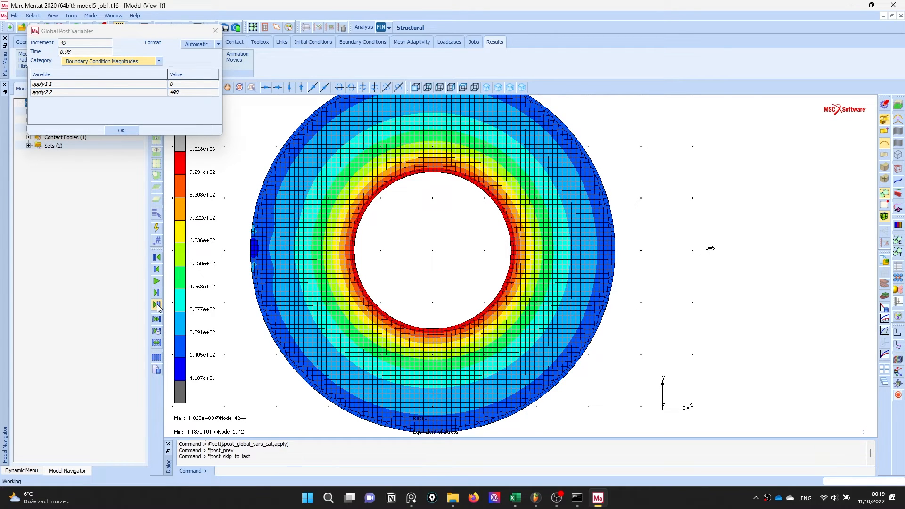
click(155, 304)
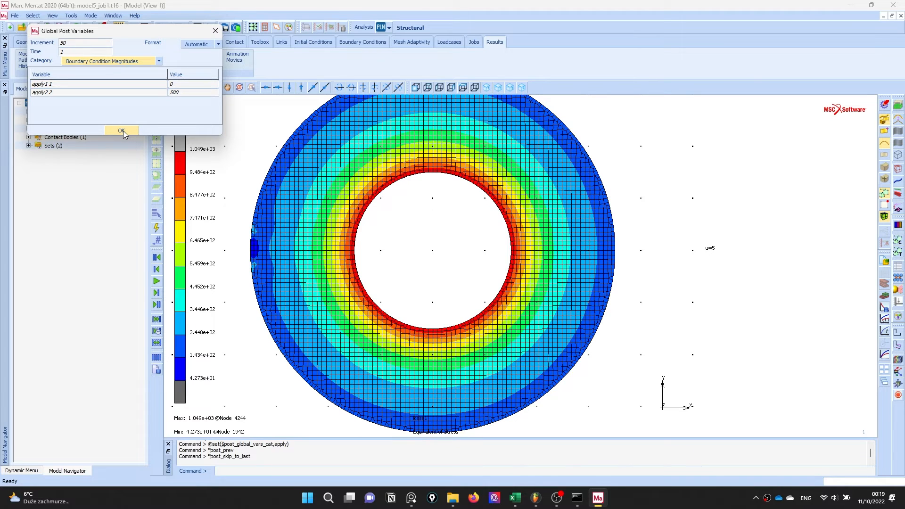
click(121, 131)
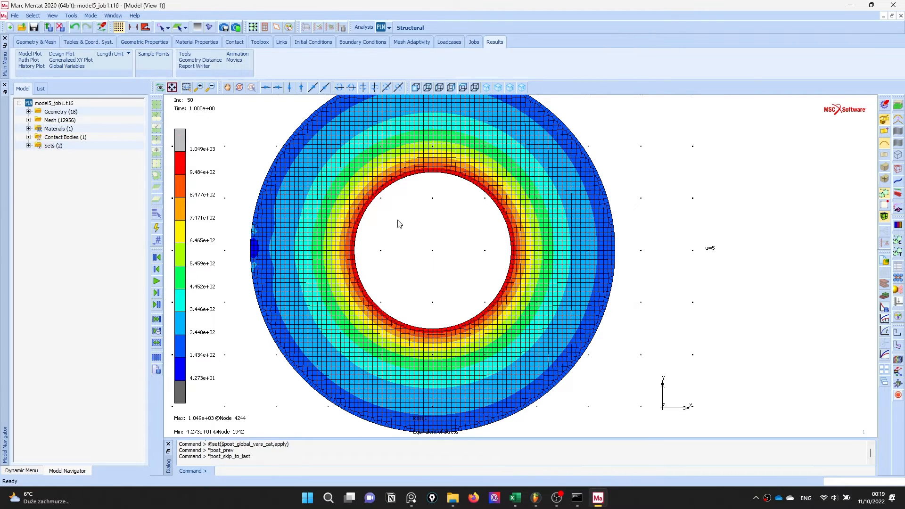
mouse_move(426, 175)
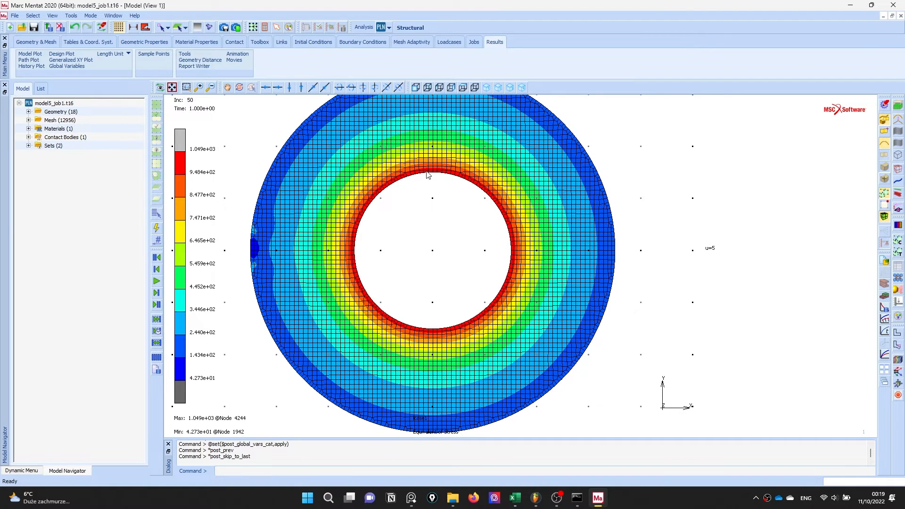
mouse_move(194, 166)
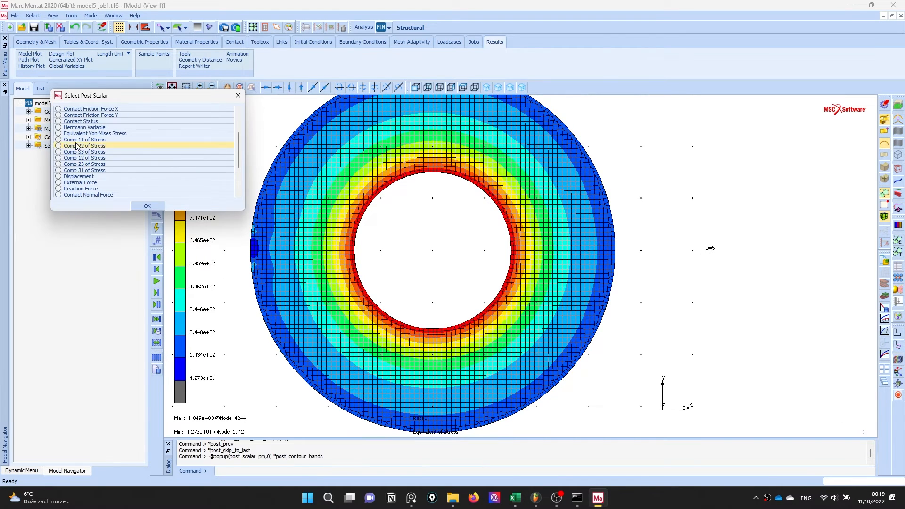
Contour Comp 22 of Stress (−486 to 723.5) after briefly viewing Comp 11.
click(59, 139)
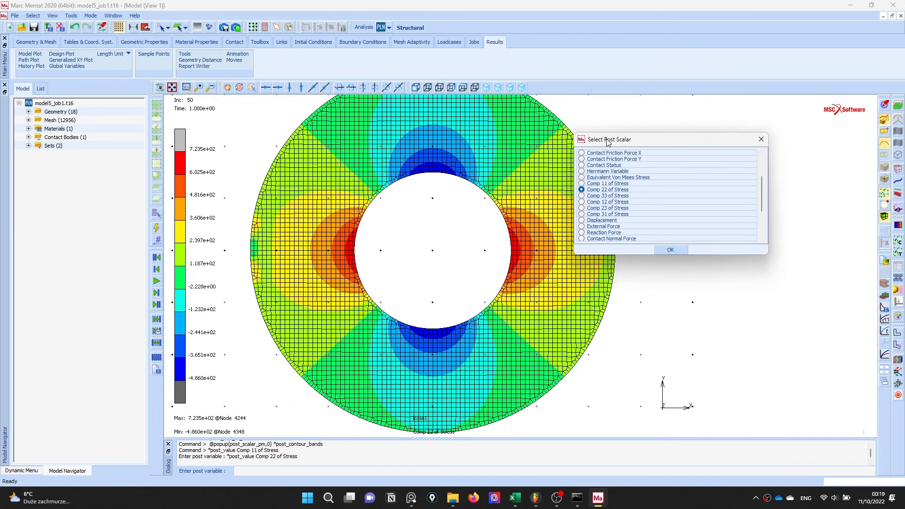
click(589, 166)
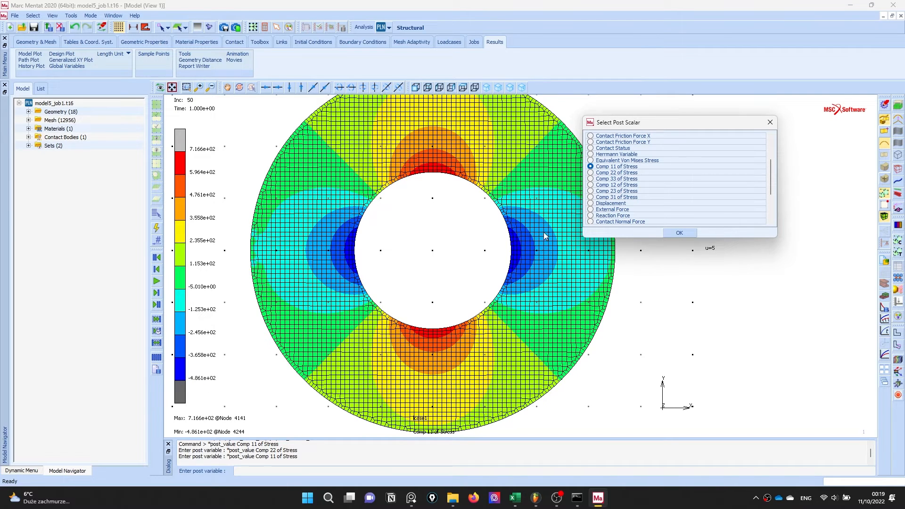
click(590, 173)
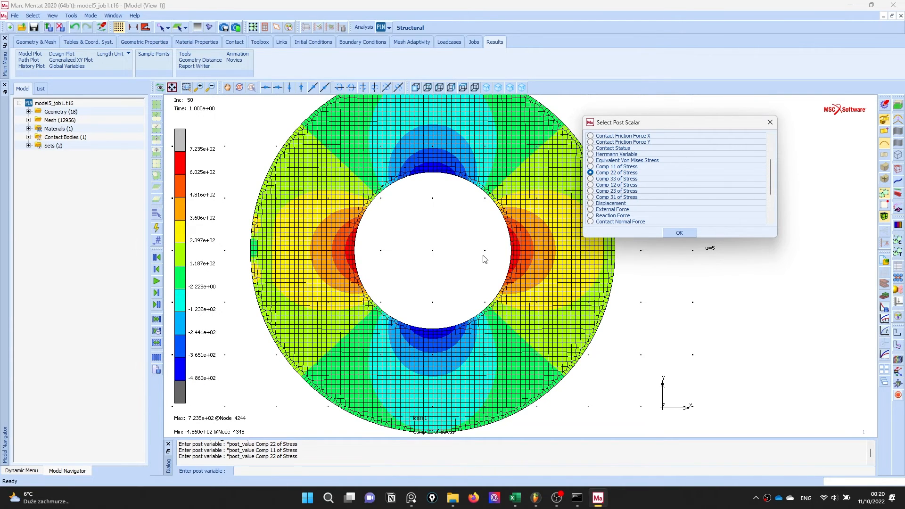
mouse_move(741, 252)
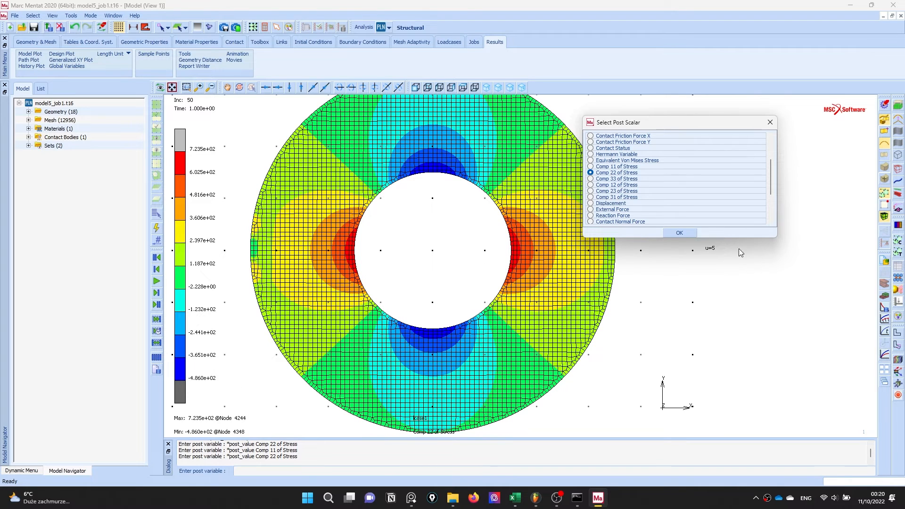
click(680, 232)
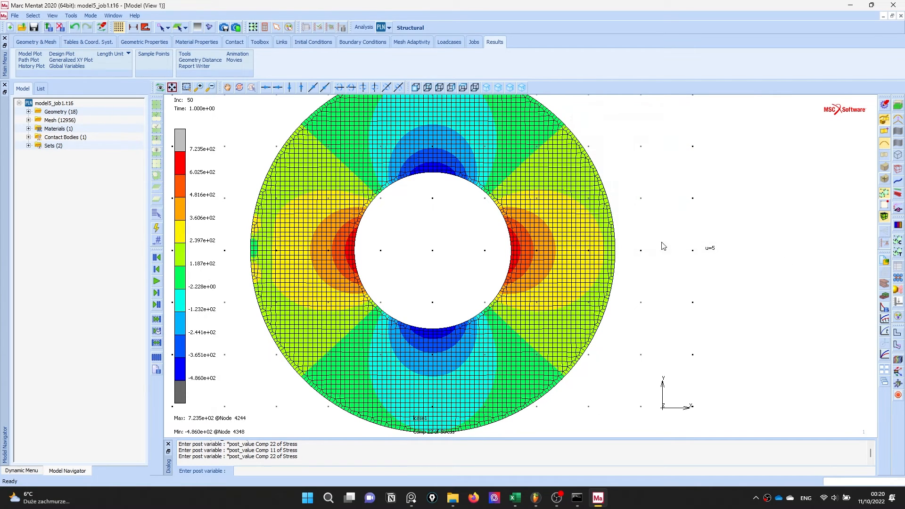
mouse_move(479, 258)
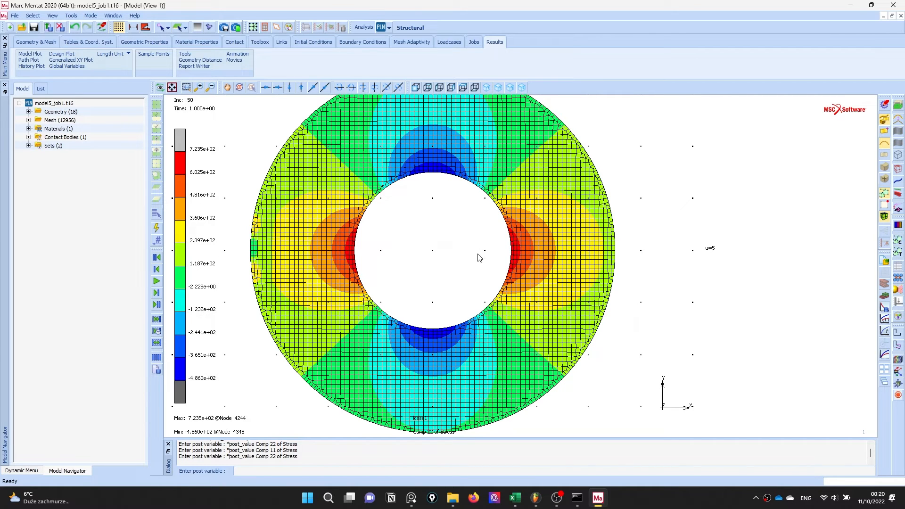
mouse_move(298, 235)
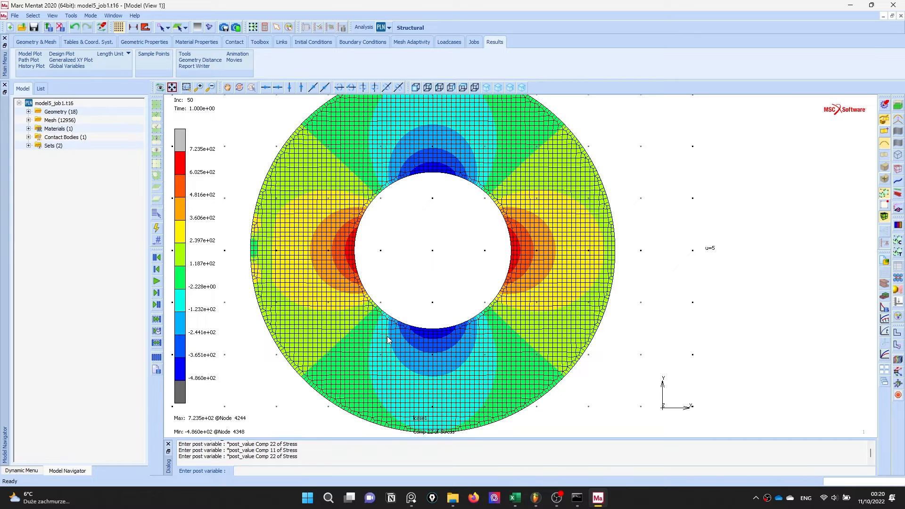
mouse_move(396, 379)
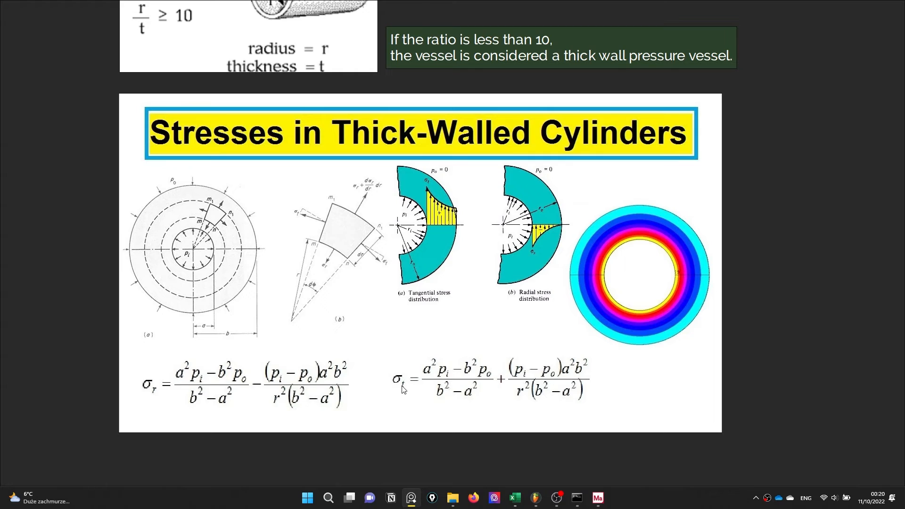
mouse_move(407, 404)
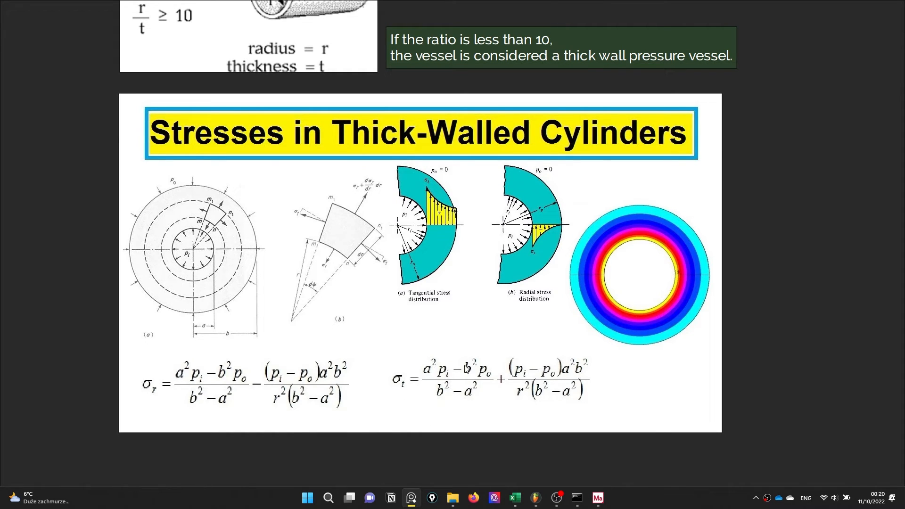
mouse_move(427, 395)
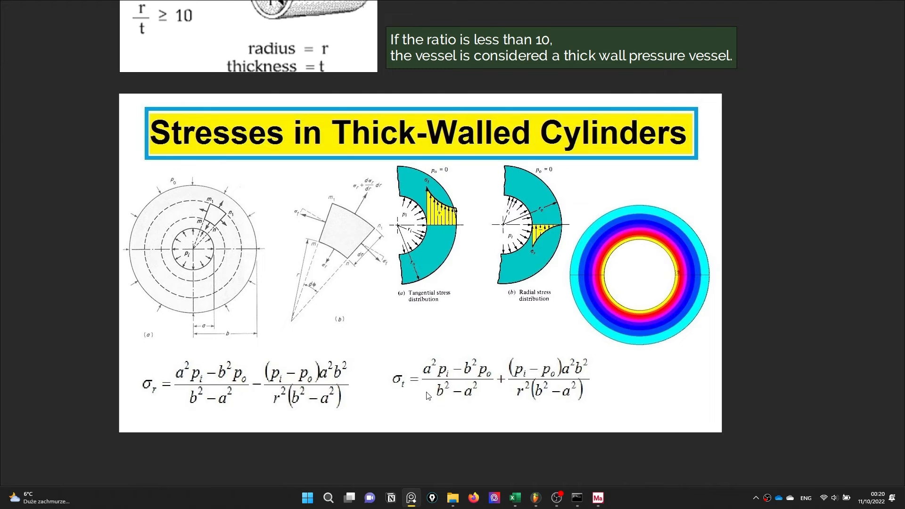
mouse_move(417, 433)
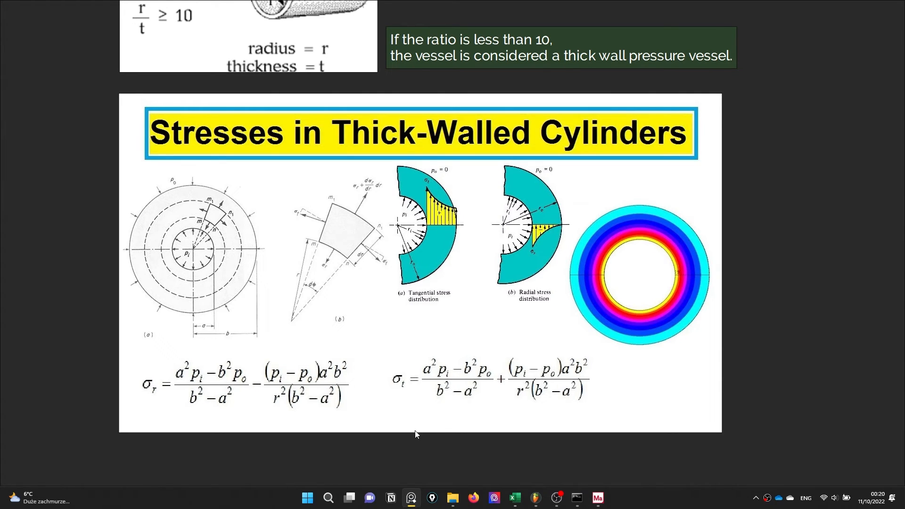
mouse_move(528, 478)
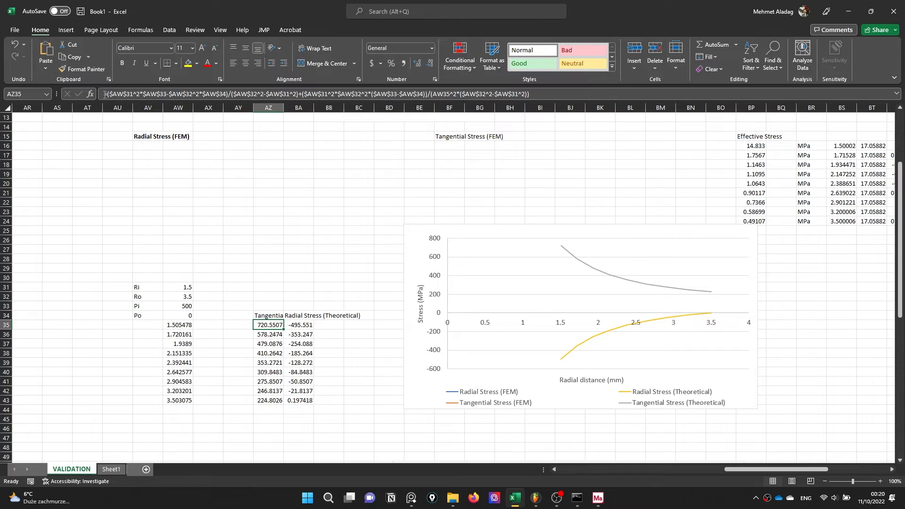
mouse_move(184, 316)
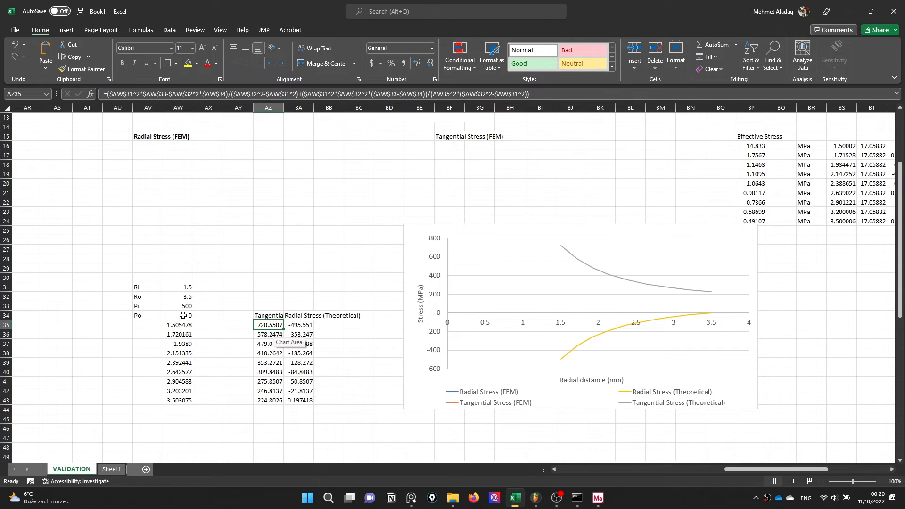
Set radius endpoints to 1.5 and 3.5 and select the intermediate radius cells.
click(178, 287)
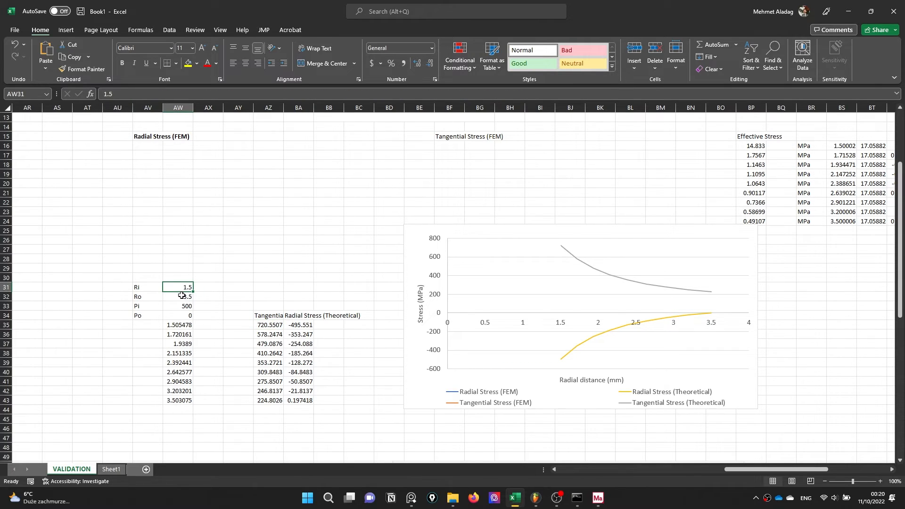
click(178, 306)
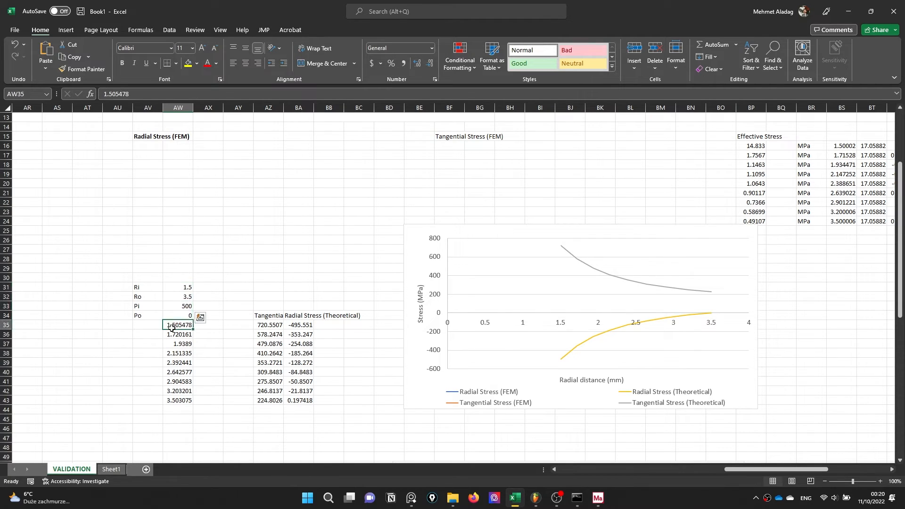
drag(178, 325, 178, 399)
text(1.5)
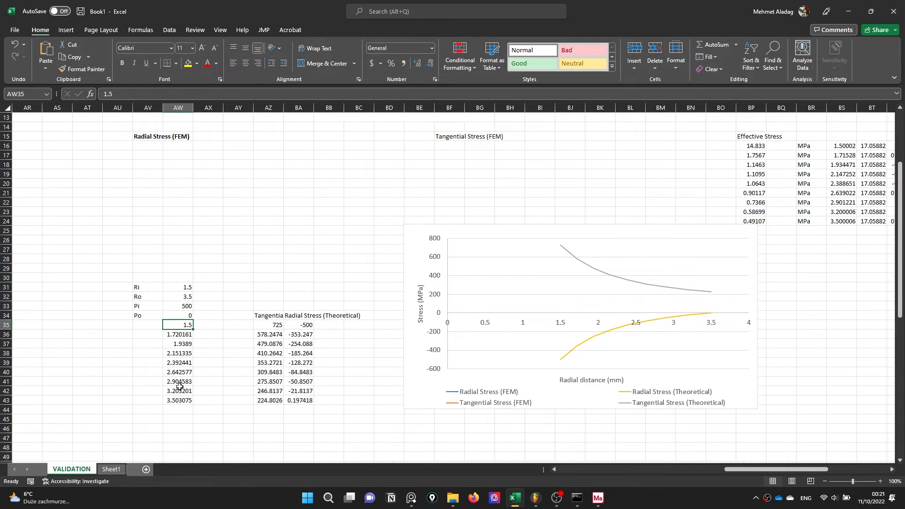
click(179, 400)
text(3.5)
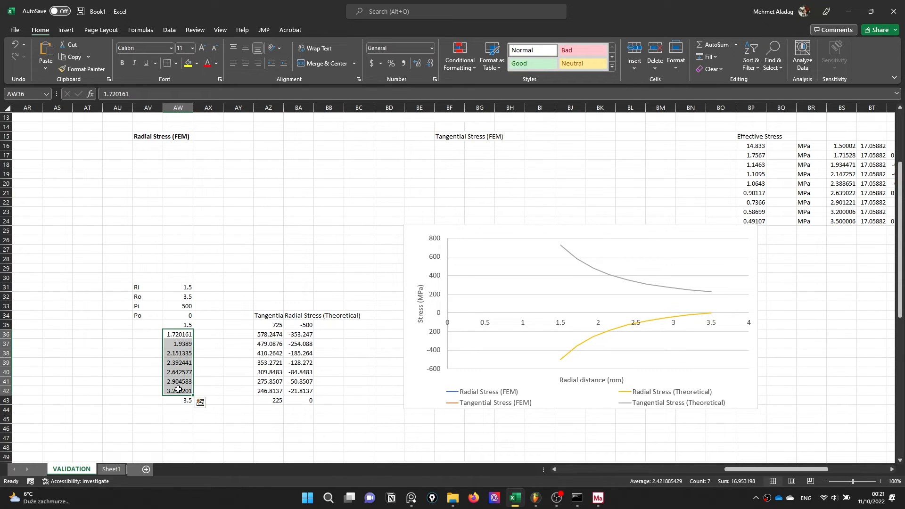
Clear the middle radii, enter 3.5 as outer radius and fill 1.5–3.5 in ten even steps.
key(delete)
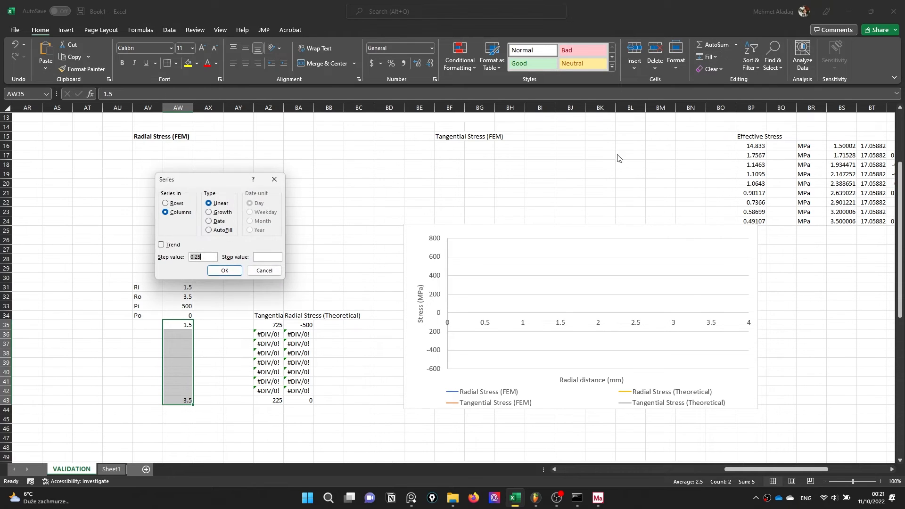
click(224, 272)
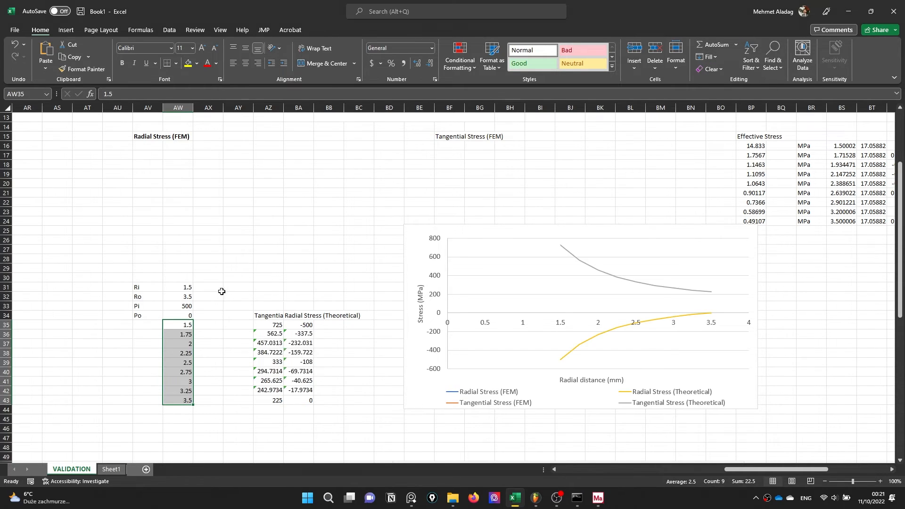
mouse_move(376, 424)
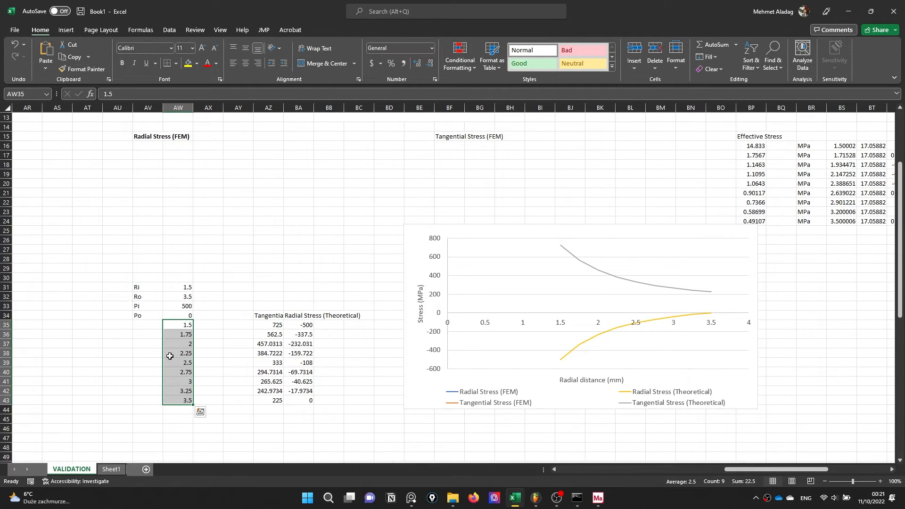
mouse_move(180, 337)
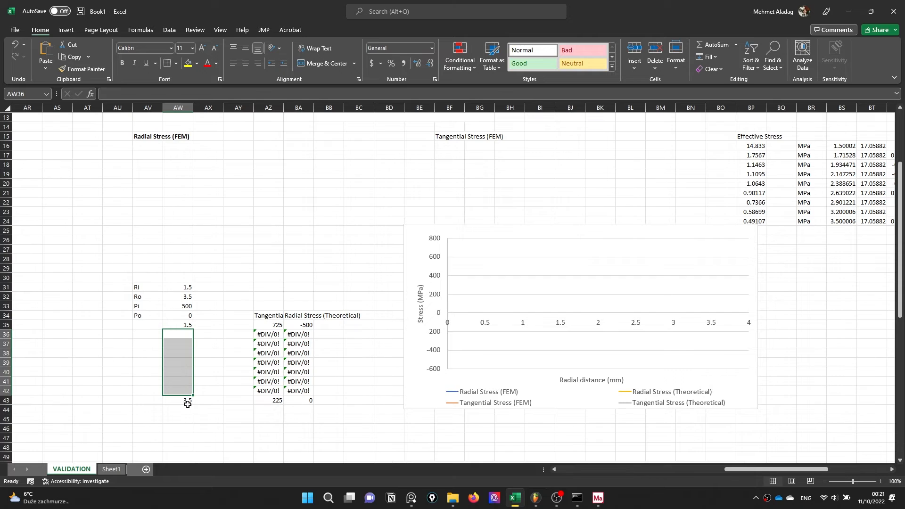
click(178, 409)
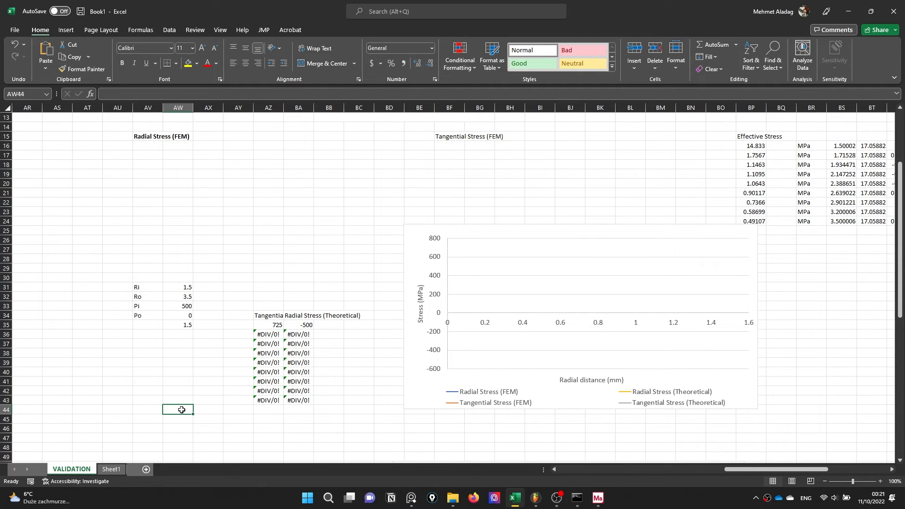
text(3.5)
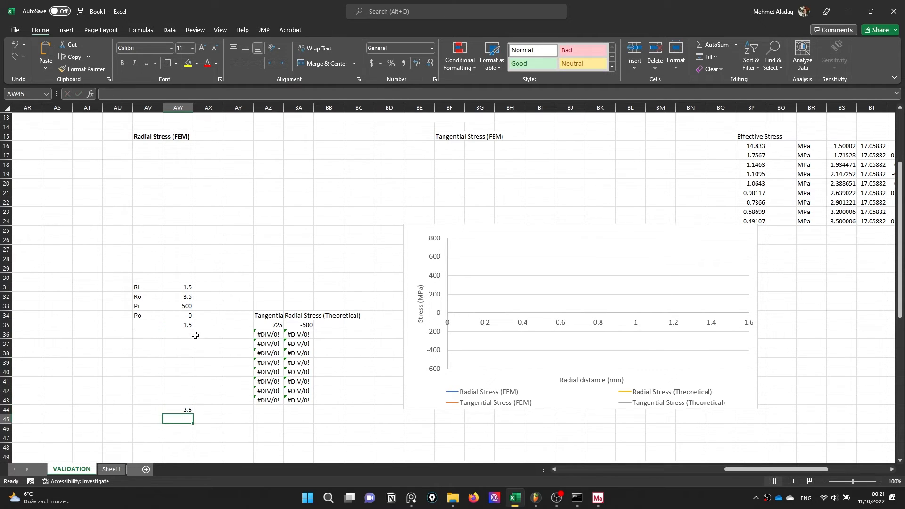
drag(187, 326, 187, 410)
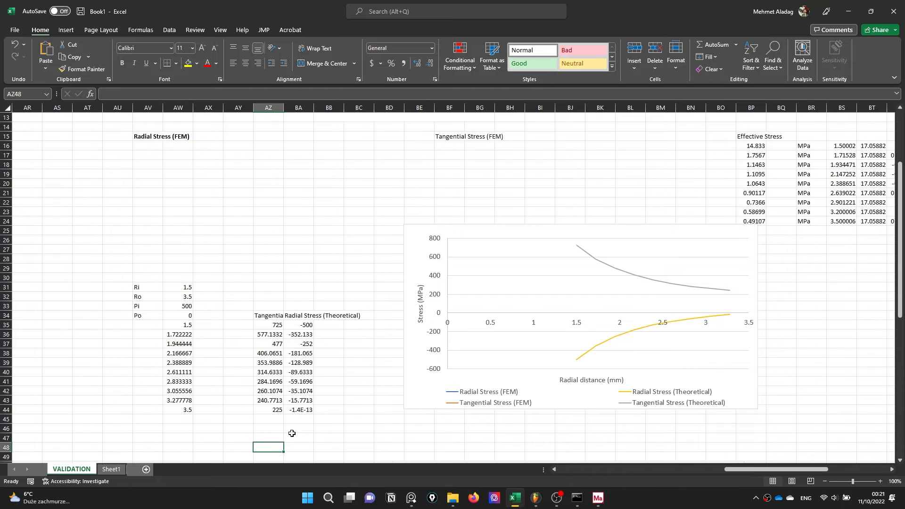
double_click(297, 409)
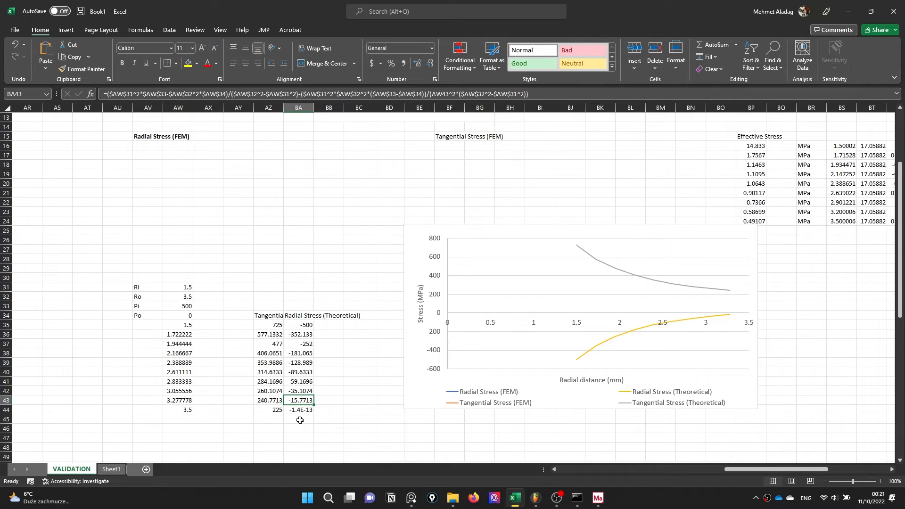
mouse_move(330, 392)
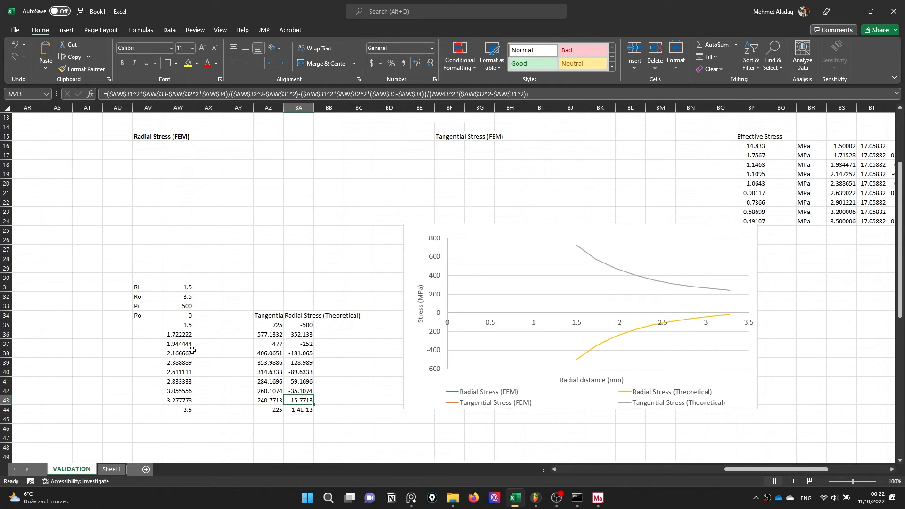
mouse_move(413, 239)
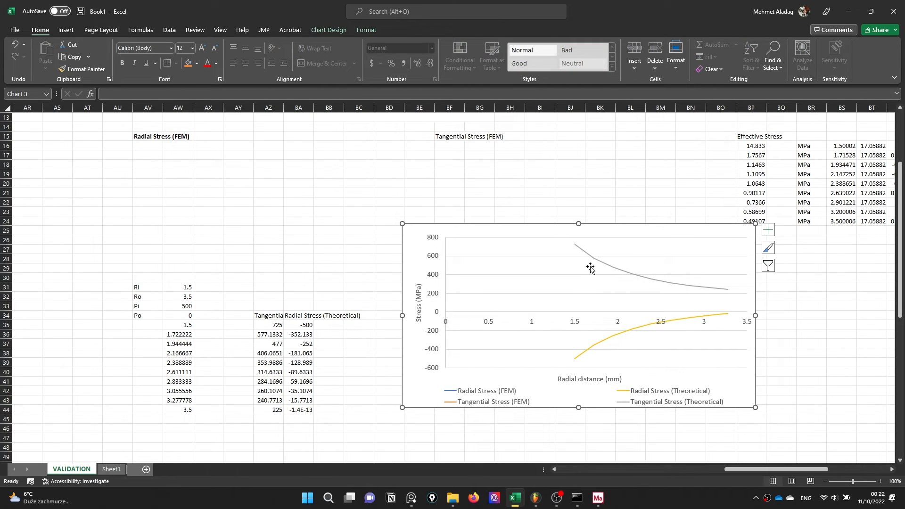
mouse_move(665, 333)
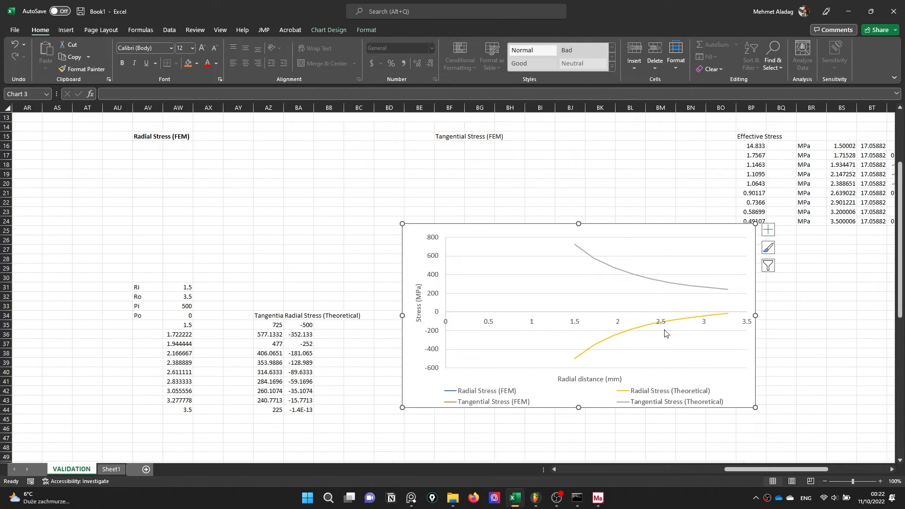
mouse_move(641, 285)
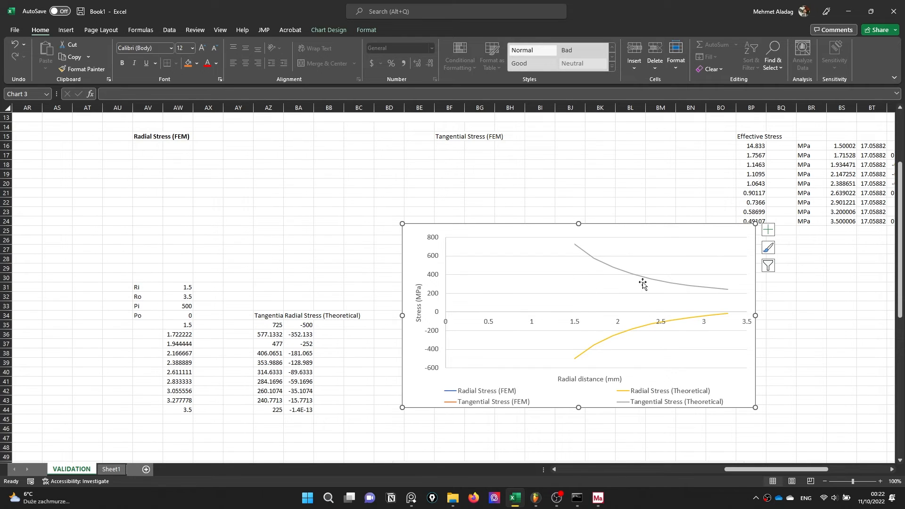
mouse_move(408, 241)
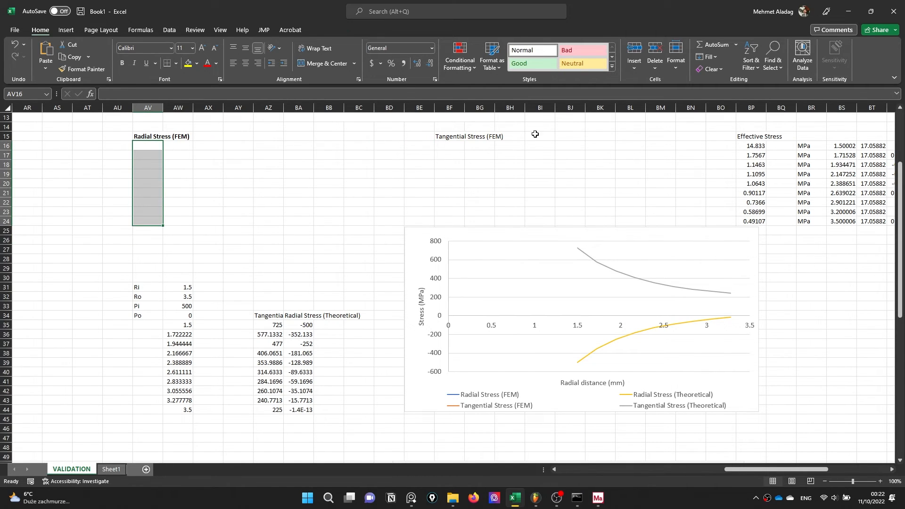
click(449, 154)
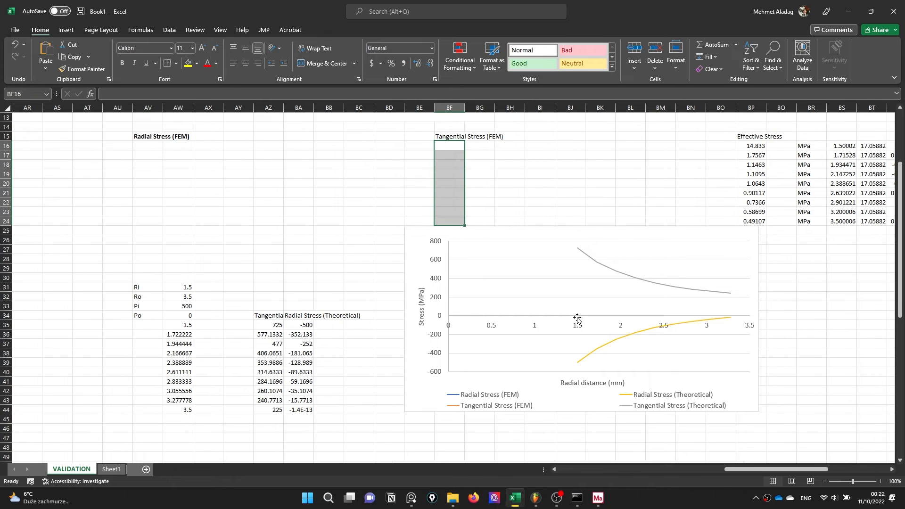
mouse_move(600, 271)
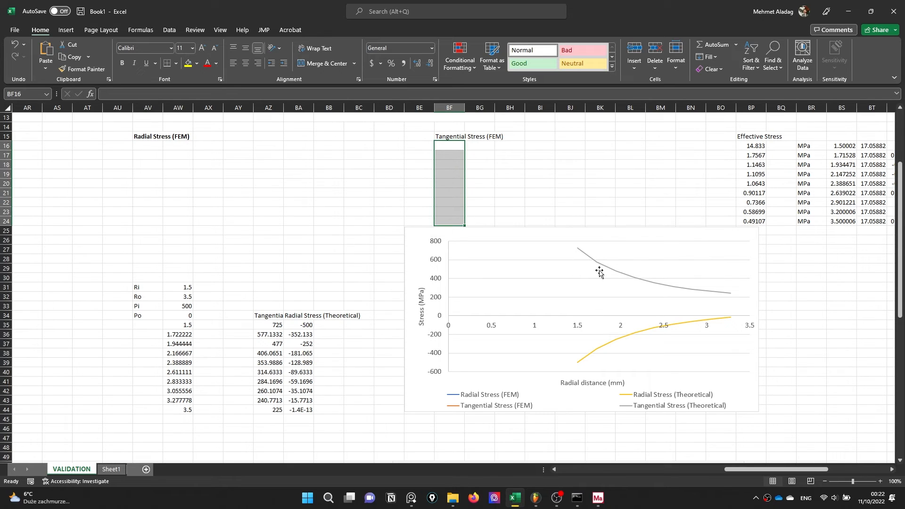
mouse_move(648, 290)
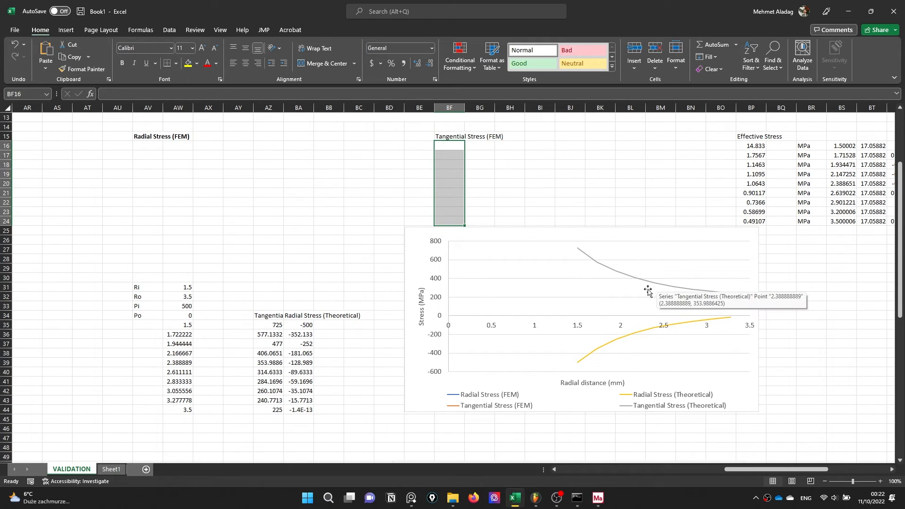
mouse_move(619, 349)
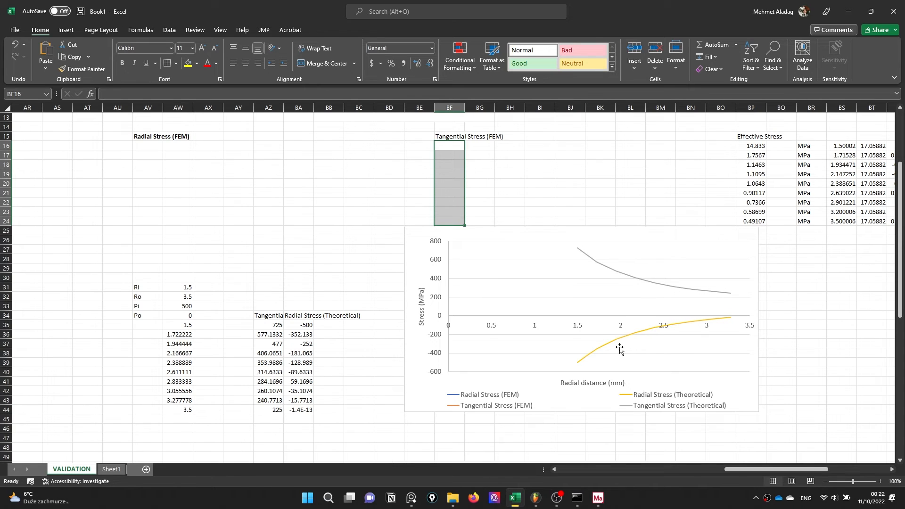
mouse_move(110, 361)
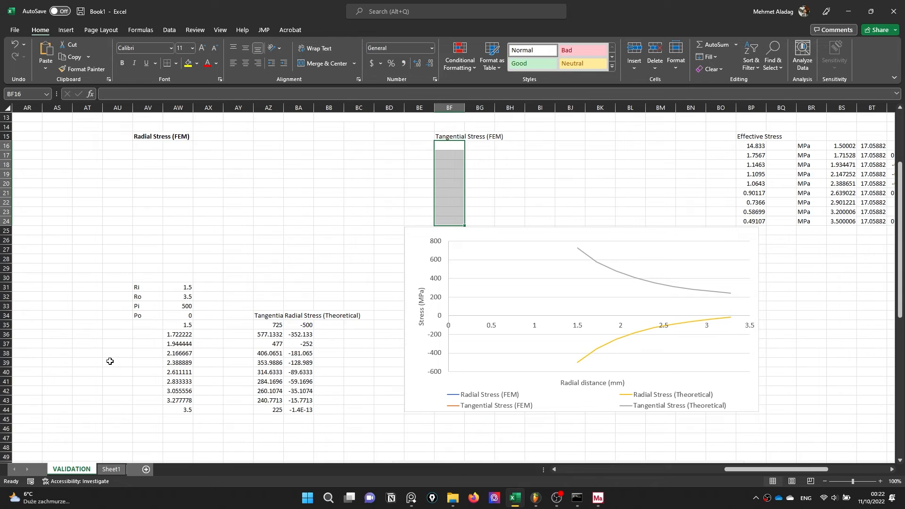
mouse_move(236, 307)
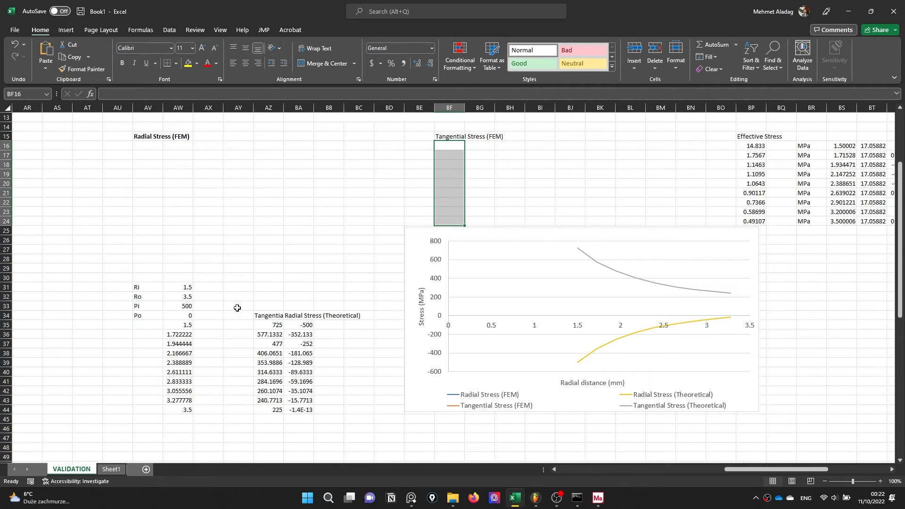
mouse_move(657, 302)
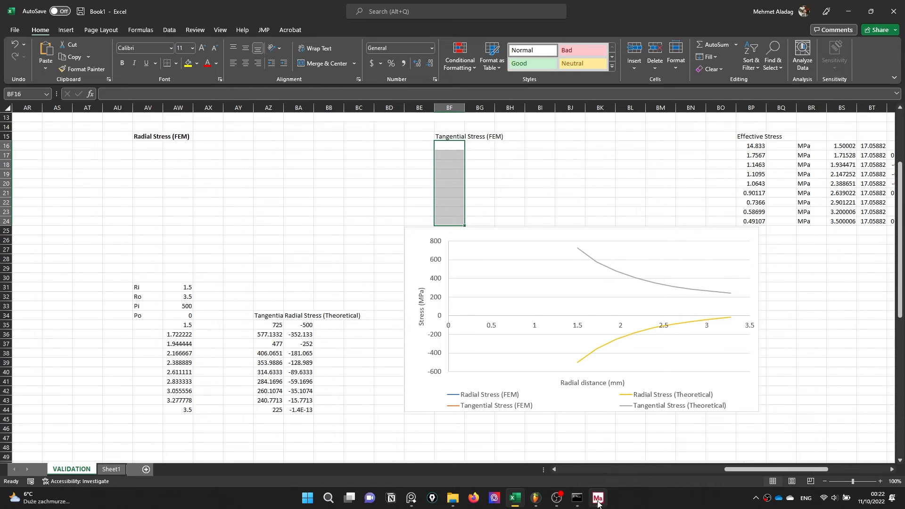
Switch from Excel back to Marc Mentat's Comp 22 of Stress contour.
click(598, 501)
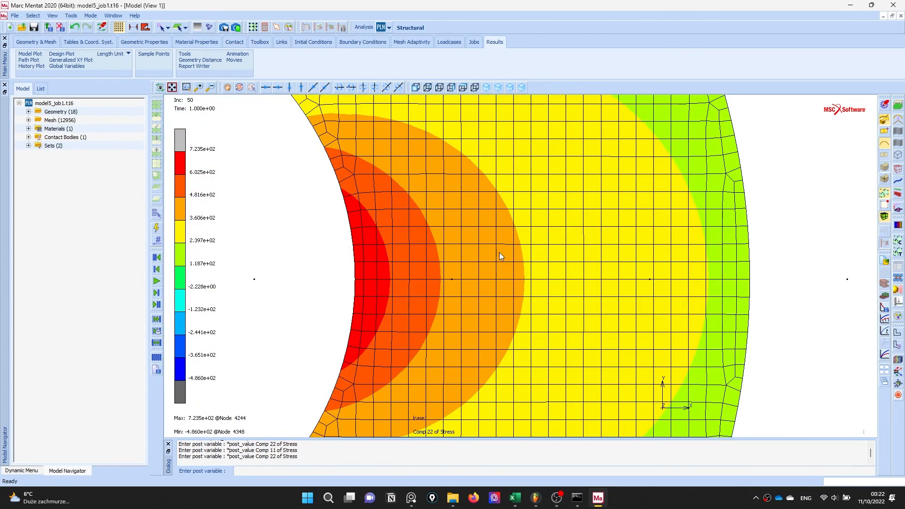
mouse_move(495, 255)
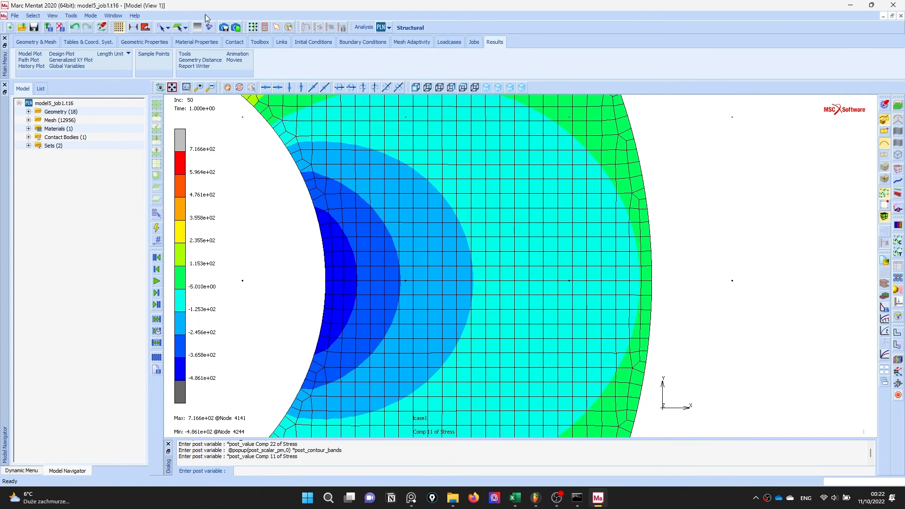
mouse_move(31, 61)
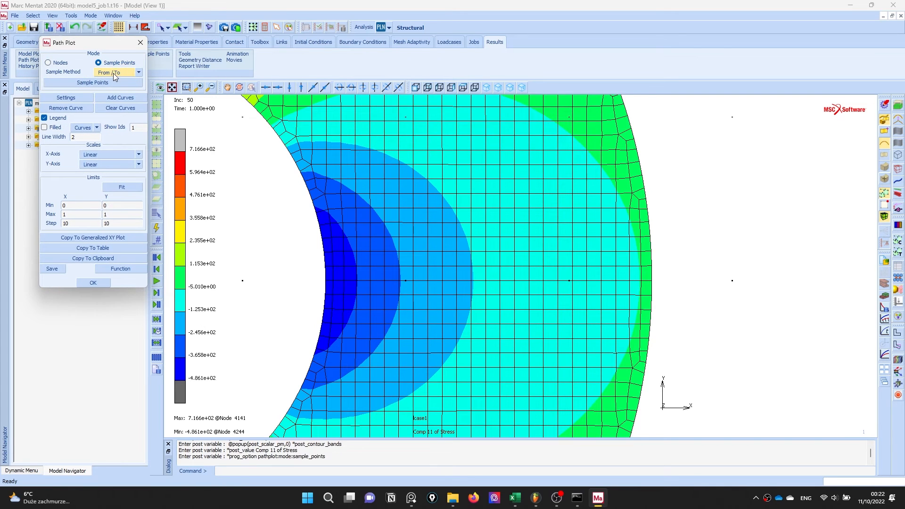
Define a From/To sample path from the inner wall (r≈1.5) to the outer wall (r≈3.5) with 10 divisions.
click(115, 73)
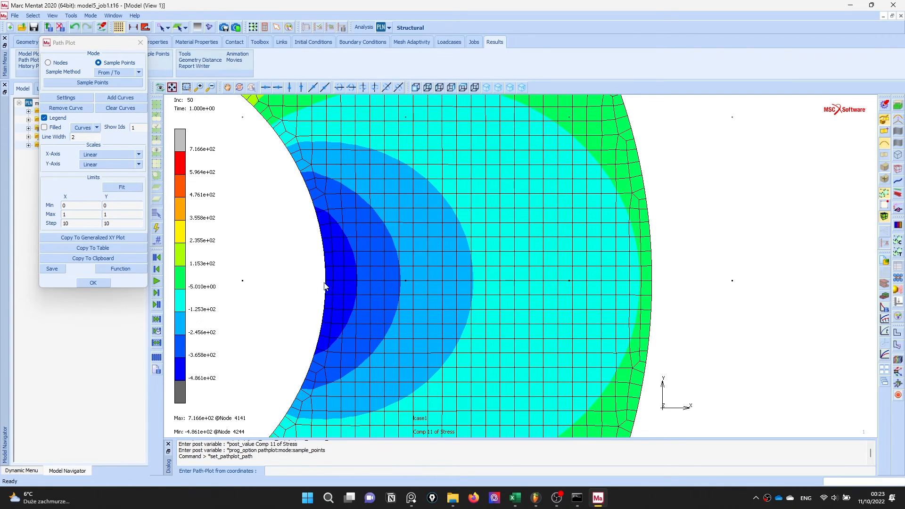
mouse_move(327, 284)
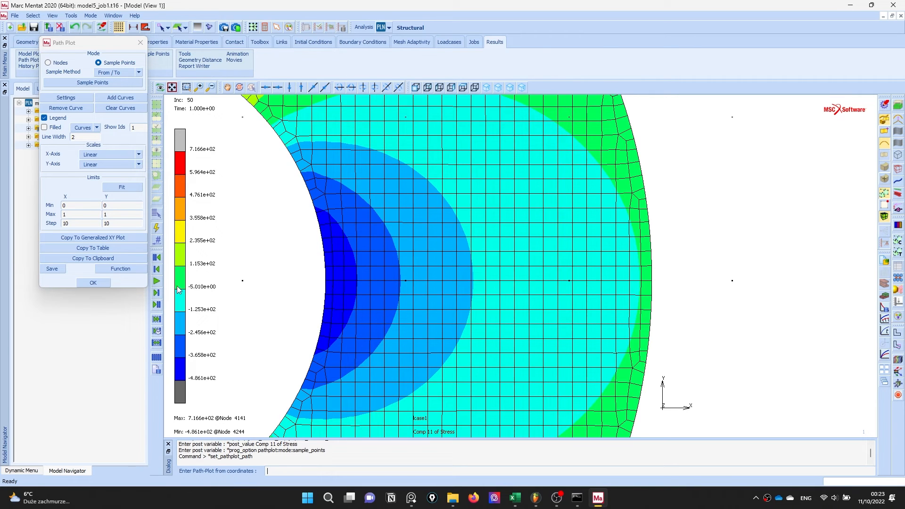
click(158, 304)
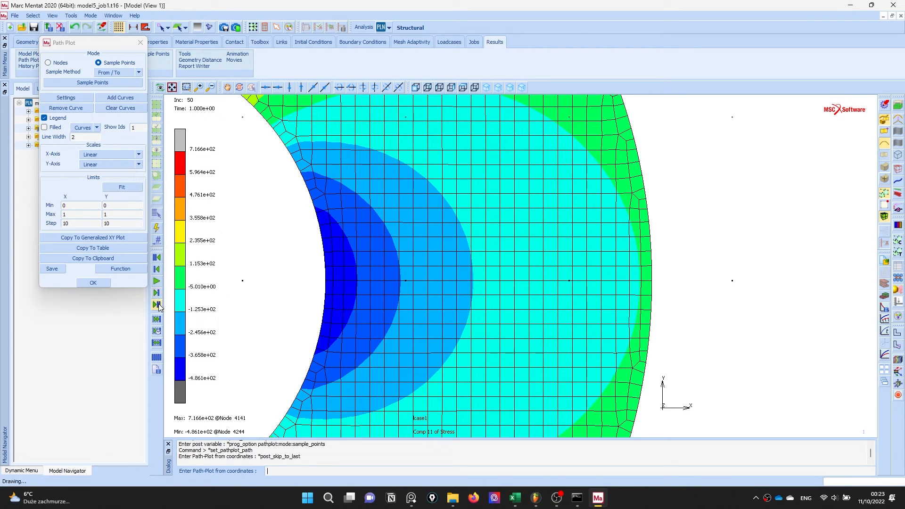
click(157, 305)
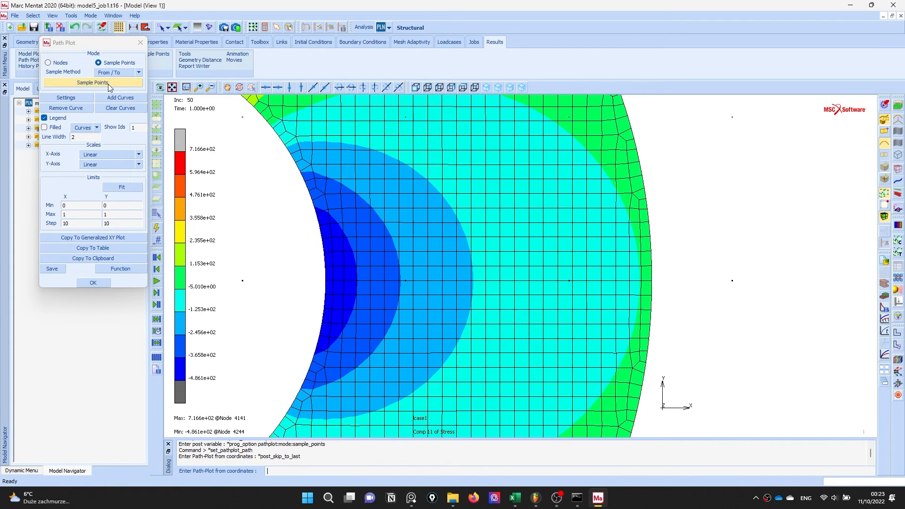
click(326, 283)
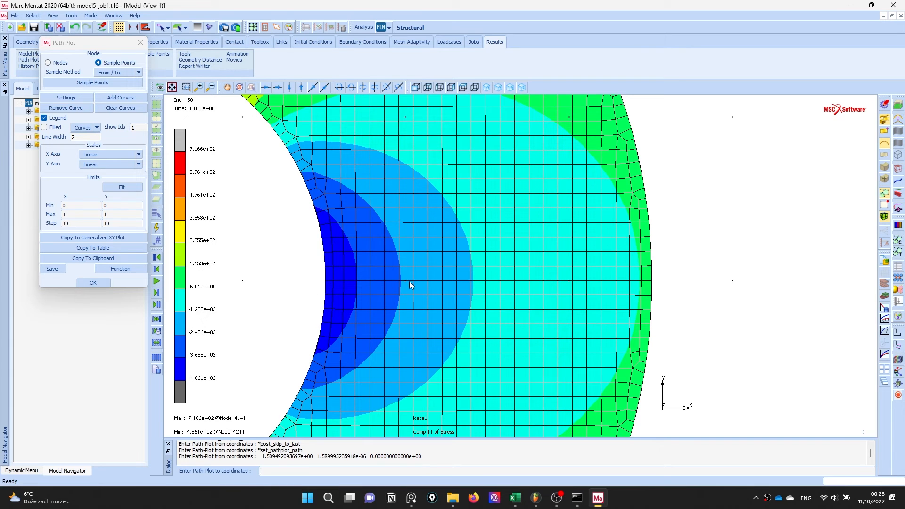
click(652, 286)
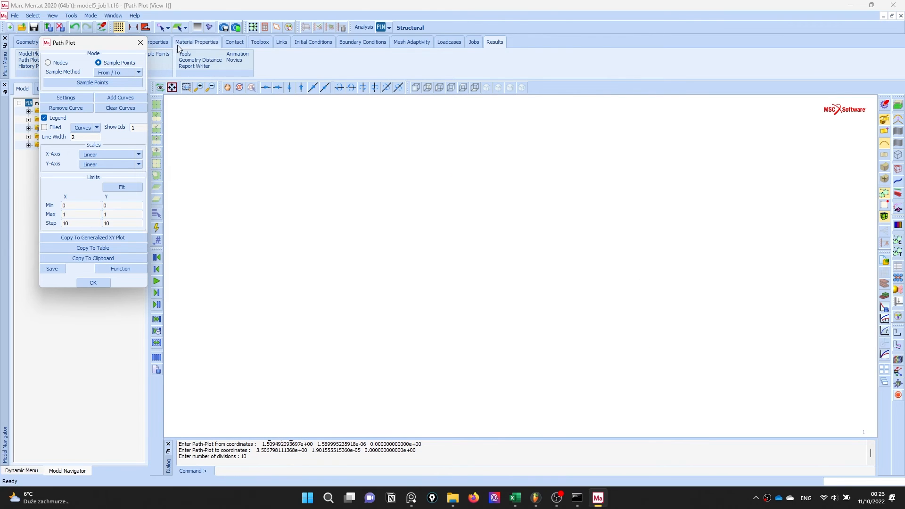
Add Comp 11 of Stress as a path plot variable.
click(91, 16)
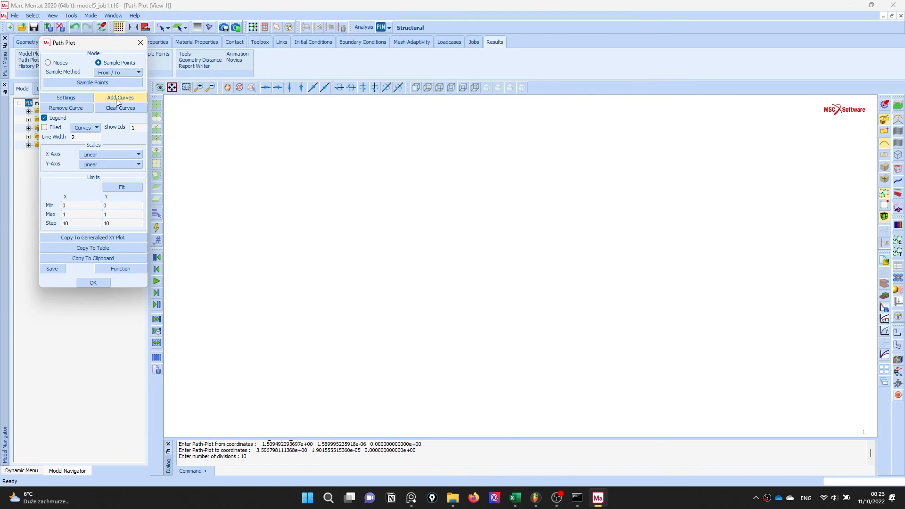
click(120, 97)
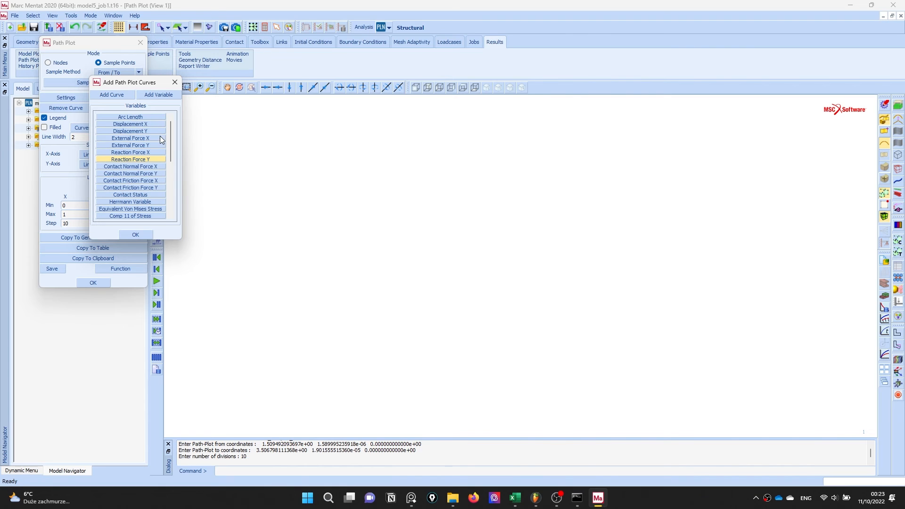
click(130, 117)
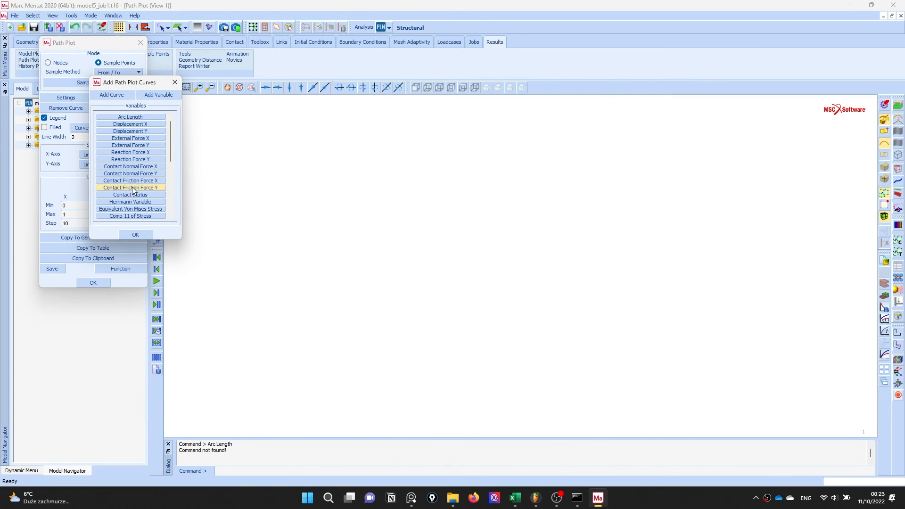
scroll(down, 3)
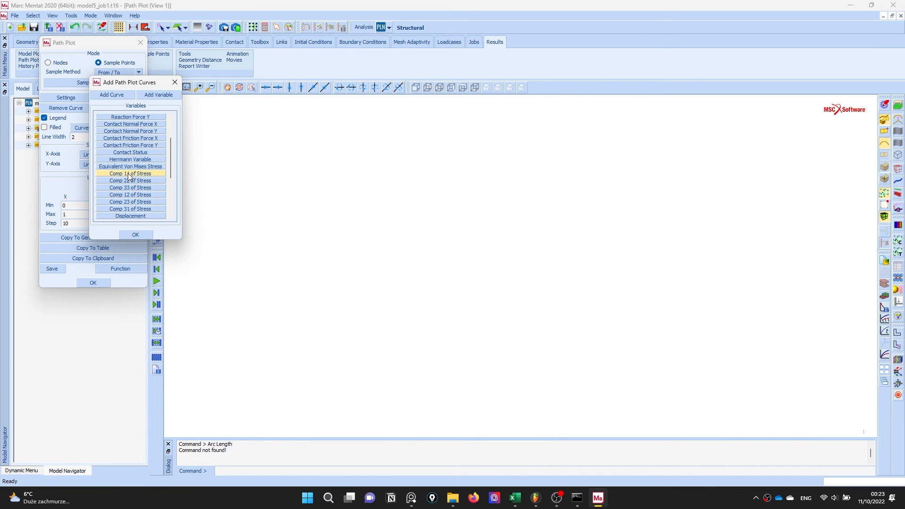
click(131, 173)
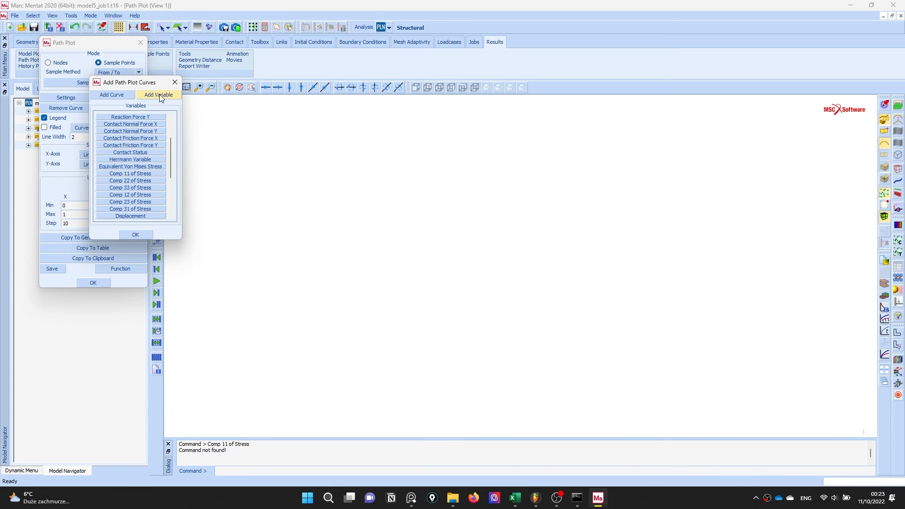
click(157, 94)
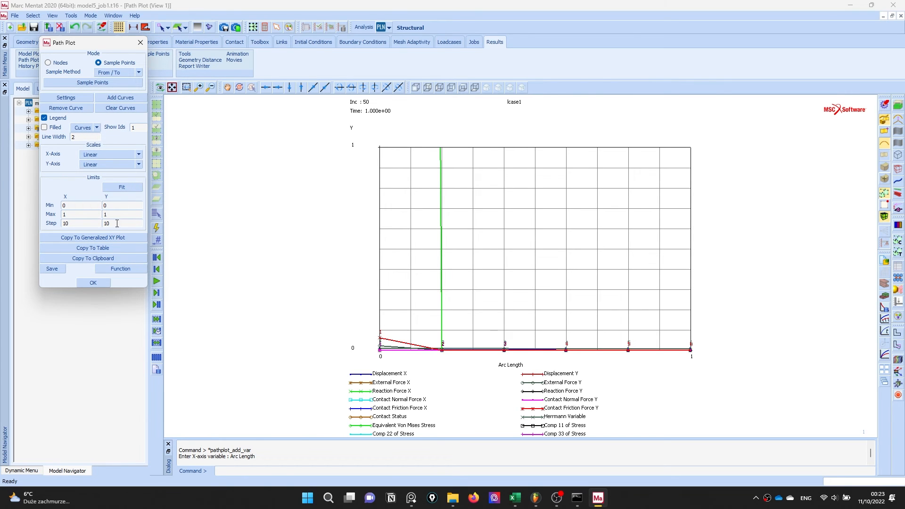
Clear existing curves and plot Comp 11 of Stress against Arc Length.
click(120, 107)
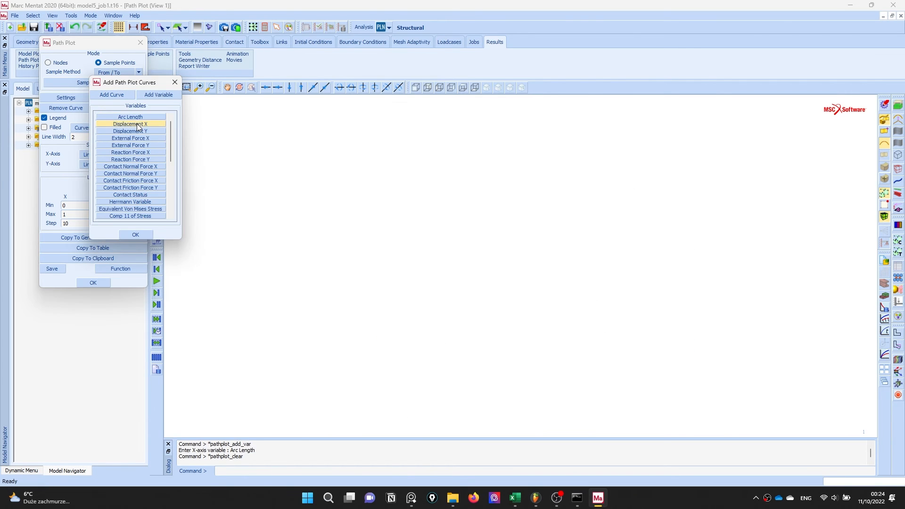
click(111, 95)
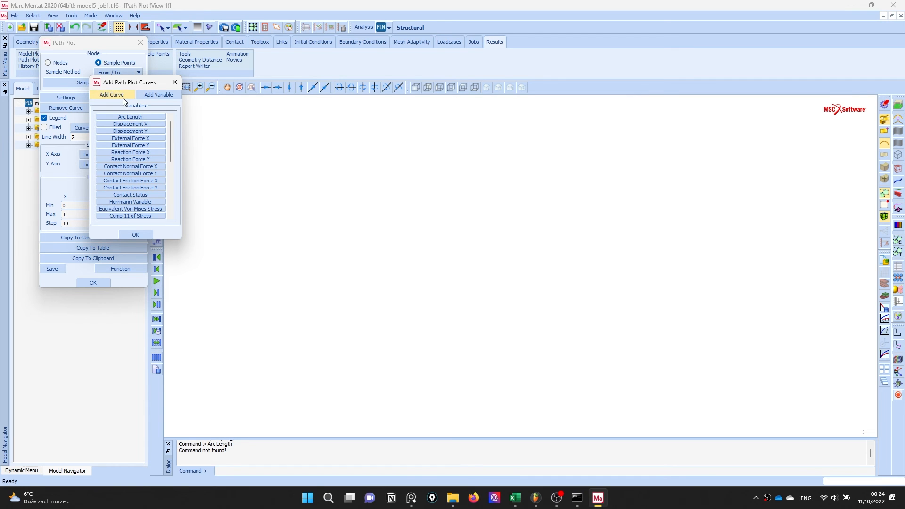
click(131, 117)
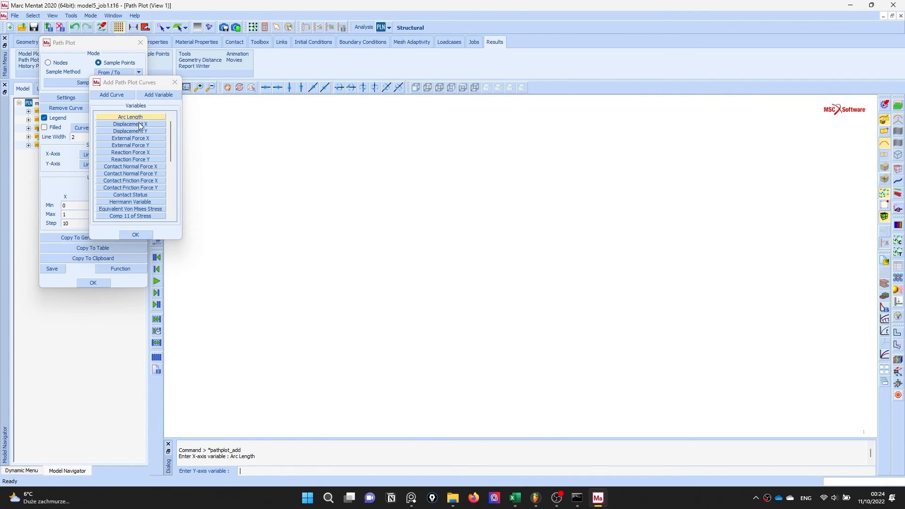
scroll(down, 3)
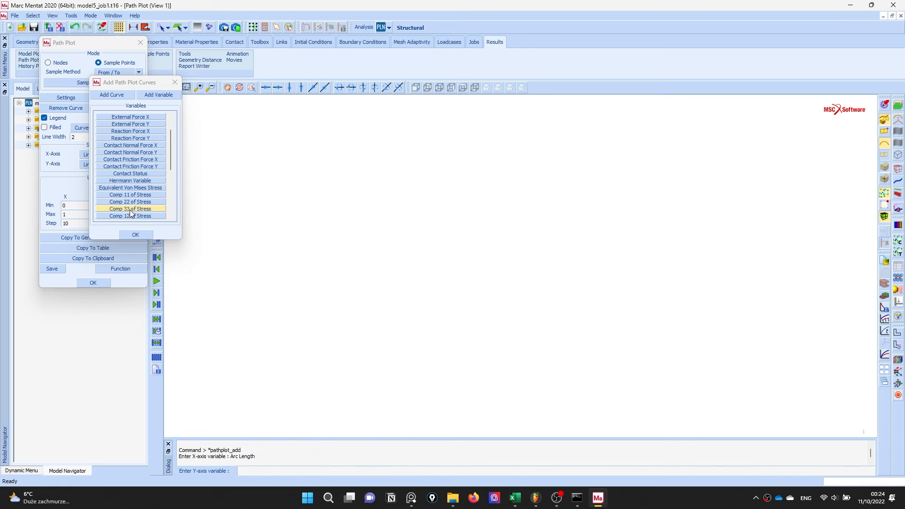
click(135, 235)
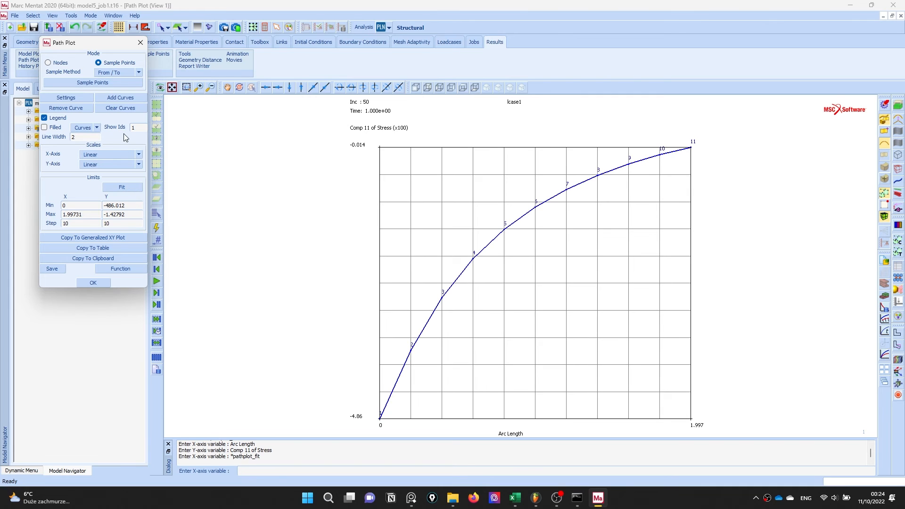
Add a Comp 22 of Stress vs Arc Length curve, fit the axes, and copy the curve data to the clipboard.
click(119, 97)
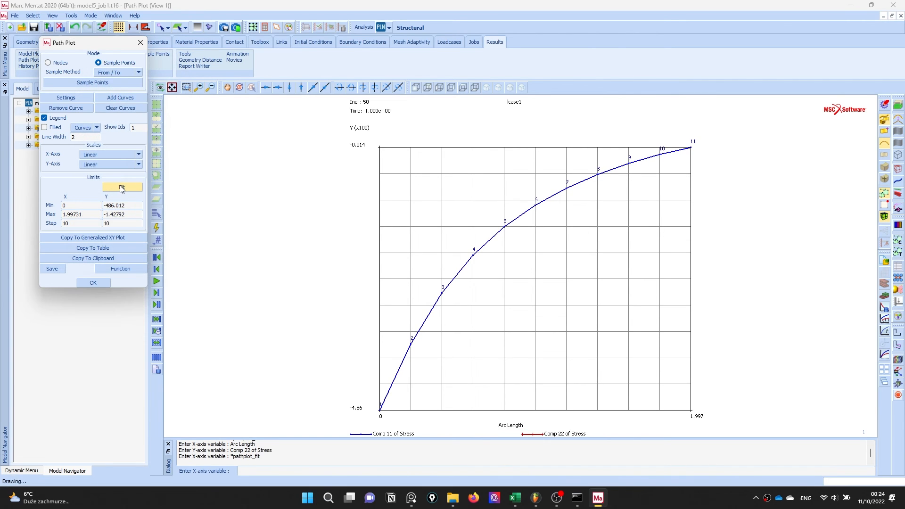
click(121, 187)
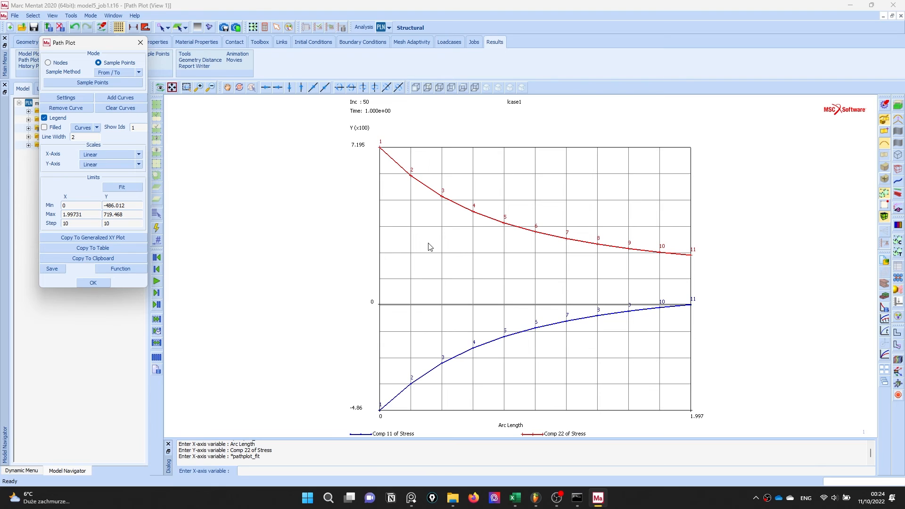
mouse_move(235, 189)
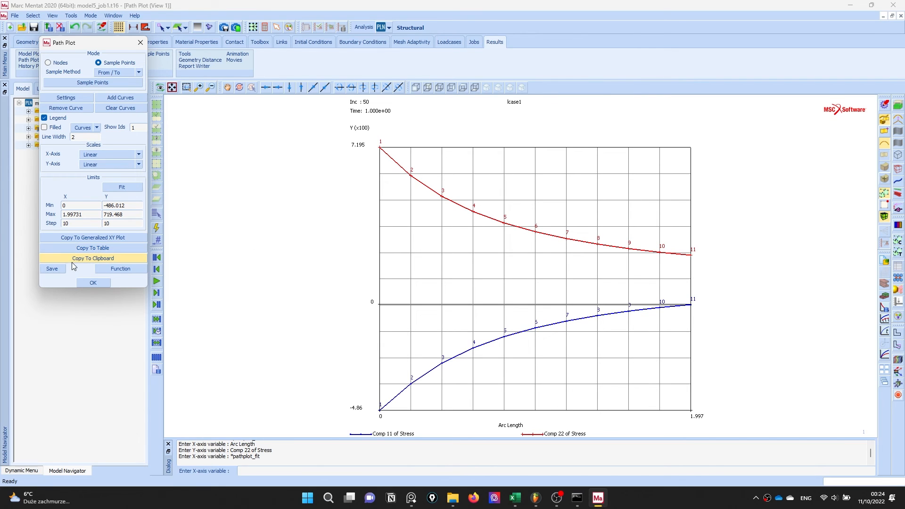
click(92, 259)
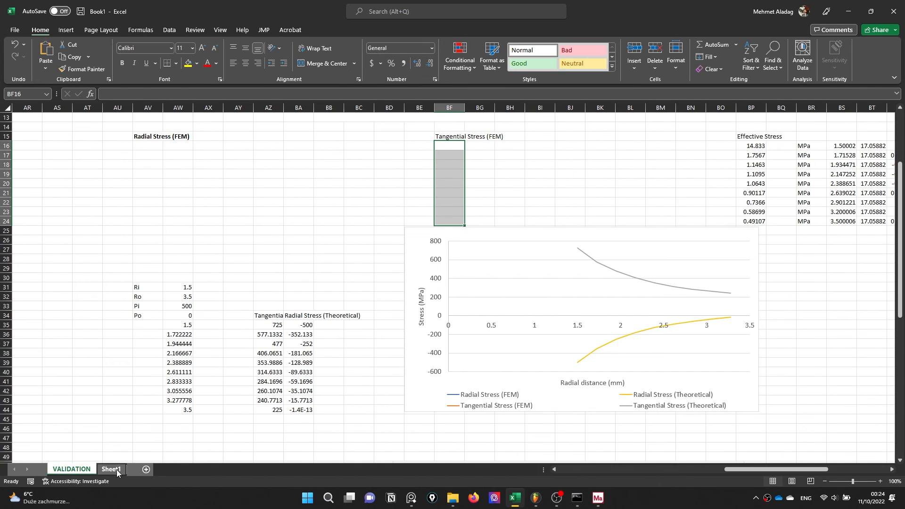
Paste the path data into Sheet1 and bring the Comp 11/22 columns into the VALIDATION sheet's FEM stress columns.
click(111, 468)
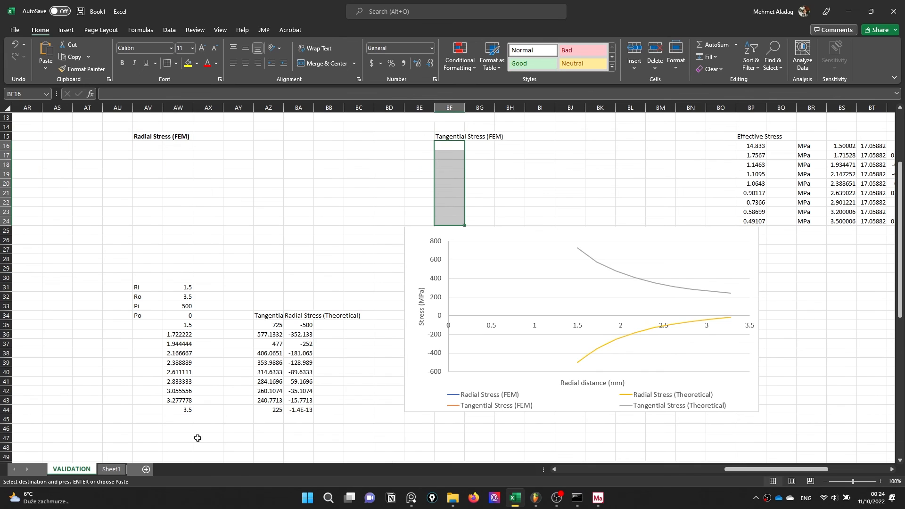
click(147, 146)
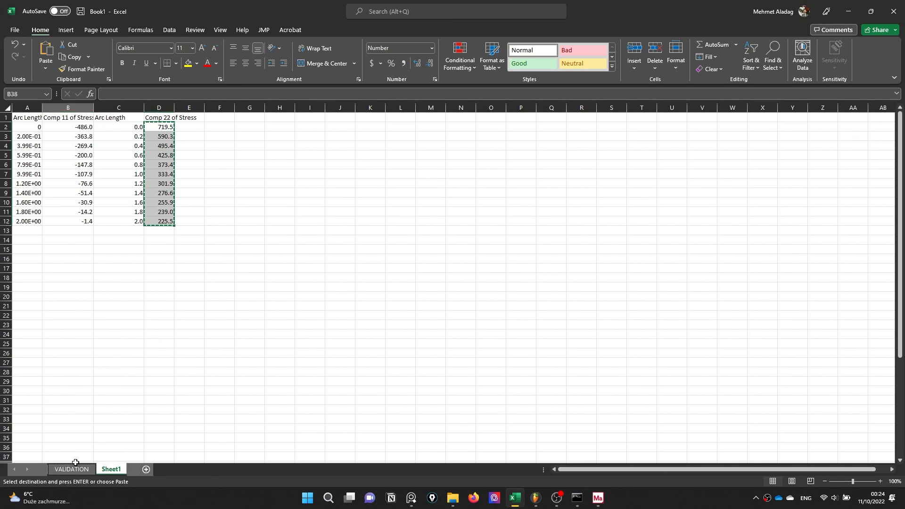
click(71, 469)
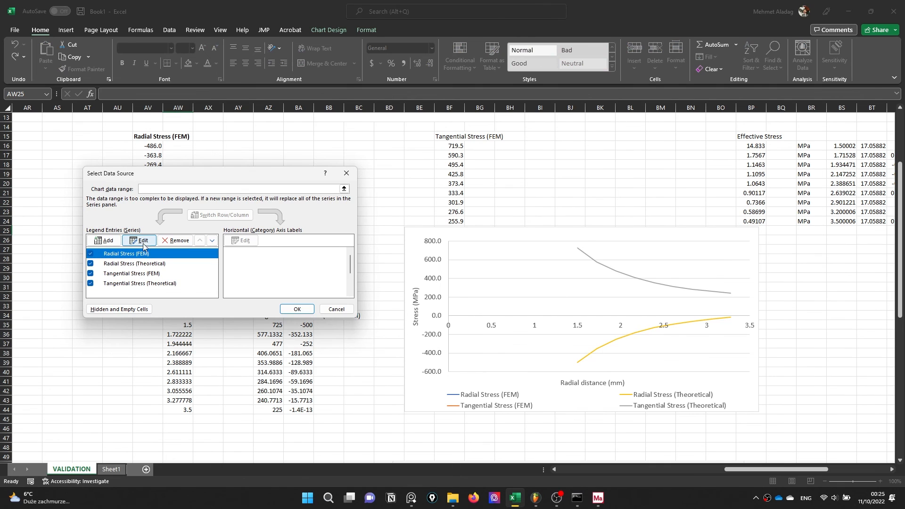
Set the Radial Stress (FEM) series X values to the radial distances AW35:AW44.
click(139, 240)
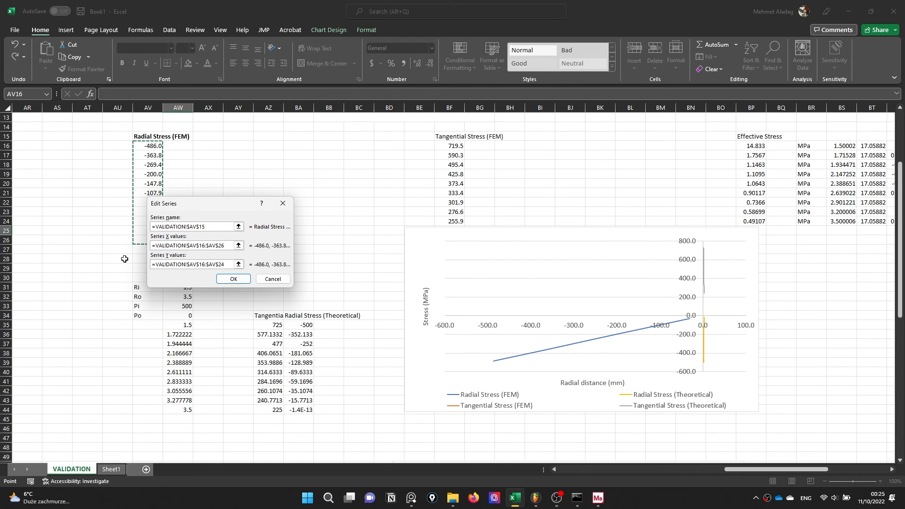
mouse_move(123, 257)
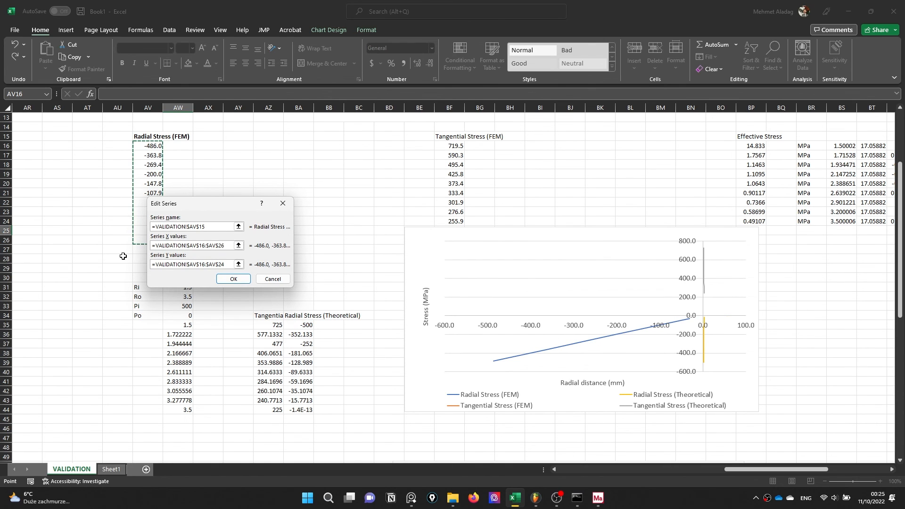
click(196, 264)
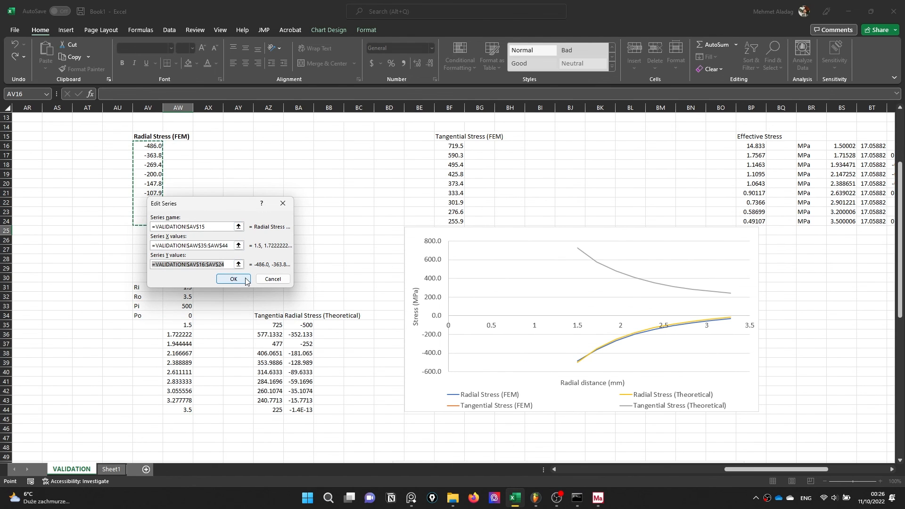
click(233, 279)
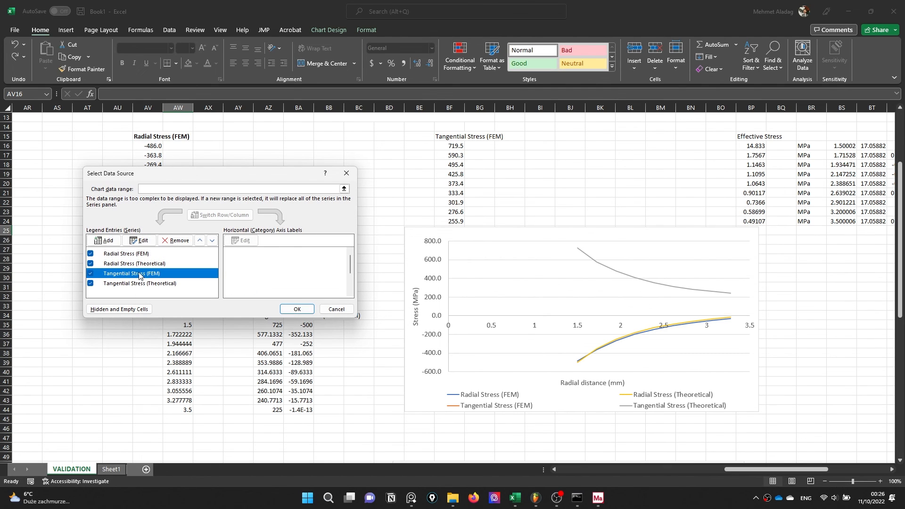
Set the Tangential Stress (FEM) series X values to the same radial distances.
click(138, 242)
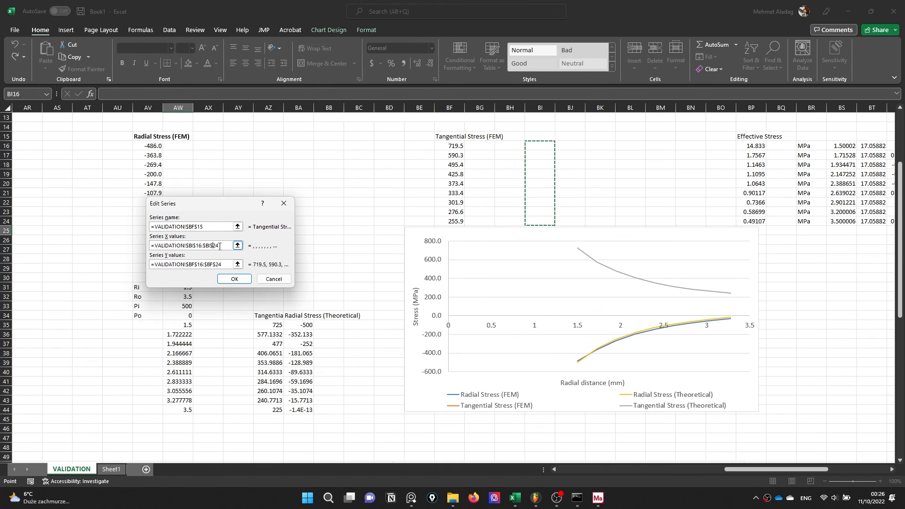
click(178, 325)
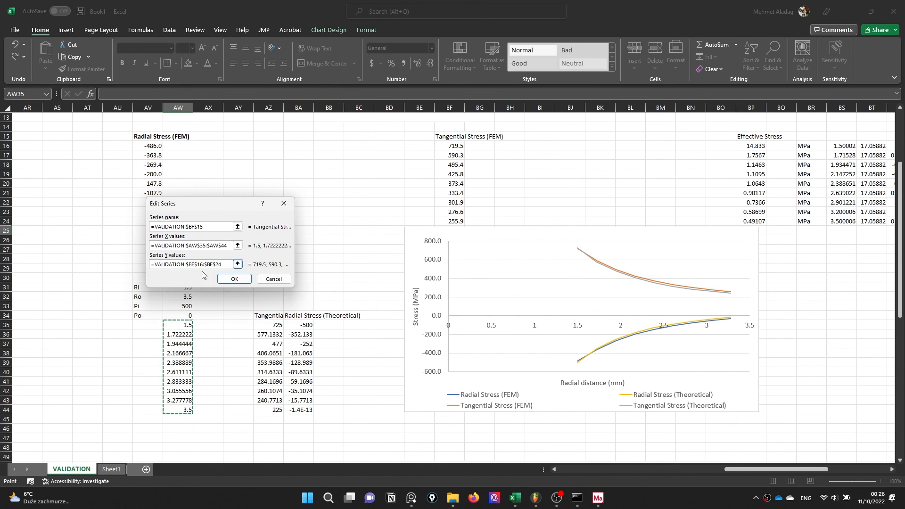
click(235, 279)
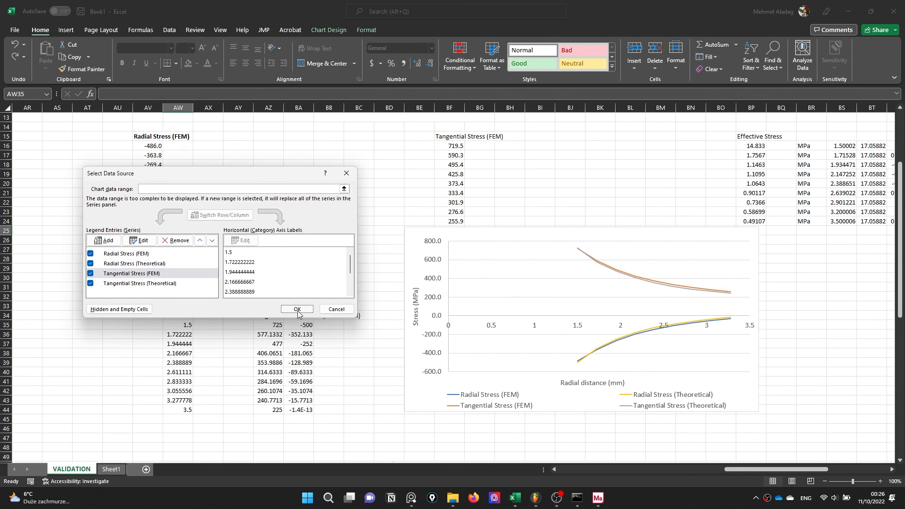
Apply the chart data changes and nudge the validation chart slightly left.
click(297, 309)
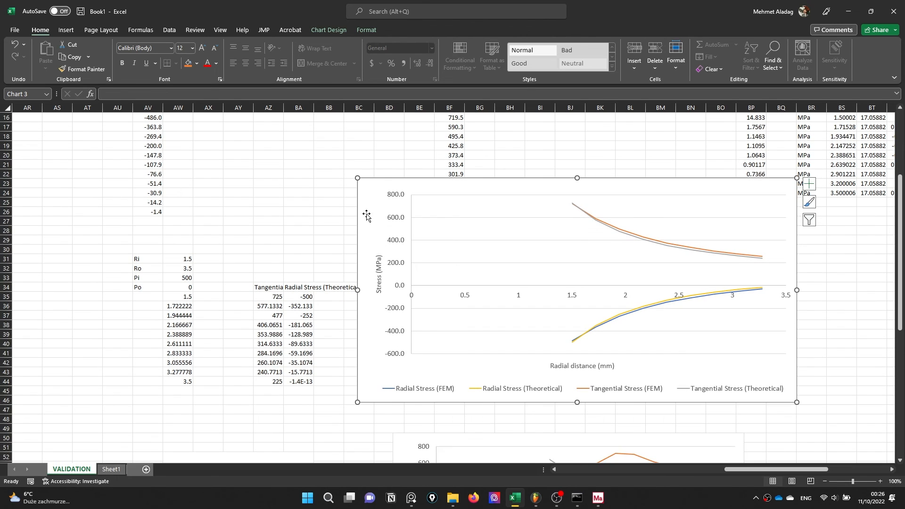
drag(367, 217, 335, 187)
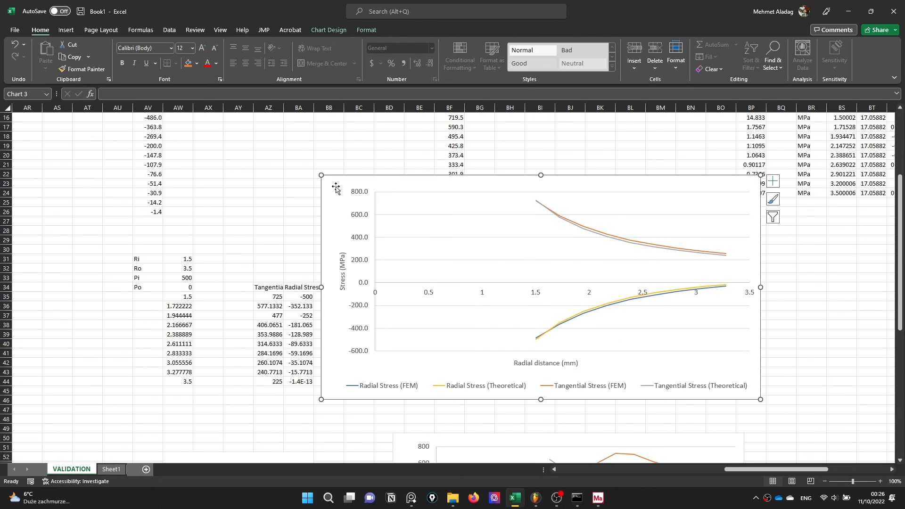
mouse_move(725, 264)
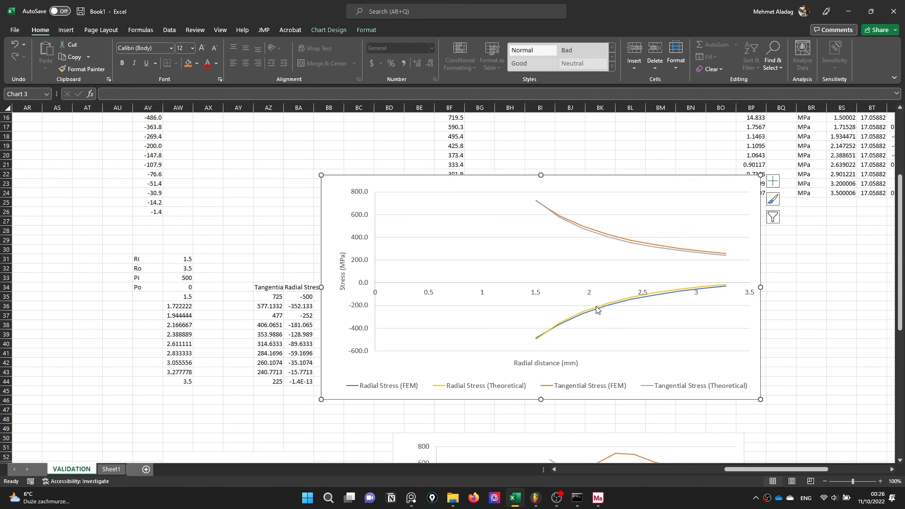
click(606, 235)
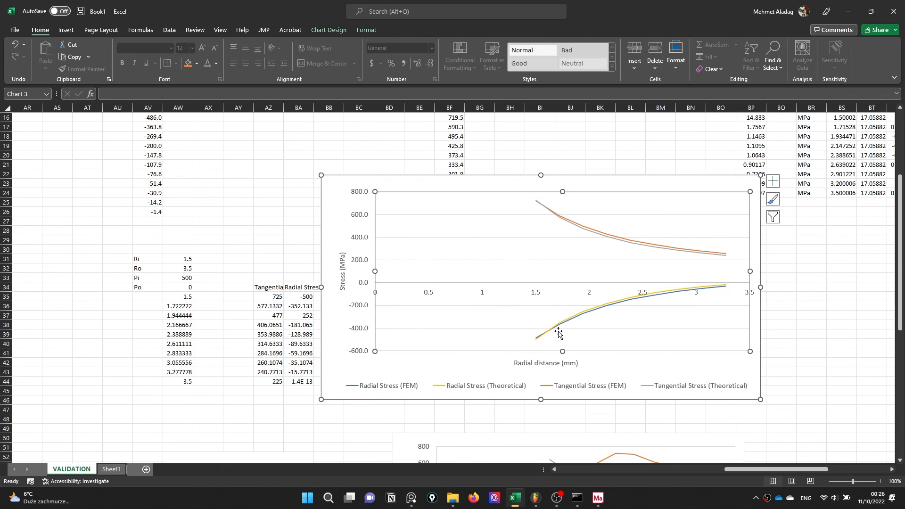
mouse_move(747, 375)
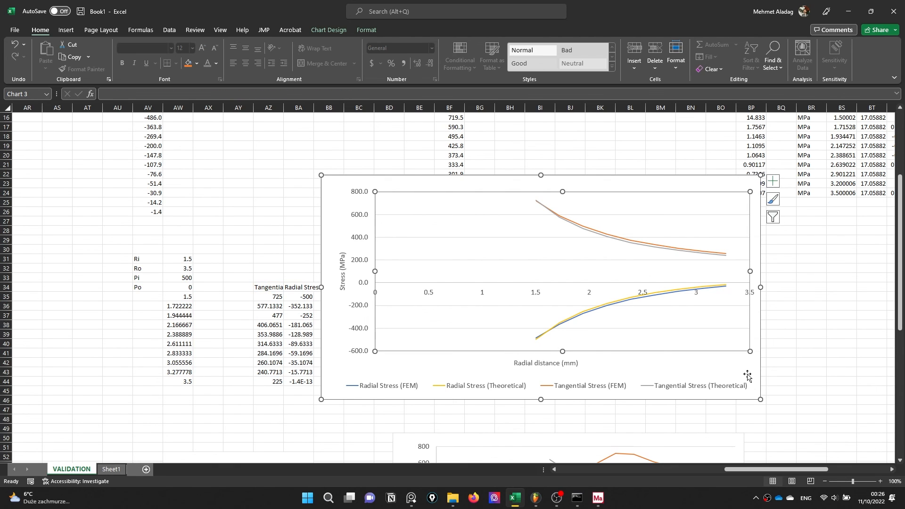
mouse_move(325, 261)
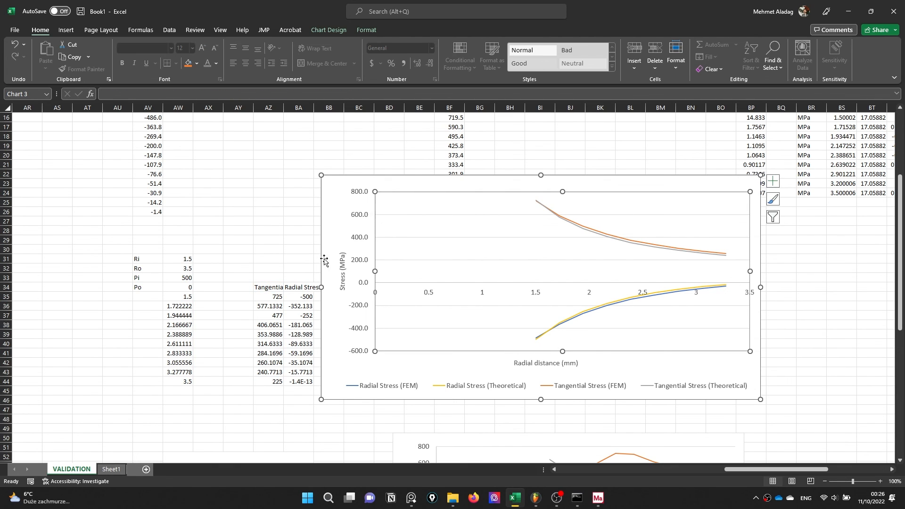
mouse_move(320, 289)
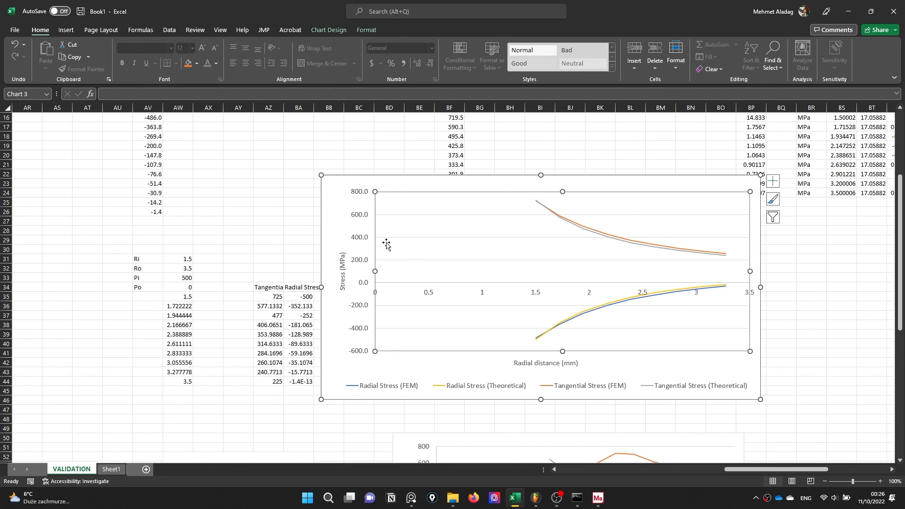
mouse_move(497, 327)
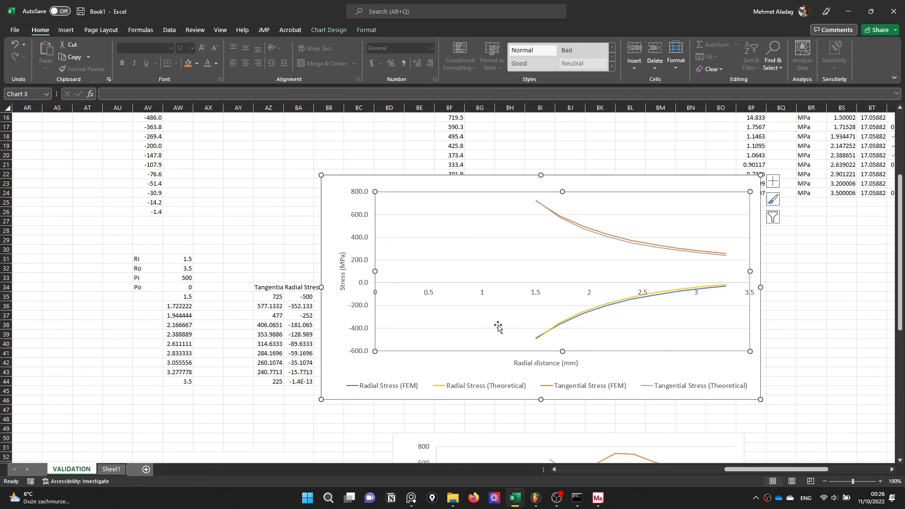